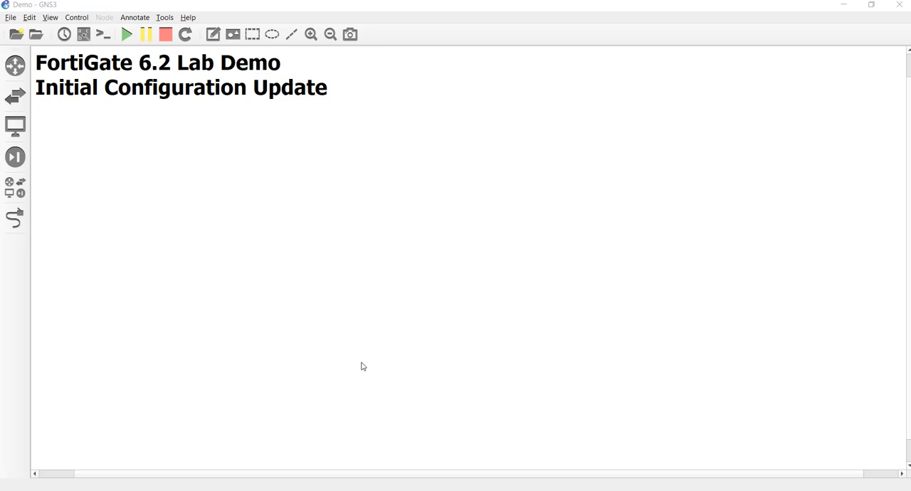
pyautogui.moveTo(243, 201)
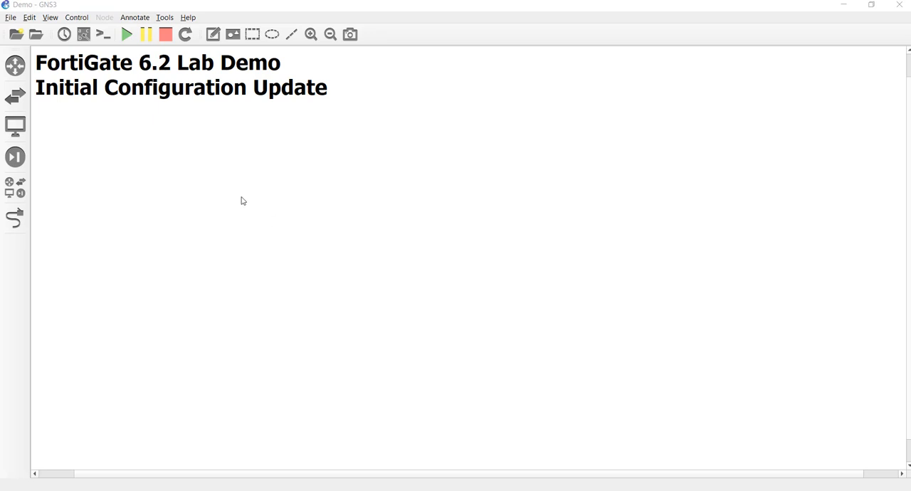
pyautogui.moveTo(459, 281)
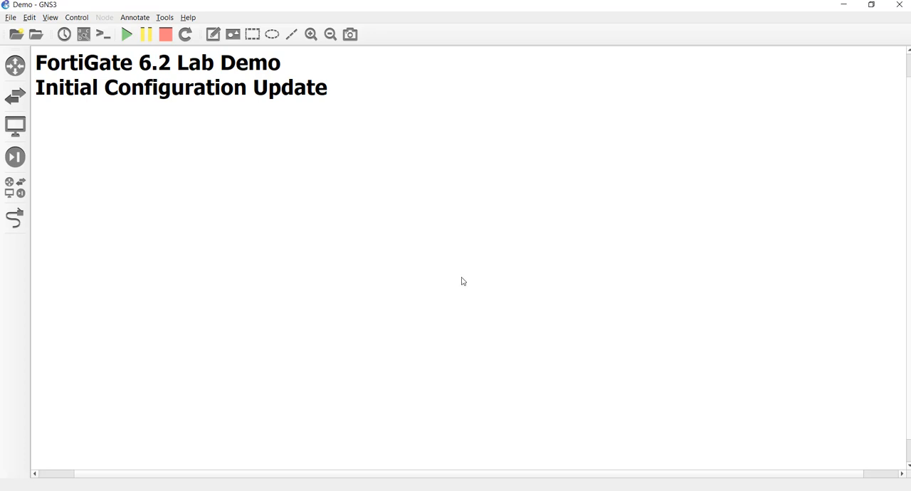
pyautogui.moveTo(458, 281)
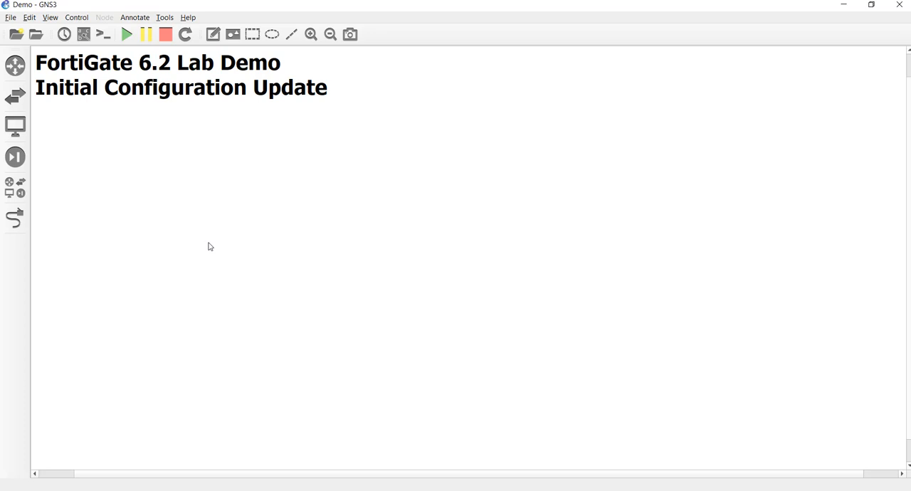
pyautogui.moveTo(219, 246)
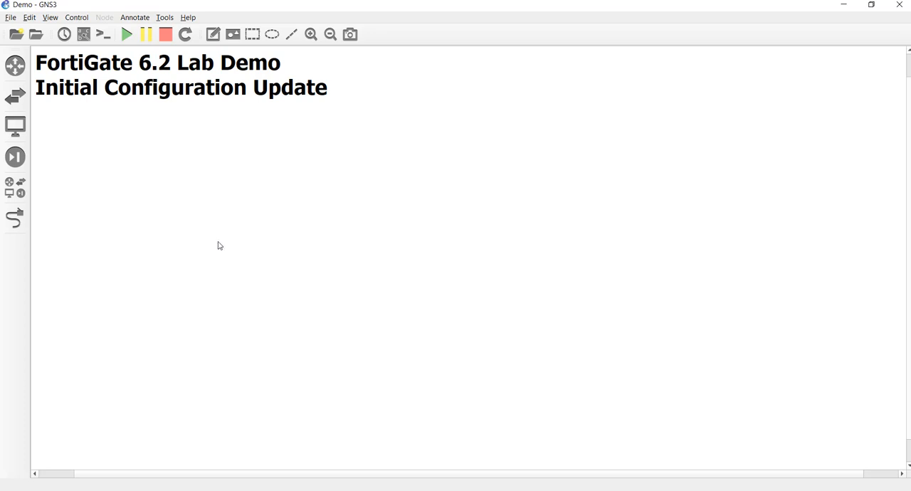
pyautogui.moveTo(205, 247)
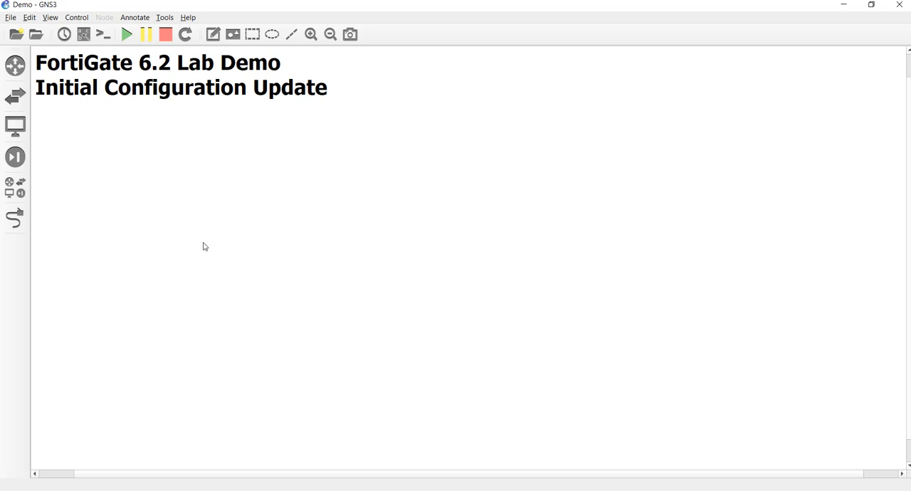
pyautogui.moveTo(220, 245)
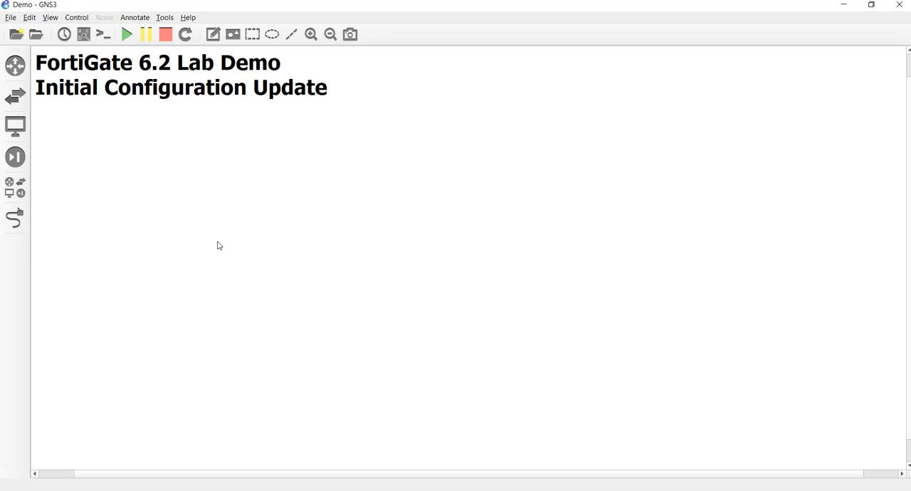
pyautogui.moveTo(230, 260)
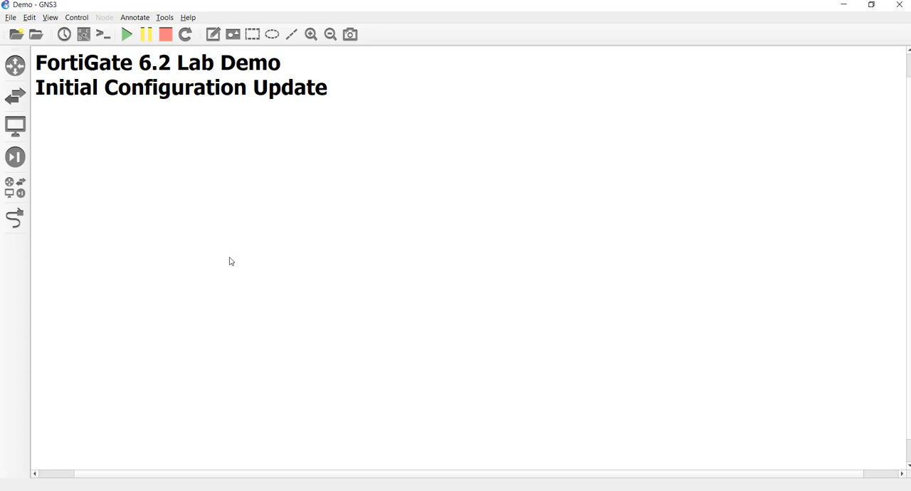
pyautogui.moveTo(185, 159)
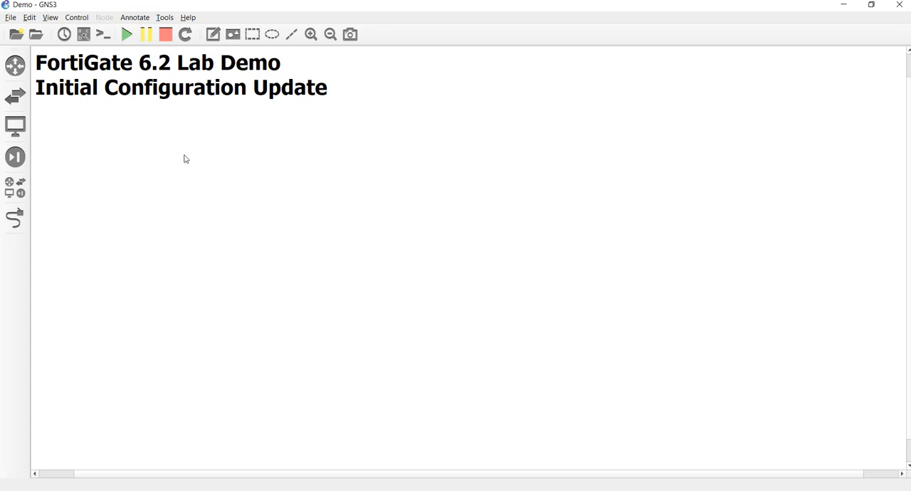
pyautogui.moveTo(224, 154)
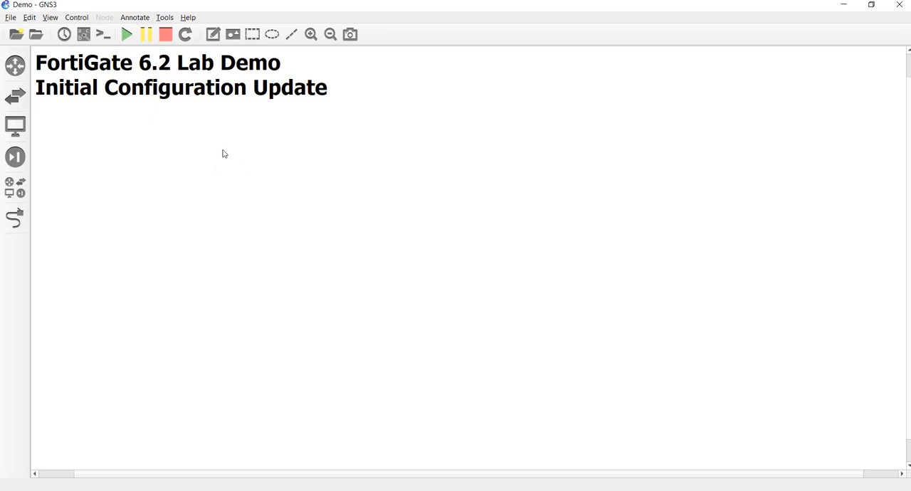
pyautogui.moveTo(237, 226)
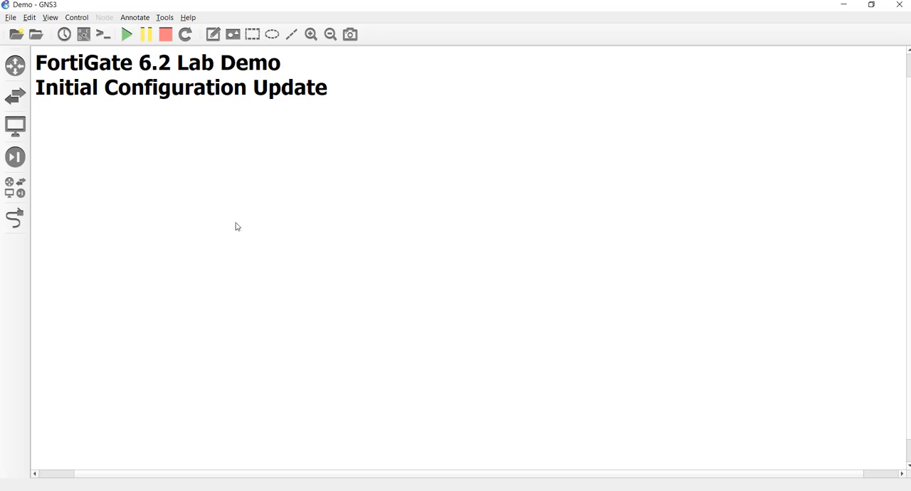
pyautogui.moveTo(232, 232)
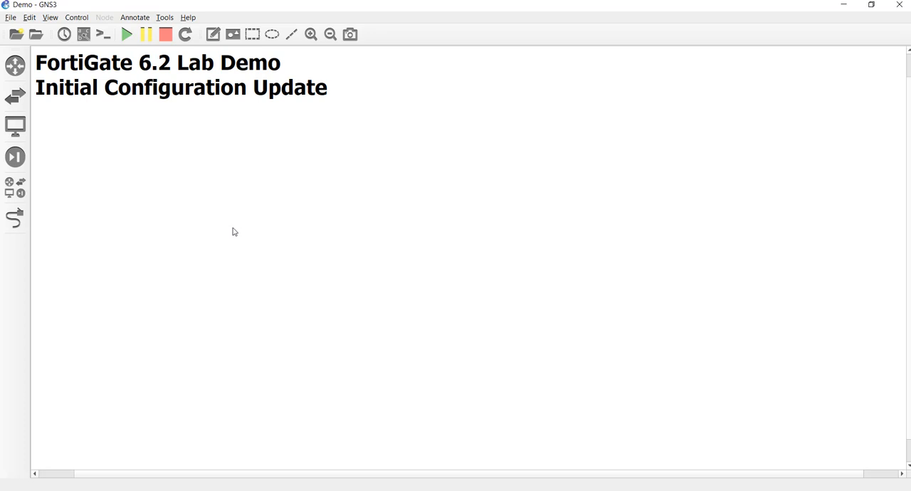
pyautogui.moveTo(19, 226)
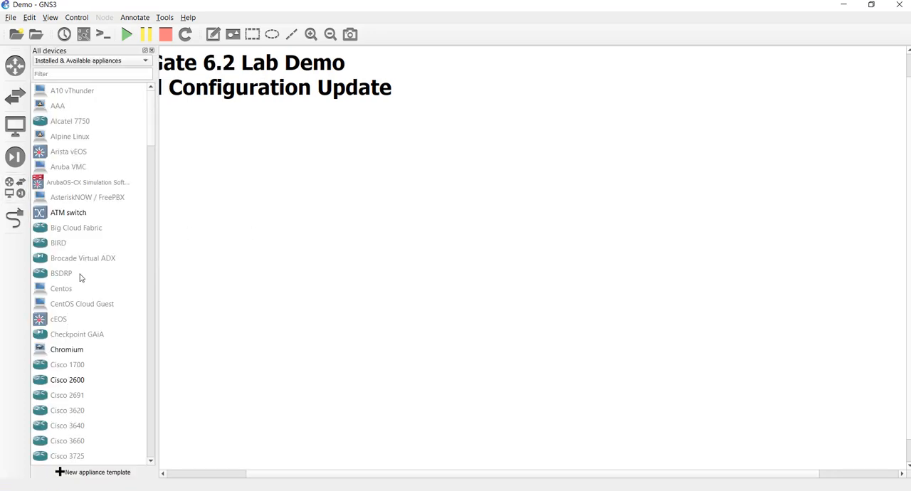
# Drag the FortiGate 6.2 appliance from the device list onto the canvas
pyautogui.scroll(-3)
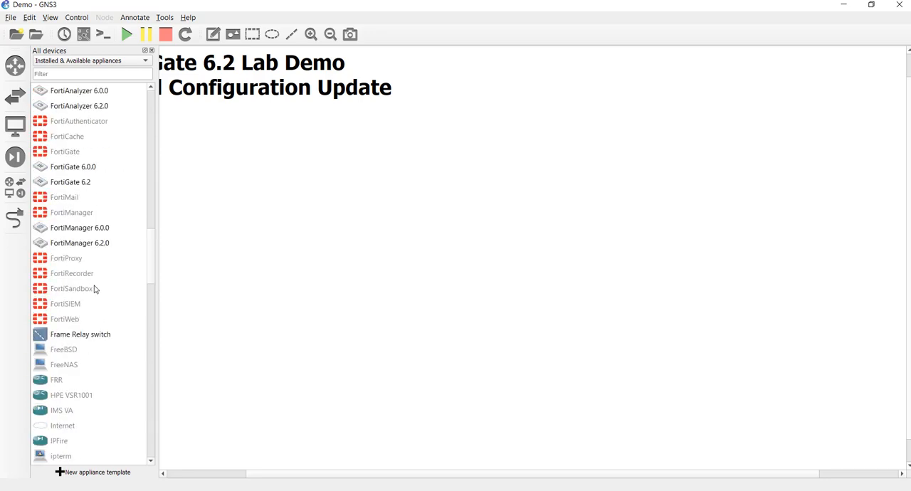
pyautogui.scroll(3)
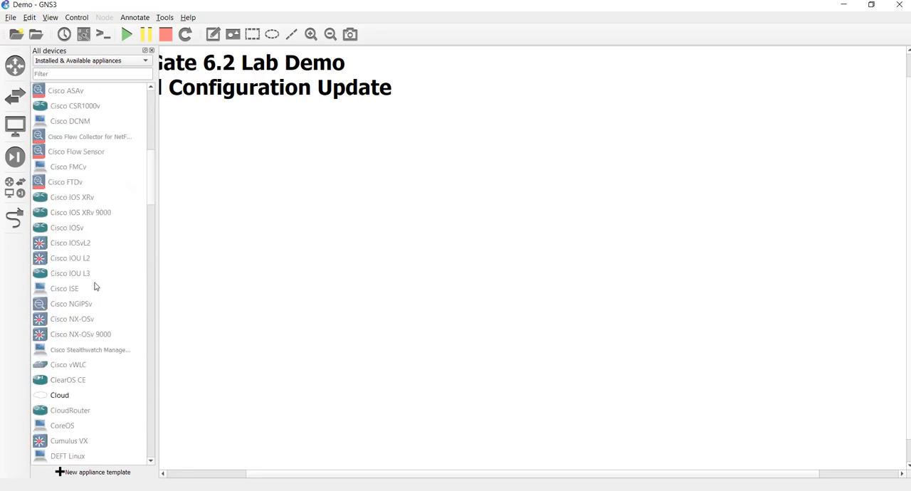
pyautogui.scroll(-3)
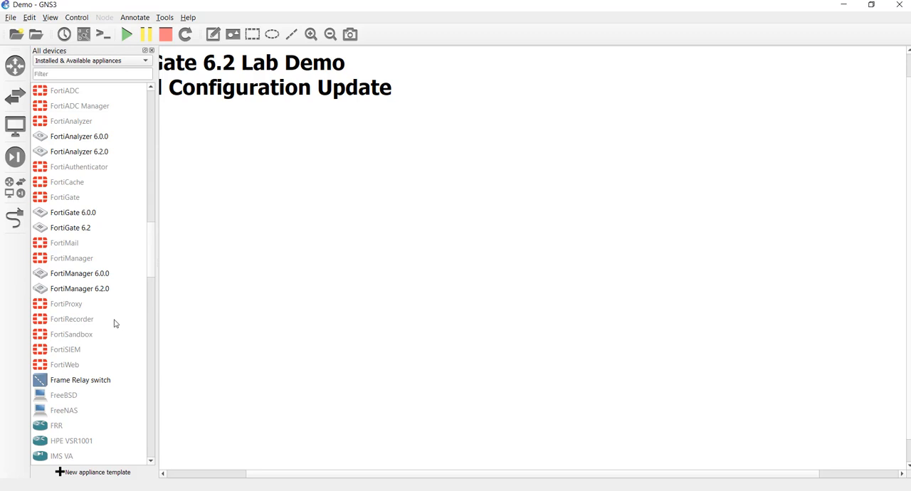
pyautogui.click(79, 288)
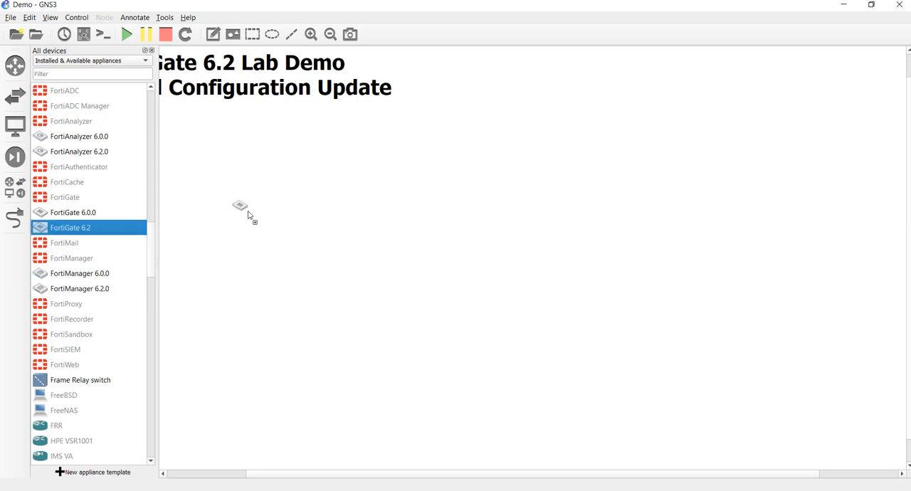
pyautogui.moveTo(240, 206); pyautogui.dragTo(271, 244)
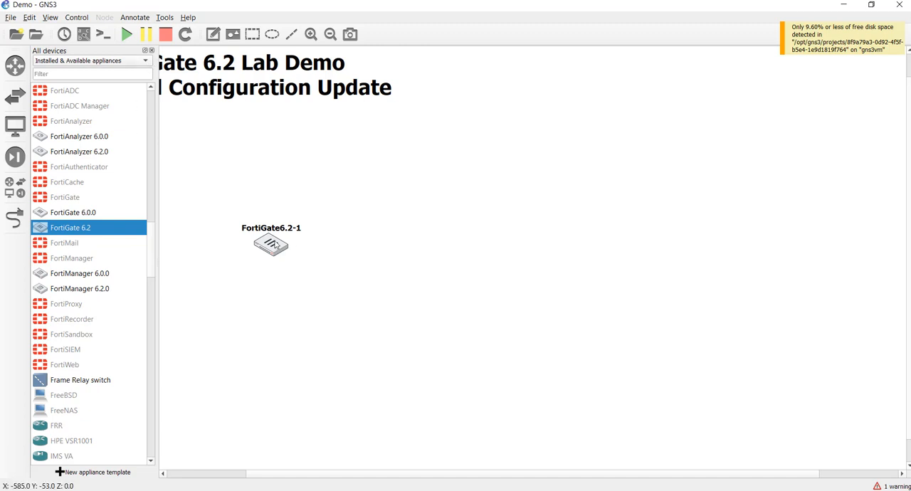
pyautogui.moveTo(245, 347)
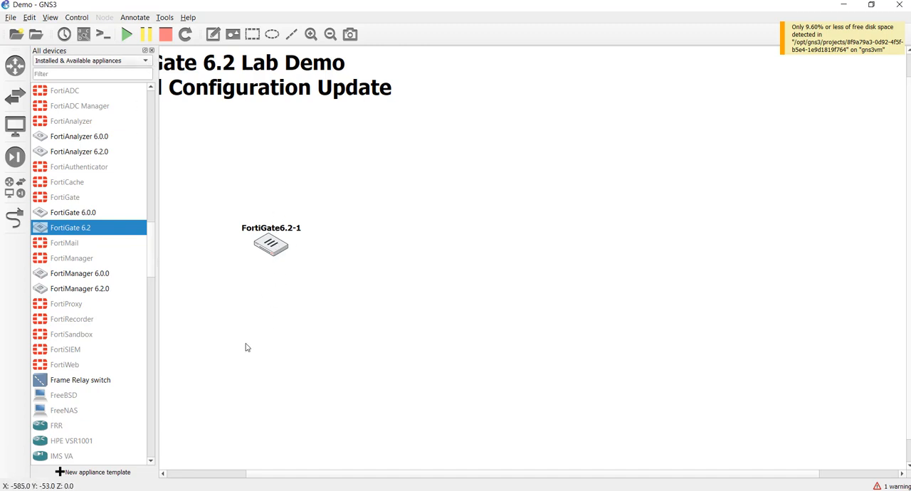
# Place a NAT cloud node on the canvas above the FortiGate and confirm its server
pyautogui.scroll(3)
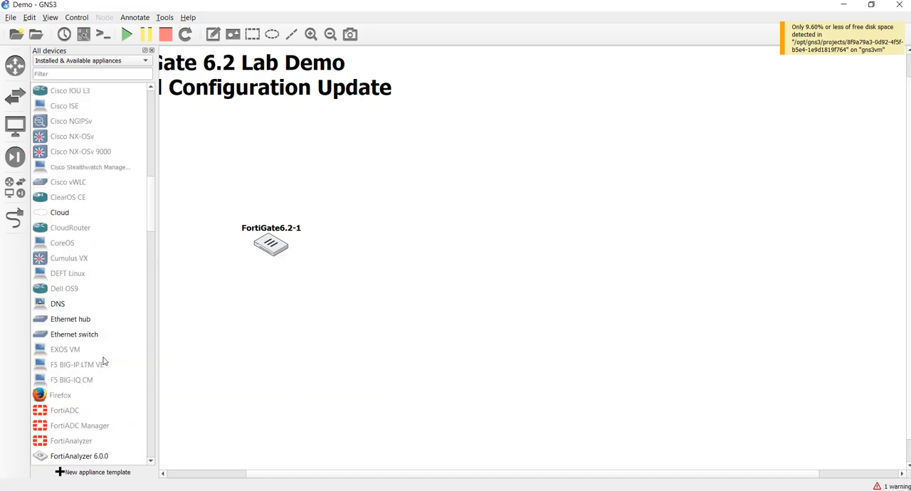
pyautogui.scroll(3)
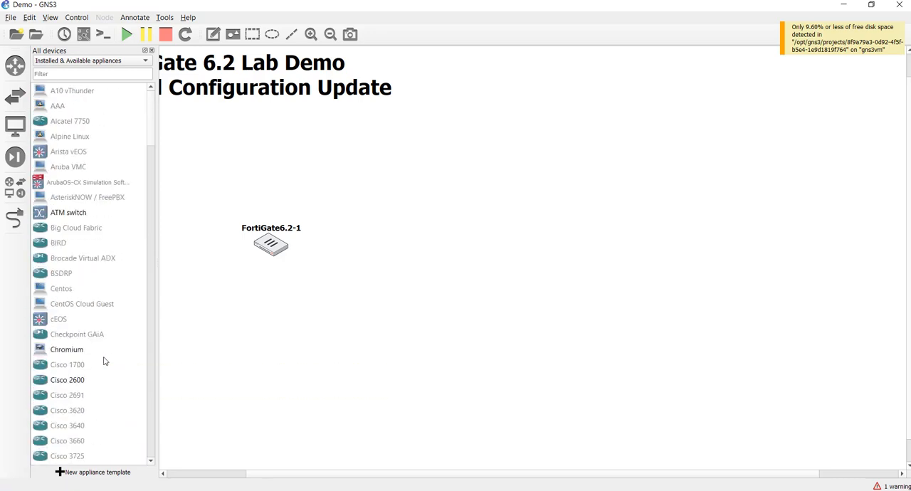
pyautogui.scroll(-3)
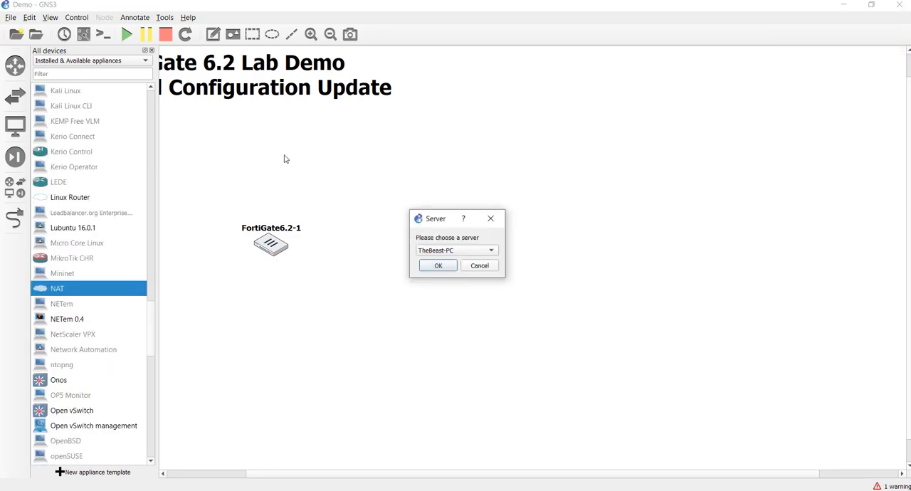
pyautogui.click(490, 250)
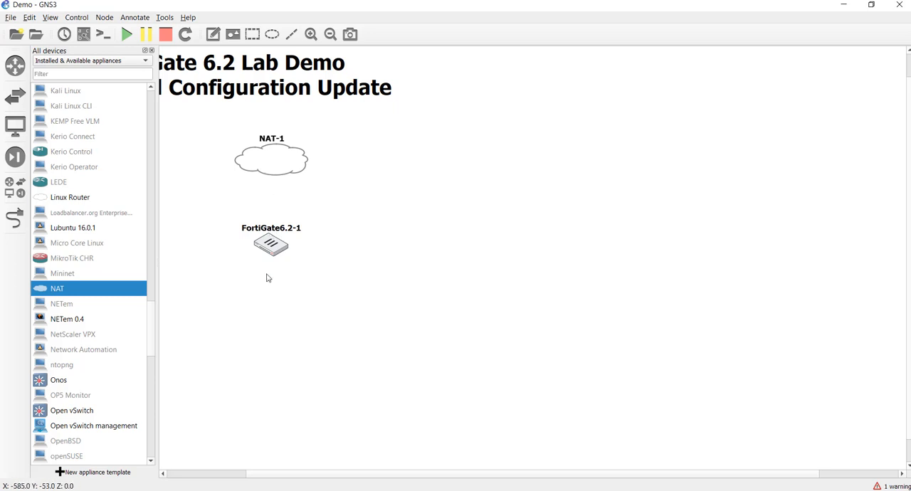
pyautogui.moveTo(347, 192)
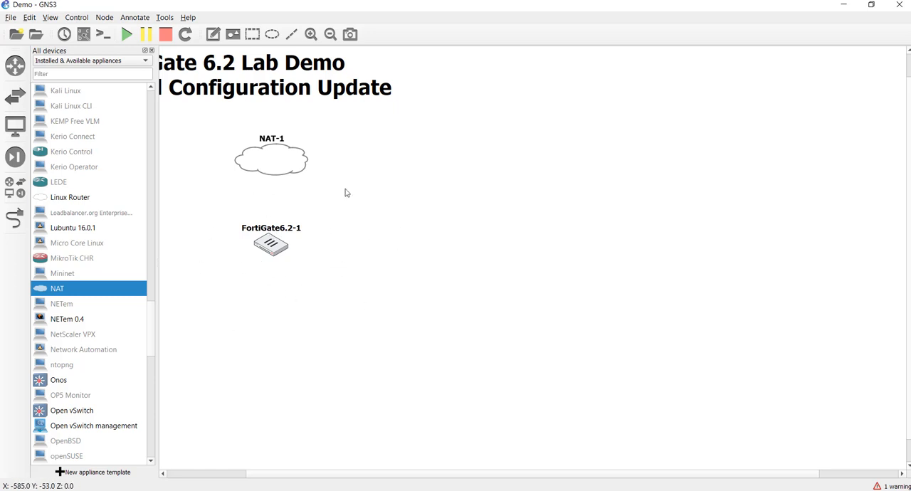
pyautogui.moveTo(290, 263)
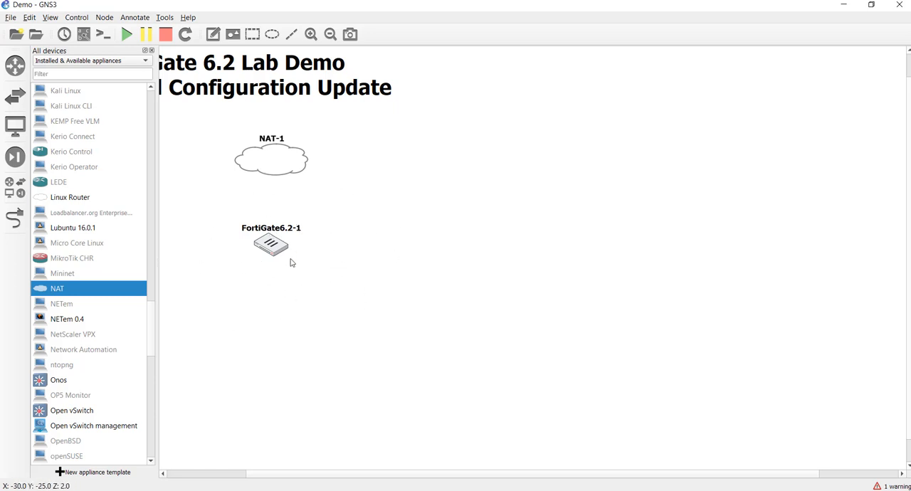
pyautogui.moveTo(326, 316)
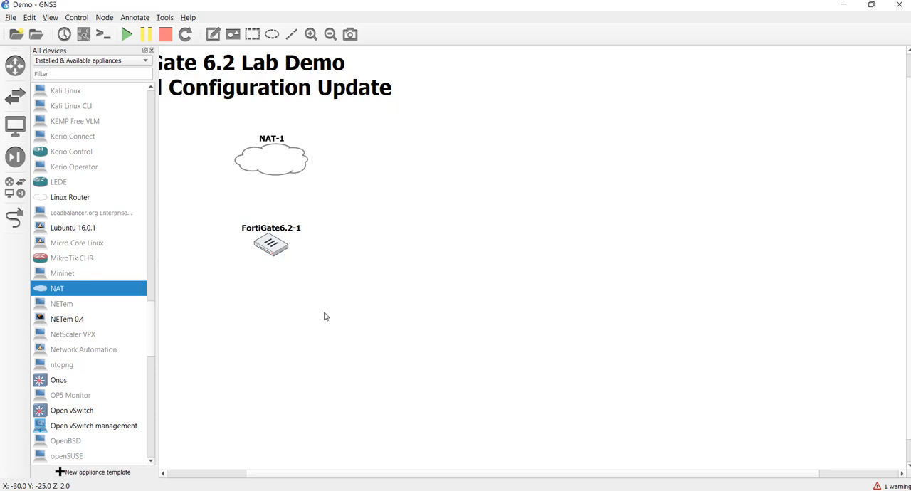
pyautogui.moveTo(322, 320)
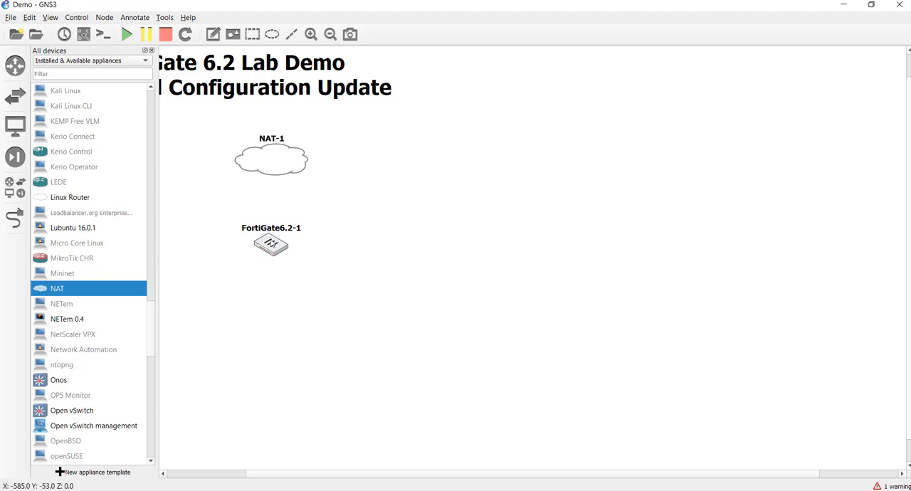
# Start a link between FortiGate6.2-1 and the NAT-1 cloud
pyautogui.click(14, 219)
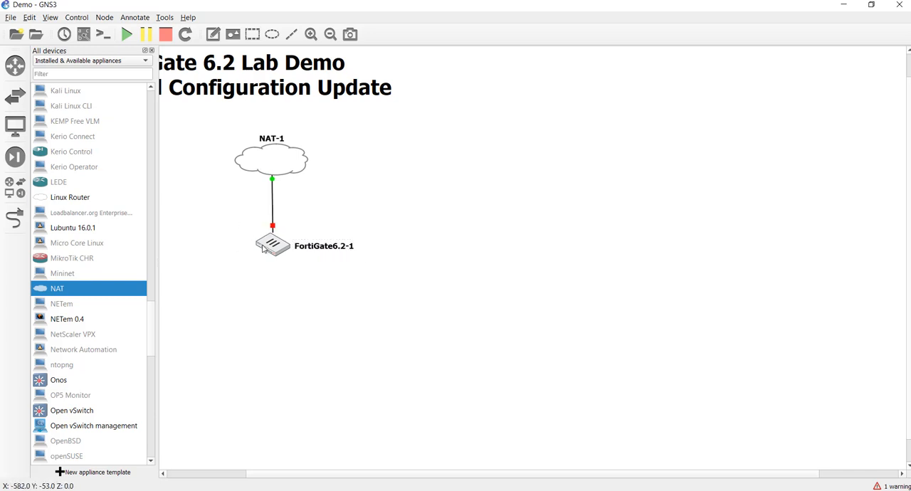
pyautogui.moveTo(275, 387)
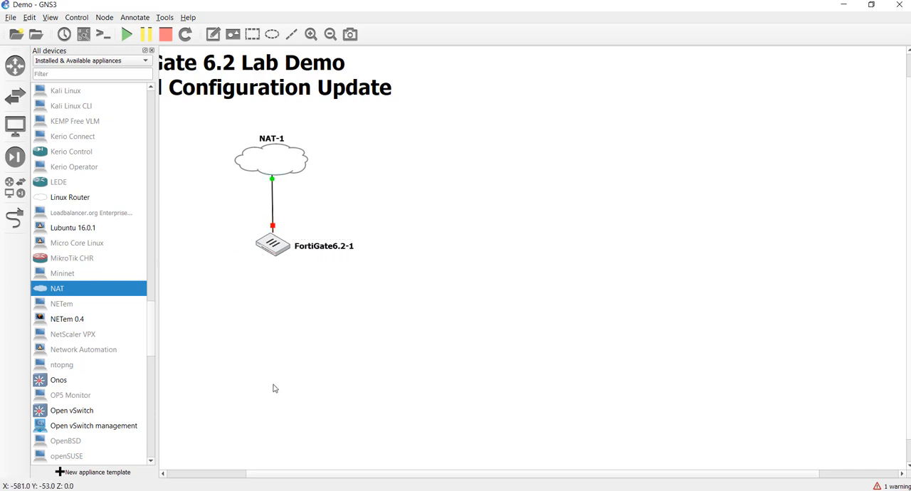
pyautogui.moveTo(297, 315)
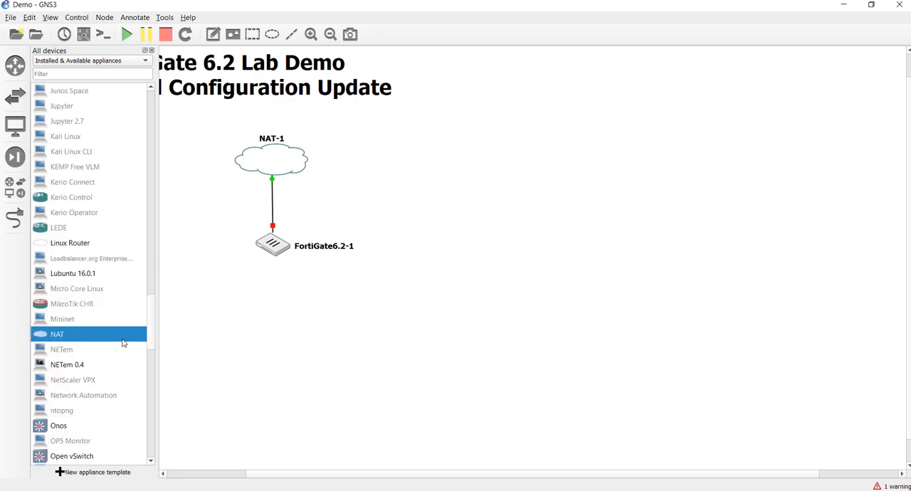
# Place webterm-1 beneath FortiGate6.2-1 and link it to the firewall
pyautogui.scroll(-3)
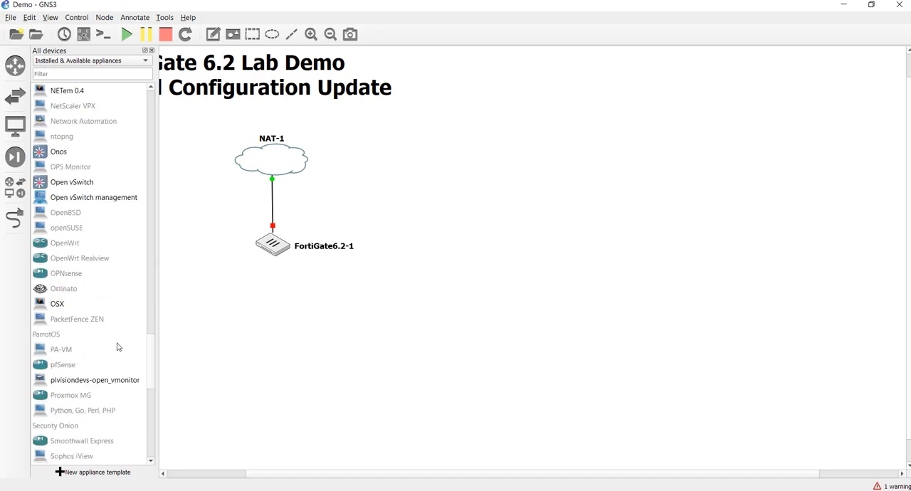
pyautogui.scroll(-3)
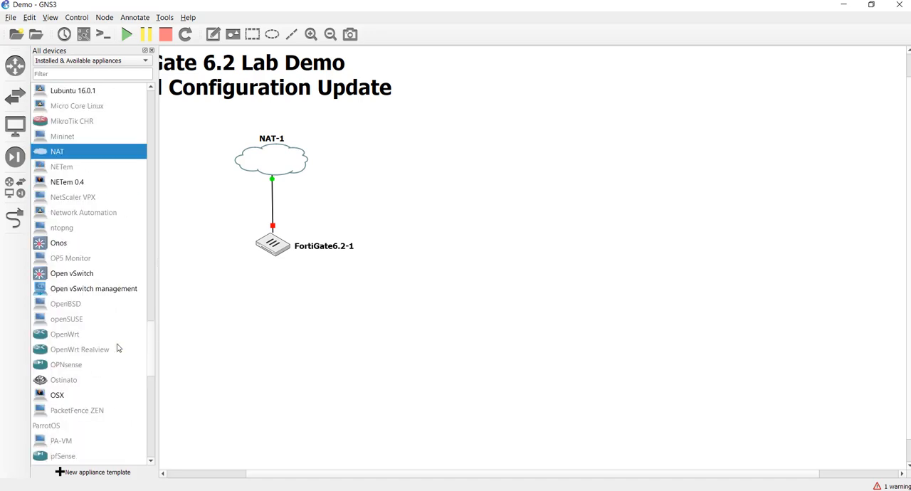
pyautogui.scroll(3)
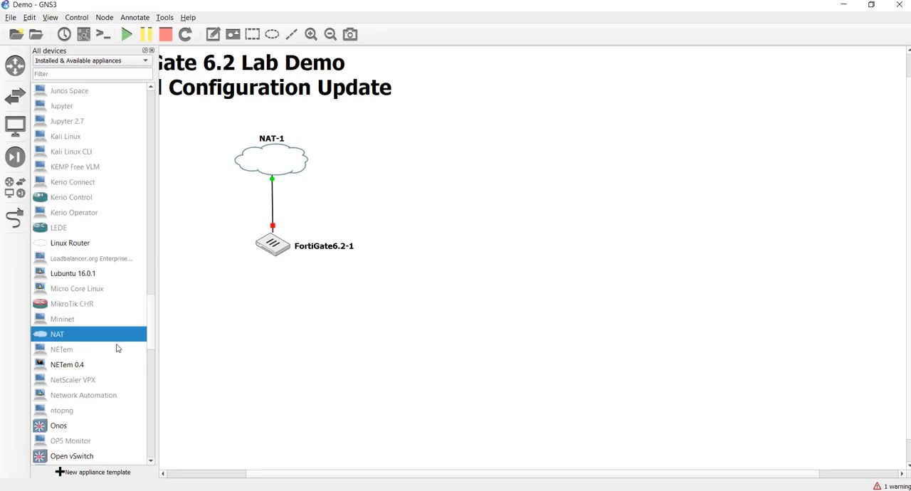
pyautogui.scroll(3)
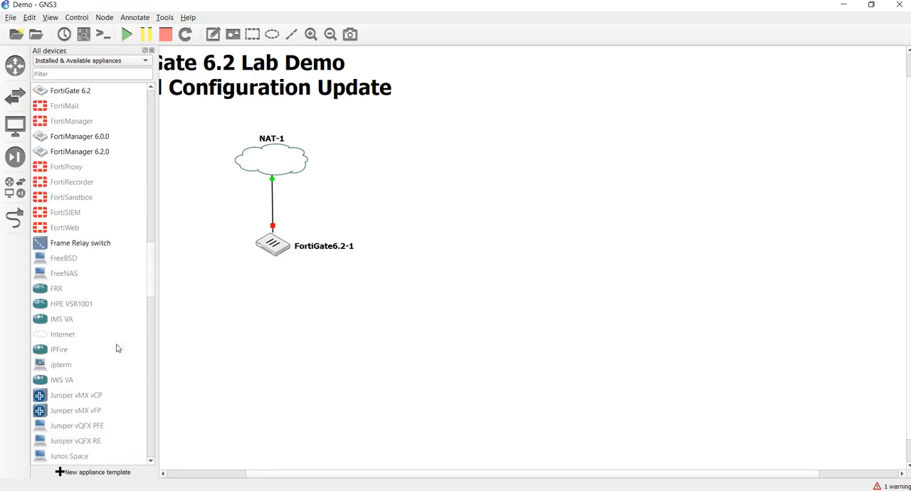
pyautogui.scroll(3)
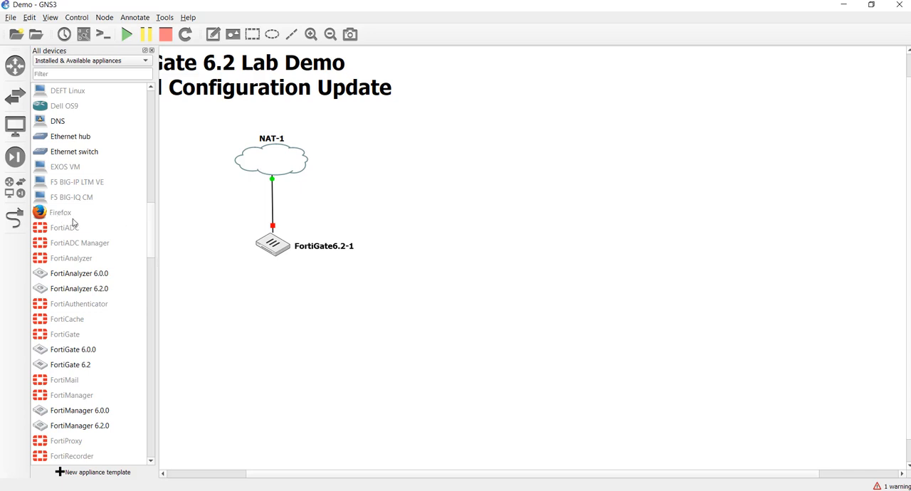
pyautogui.moveTo(64, 216)
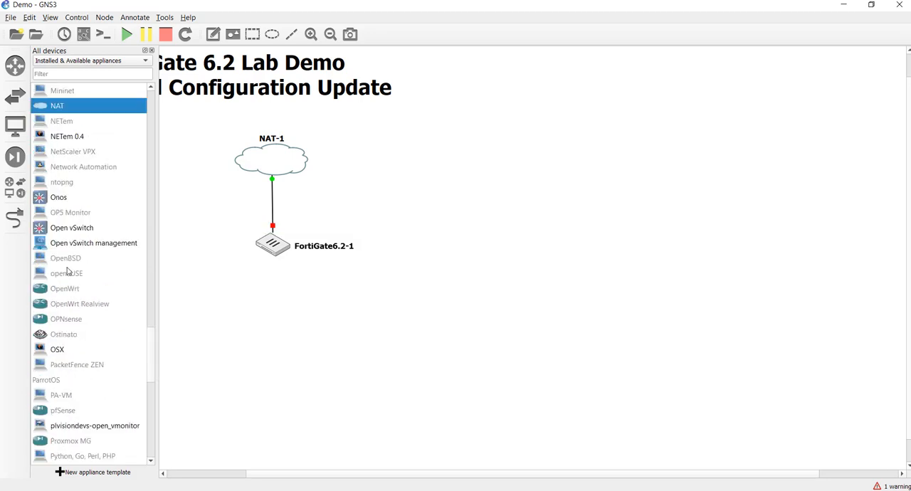
pyautogui.scroll(-3)
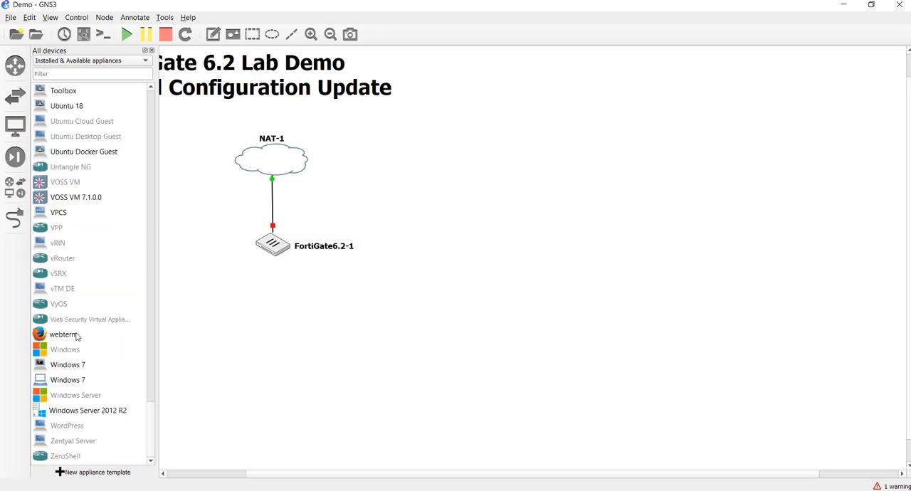
pyautogui.moveTo(63, 333); pyautogui.dragTo(281, 309)
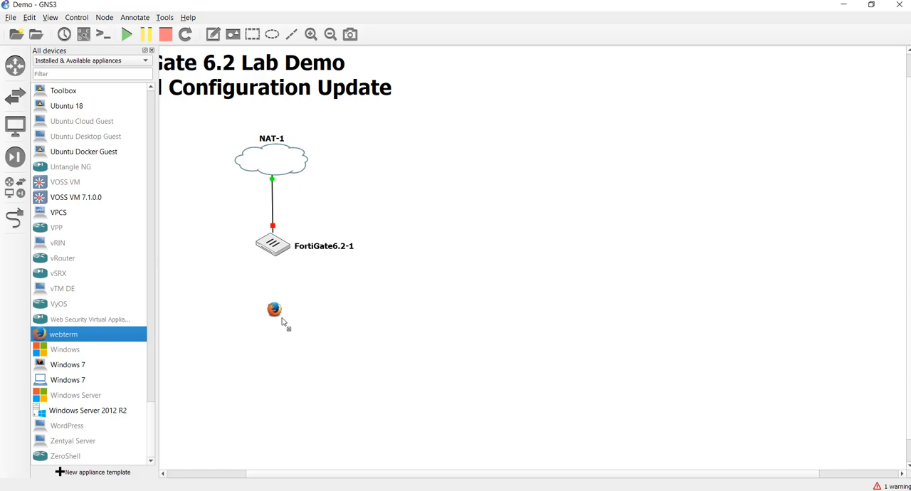
pyautogui.moveTo(275, 309); pyautogui.dragTo(297, 333)
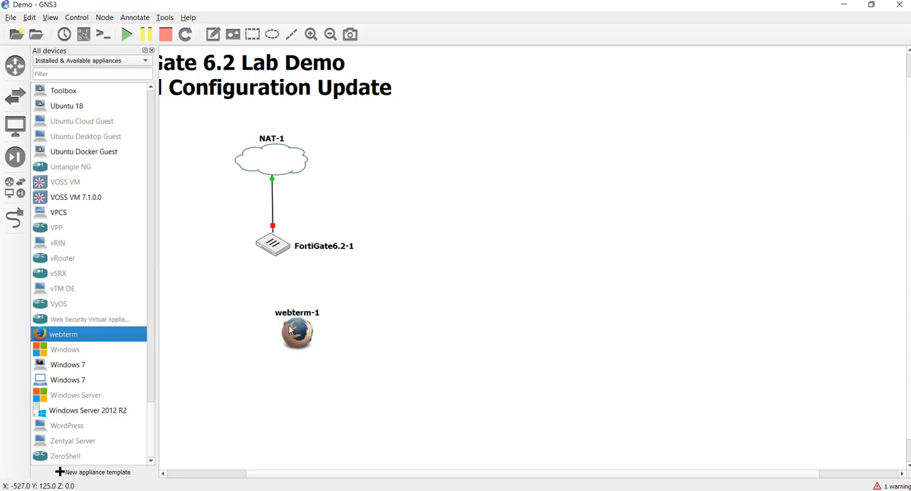
pyautogui.moveTo(297, 332); pyautogui.dragTo(283, 322)
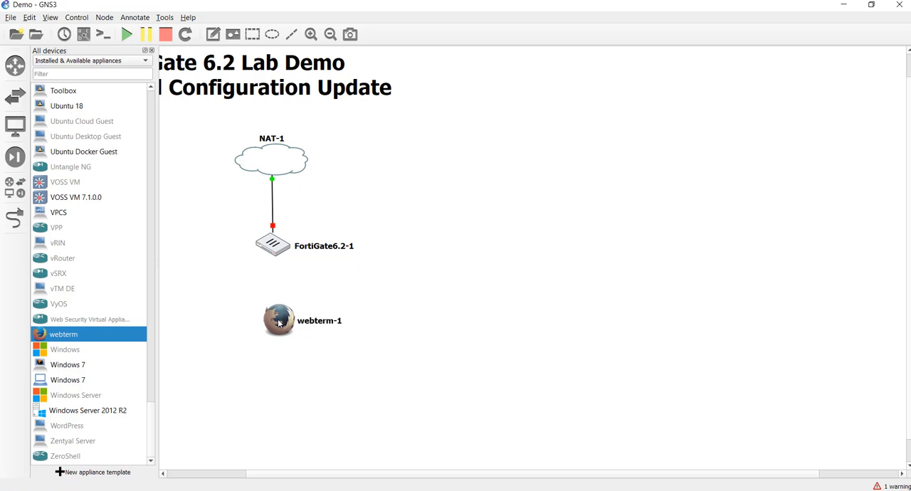
pyautogui.moveTo(386, 341)
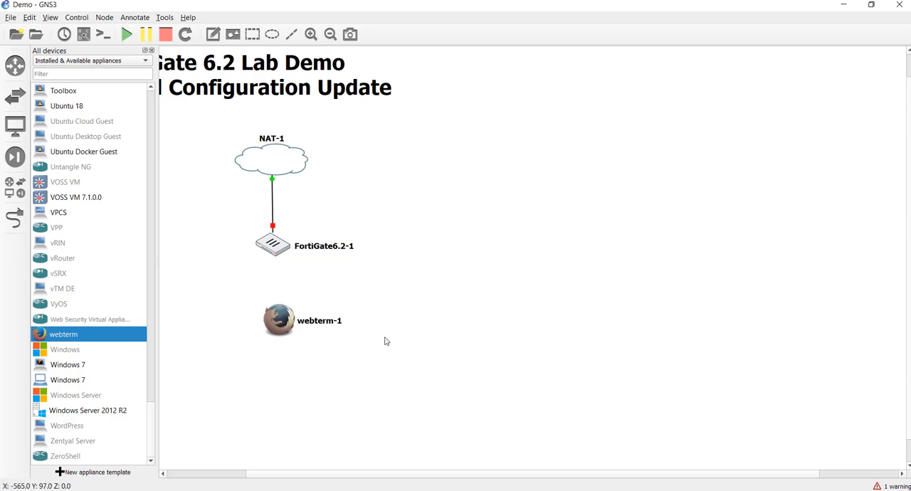
pyautogui.moveTo(324, 363)
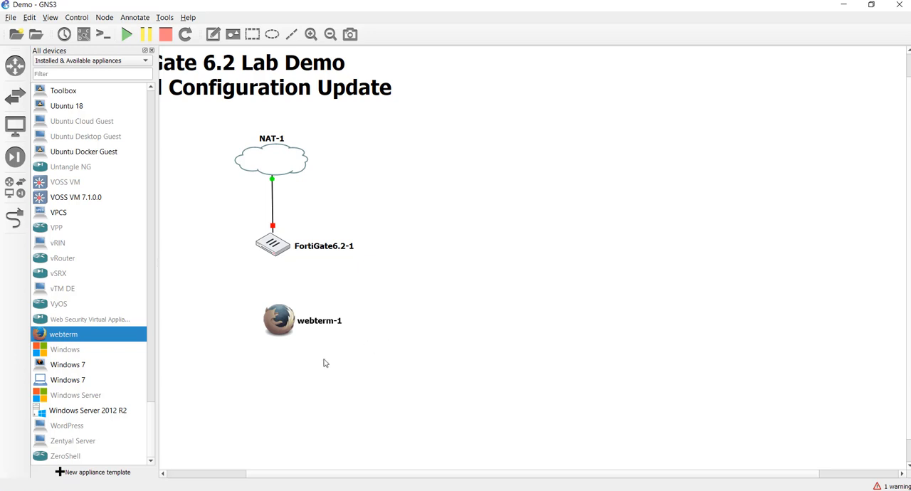
pyautogui.moveTo(329, 351)
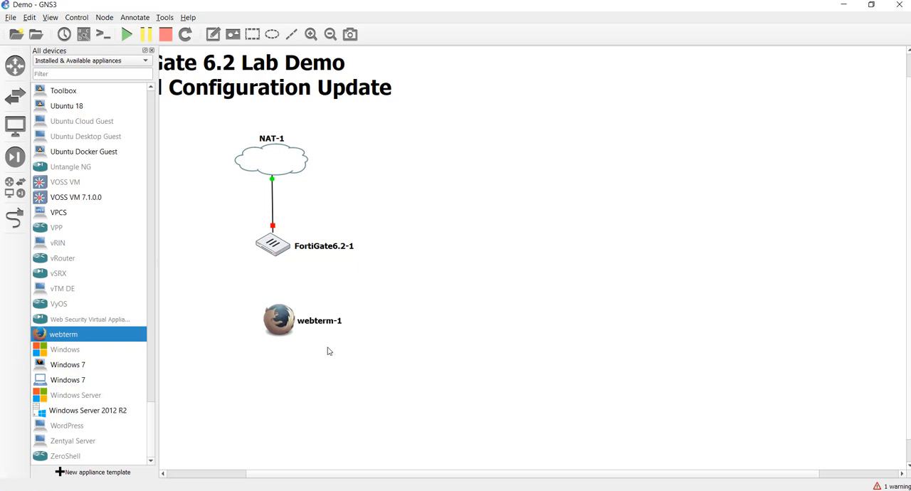
pyautogui.moveTo(519, 272)
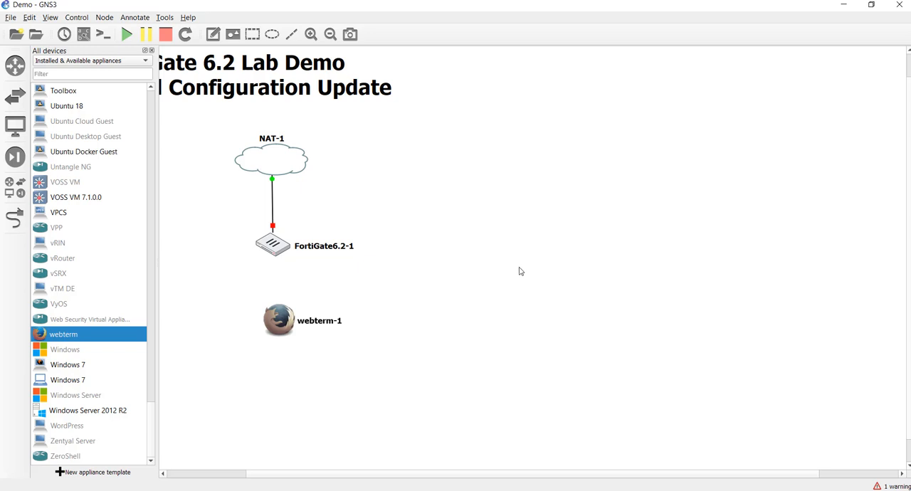
pyautogui.moveTo(384, 429)
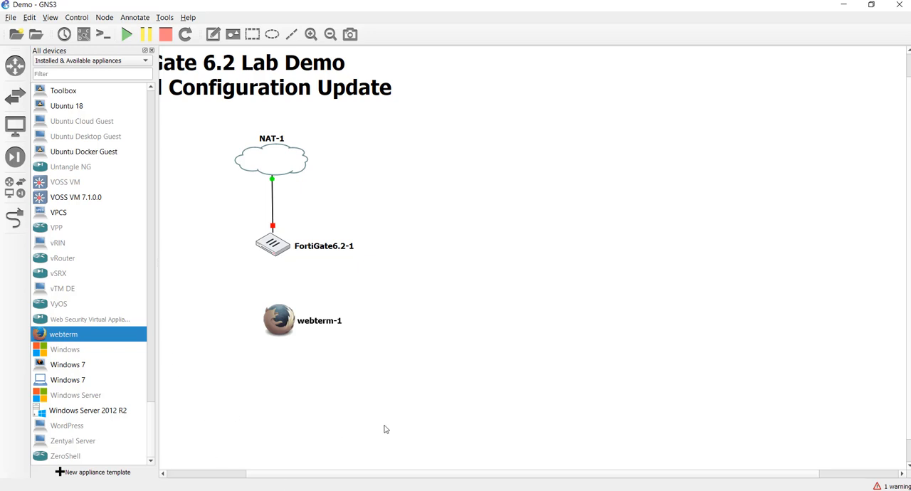
pyautogui.moveTo(378, 430)
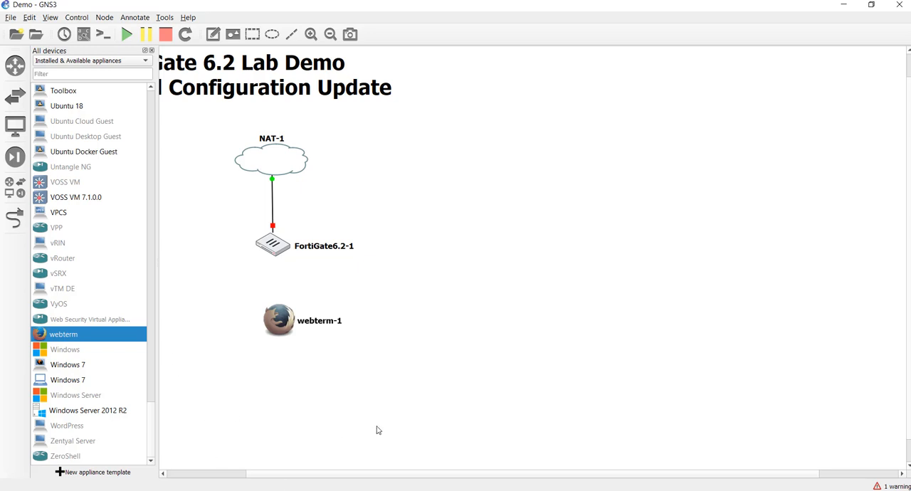
pyautogui.moveTo(307, 361)
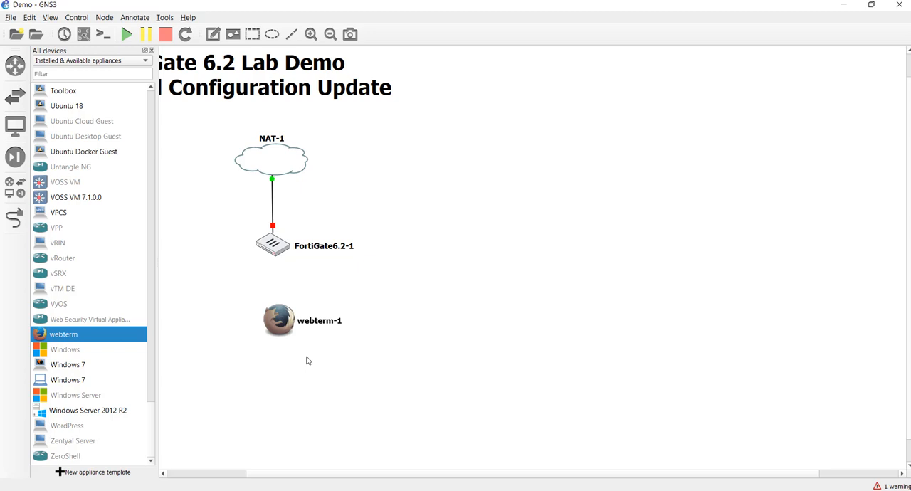
pyautogui.moveTo(285, 308)
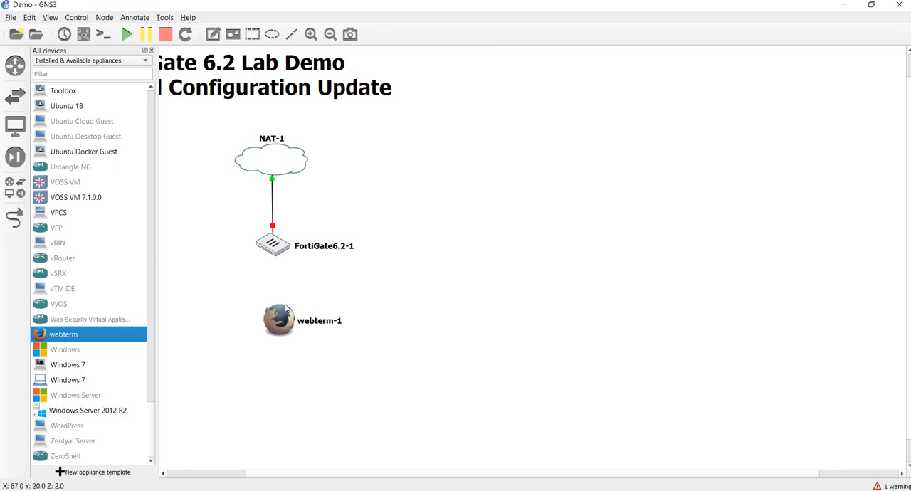
pyautogui.scroll(3)
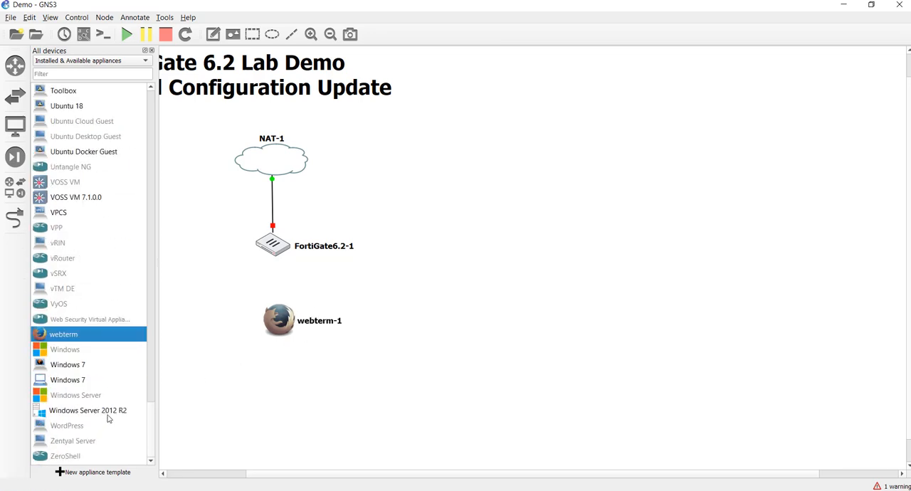
pyautogui.moveTo(59, 218)
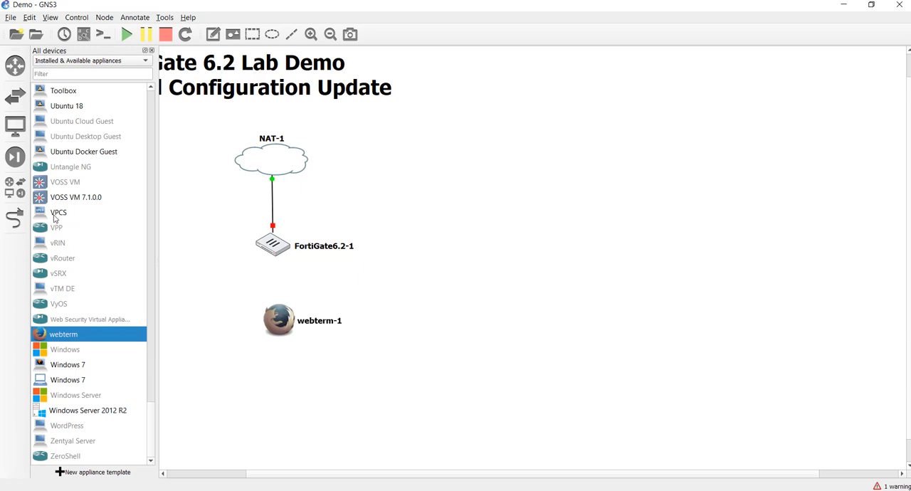
pyautogui.moveTo(80, 215)
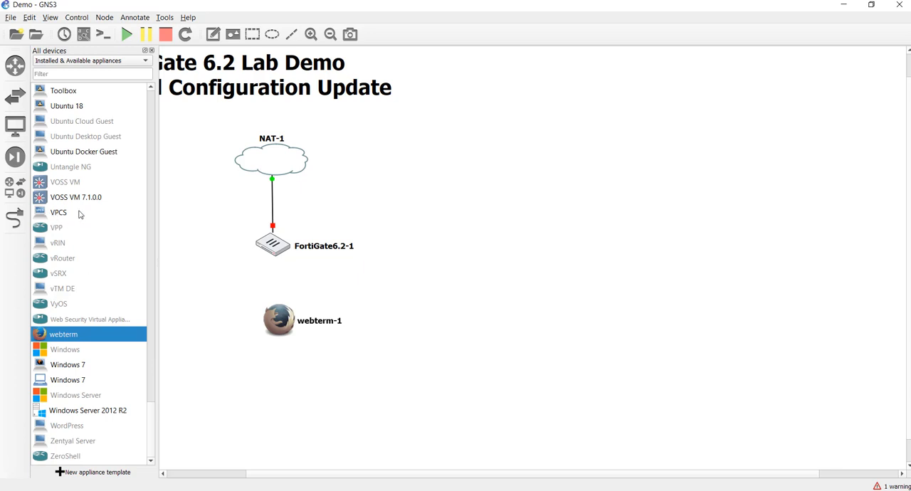
pyautogui.click(58, 212)
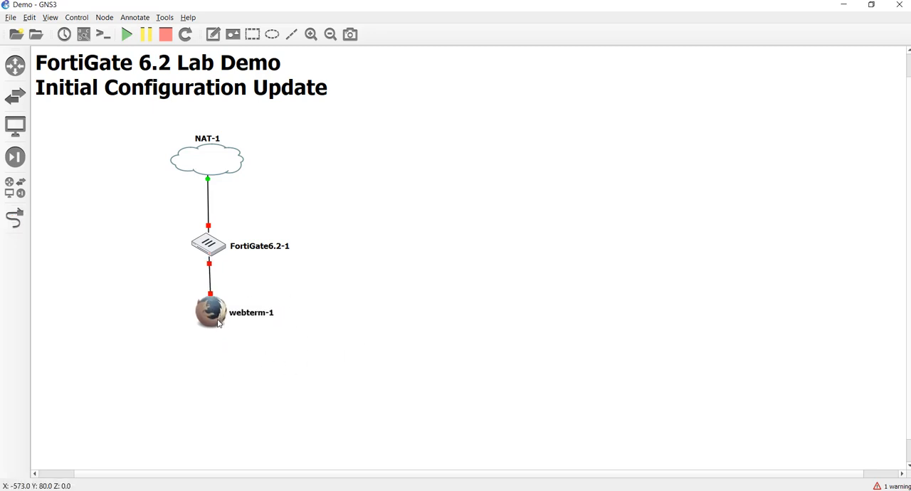
# Uncomment webterm-1's static eth0 lines: 192.168.0.2, netmask 255.255.255.0, gateway 192.168.0.1
pyautogui.rightClick(210, 311)
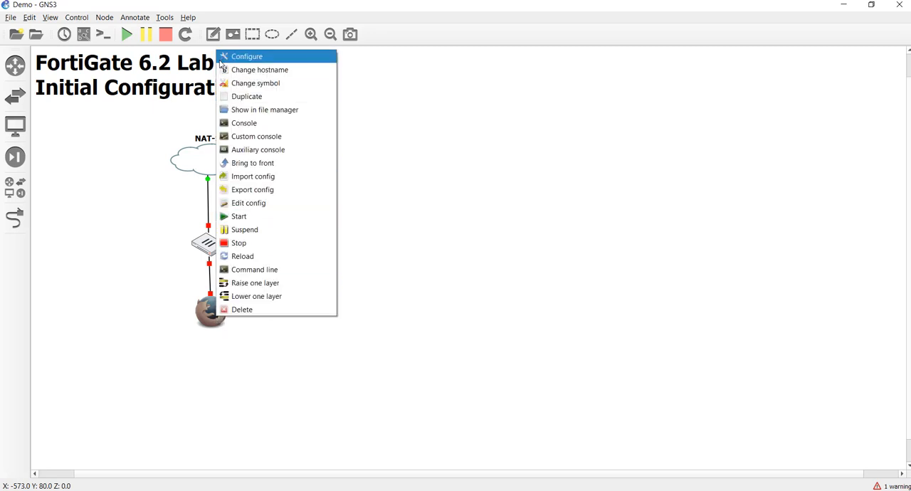
pyautogui.click(247, 56)
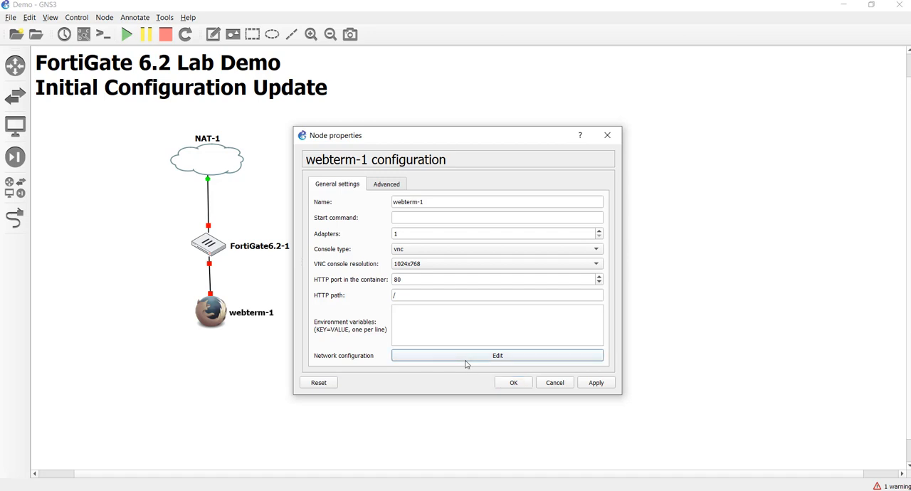
pyautogui.click(497, 355)
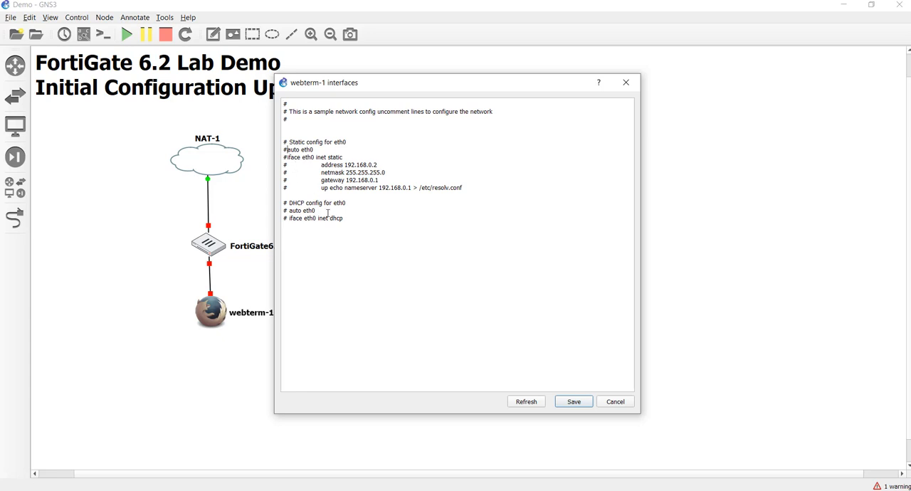
pyautogui.click(287, 150)
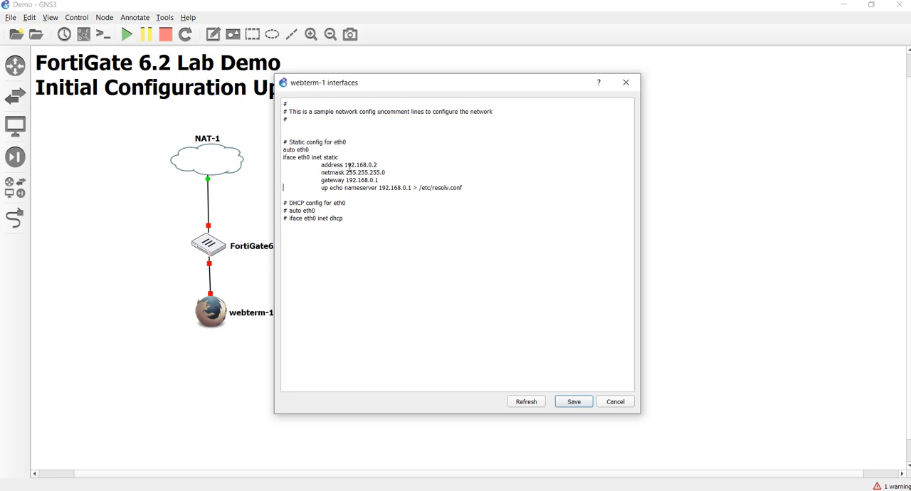
pyautogui.moveTo(383, 165)
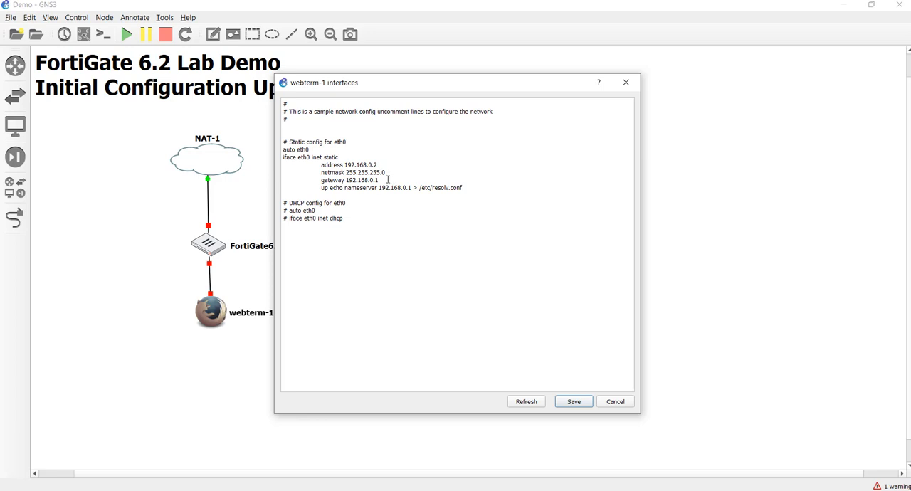
pyautogui.click(284, 188)
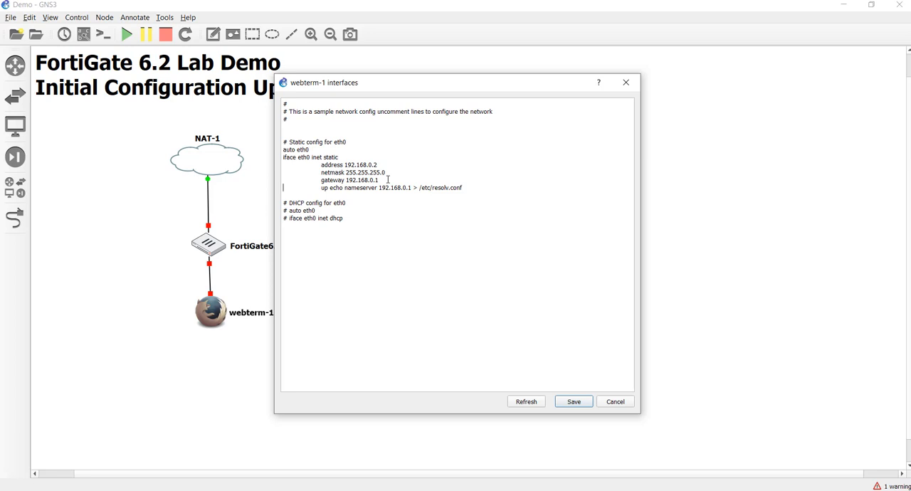
pyautogui.moveTo(564, 281)
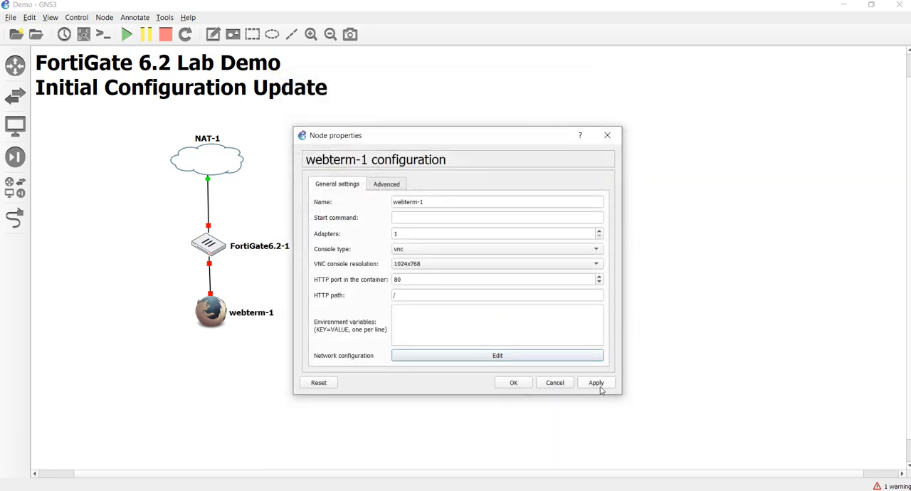
# Save webterm-1's settings, start all devices, and bring up the FortiGate6.2-1 console
pyautogui.click(513, 383)
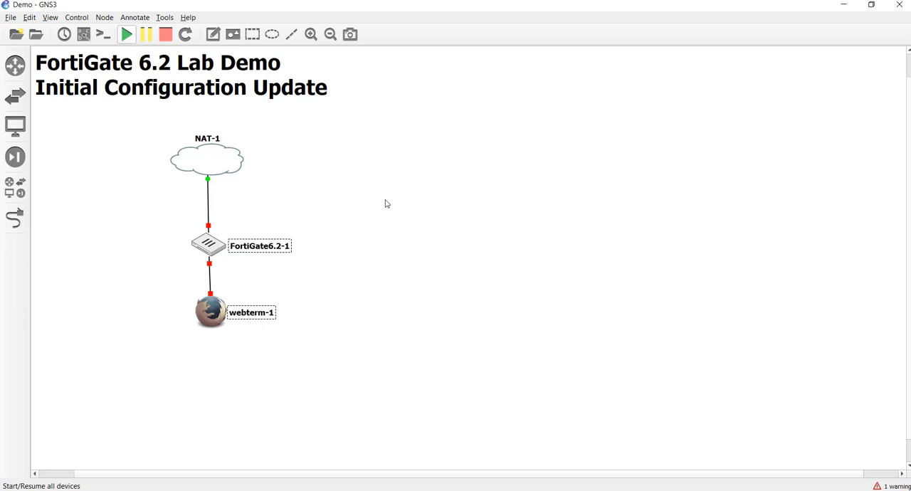
pyautogui.click(126, 35)
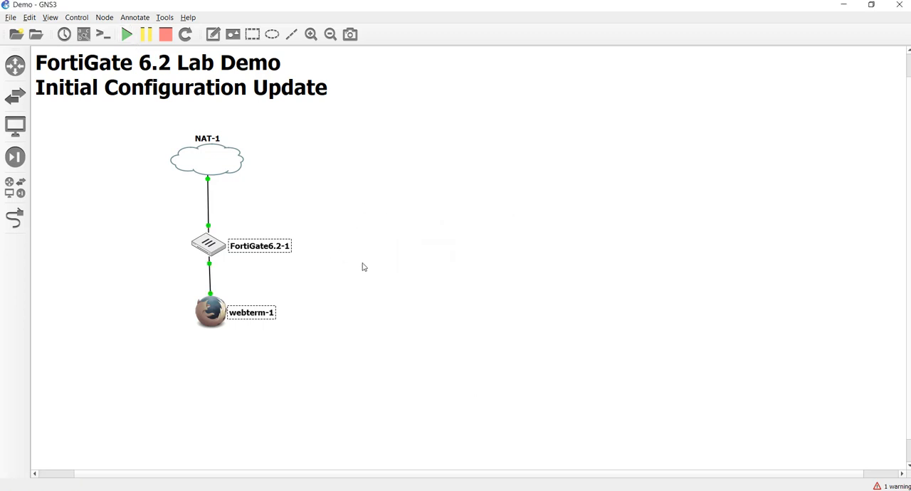
pyautogui.moveTo(217, 251)
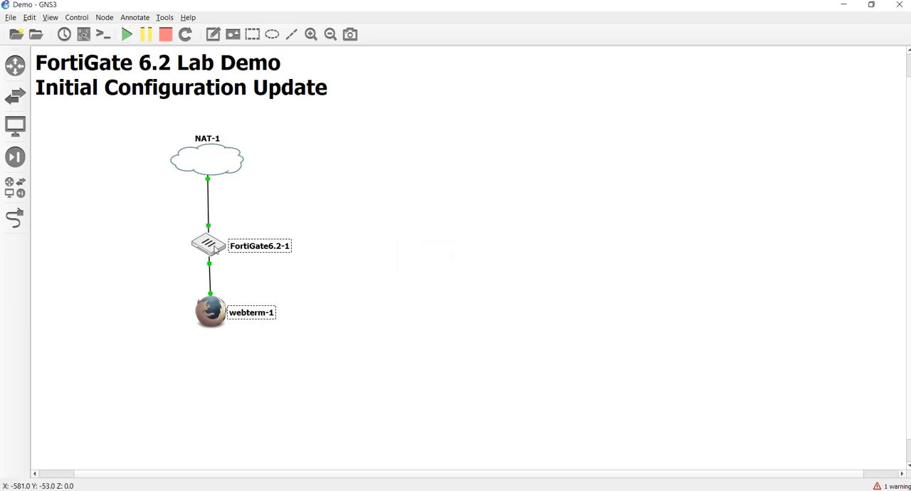
pyautogui.doubleClick(208, 244)
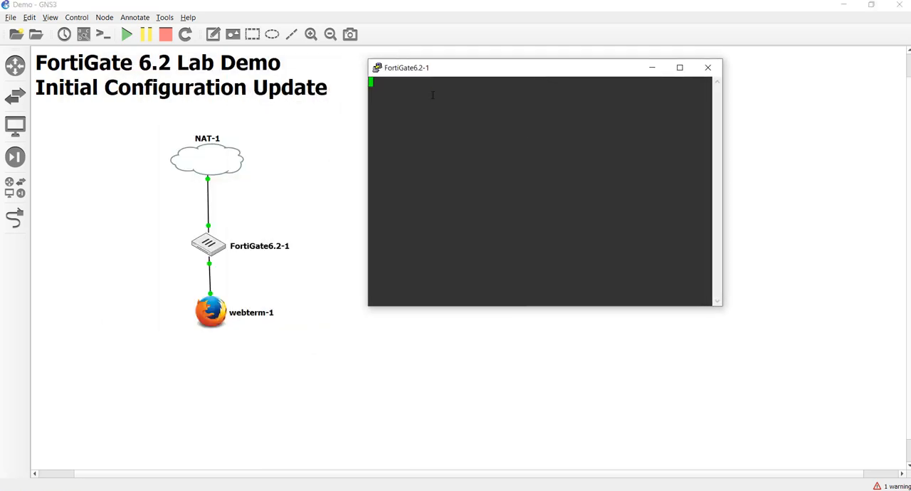
pyautogui.moveTo(493, 266)
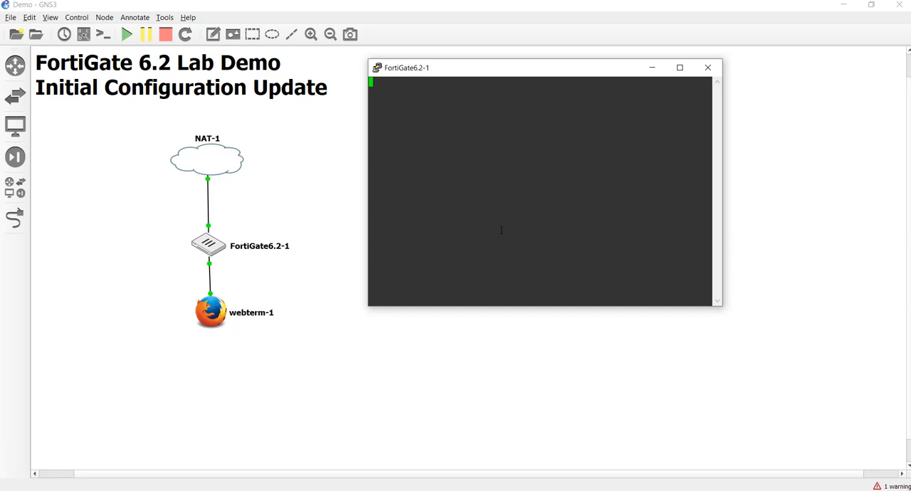
pyautogui.moveTo(439, 135)
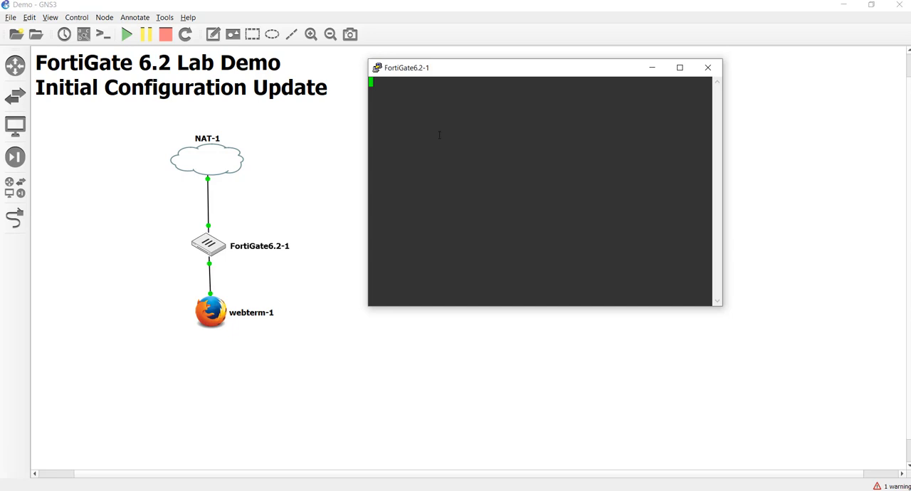
pyautogui.moveTo(490, 249)
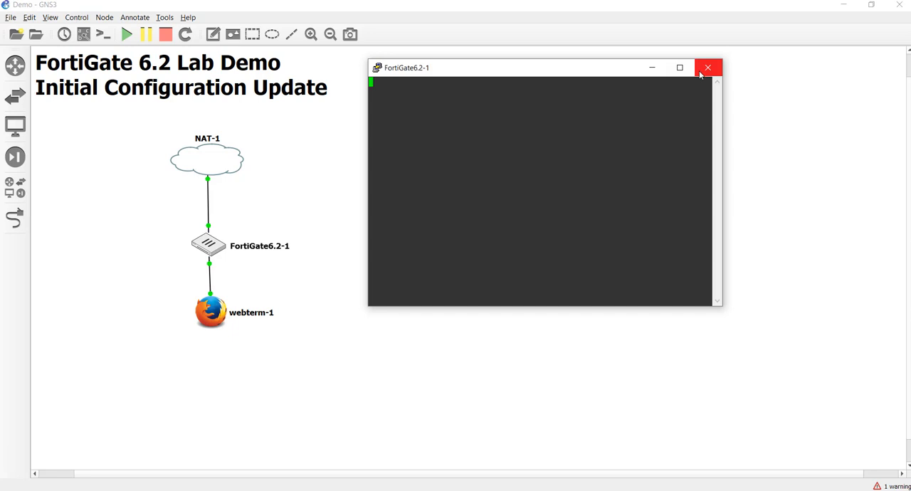
pyautogui.moveTo(708, 67)
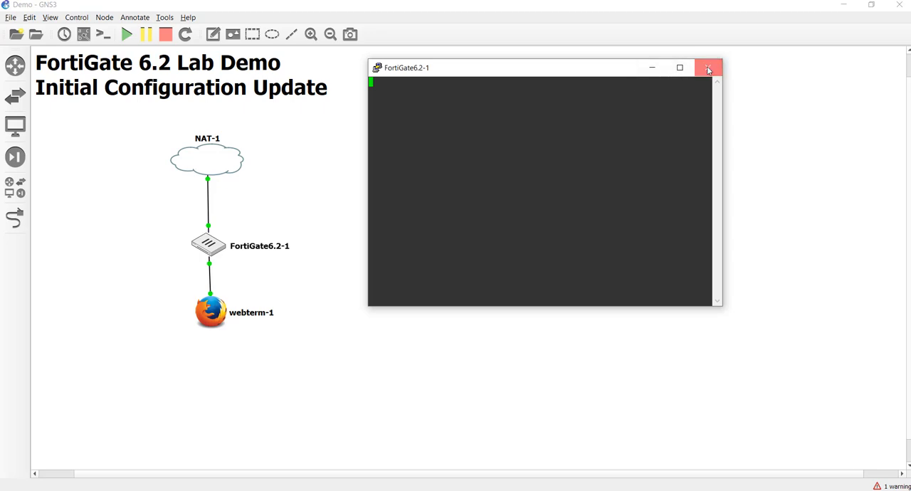
pyautogui.click(709, 68)
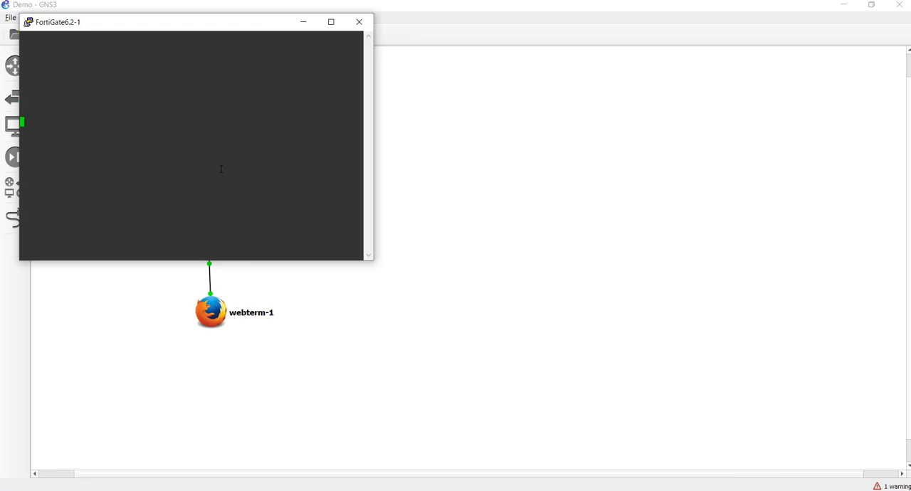
pyautogui.moveTo(153, 46)
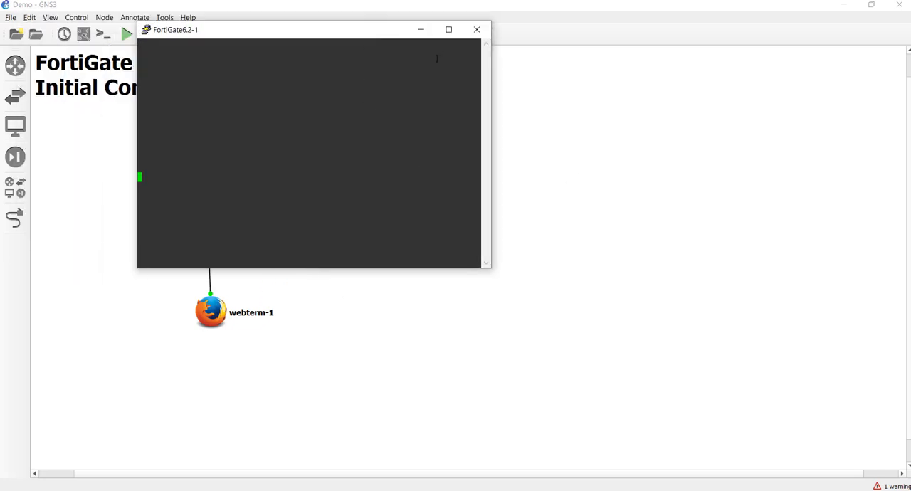
pyautogui.click(476, 29)
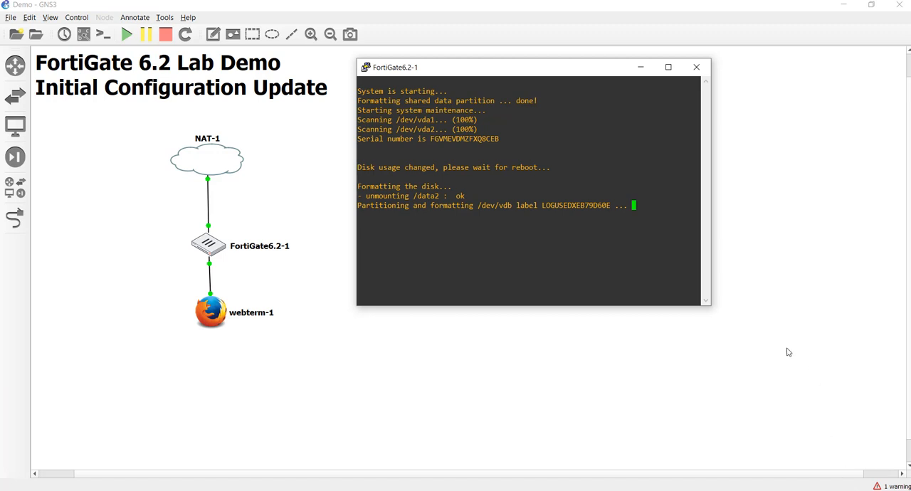
pyautogui.moveTo(559, 324)
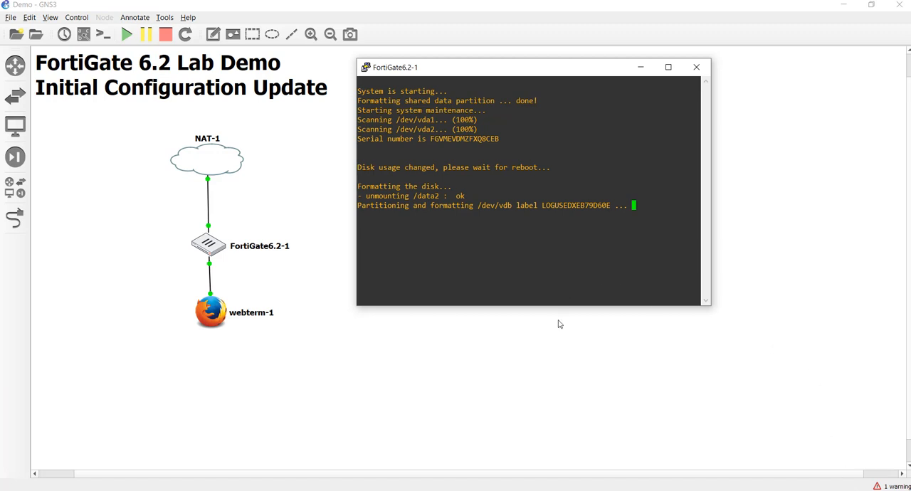
pyautogui.moveTo(557, 341)
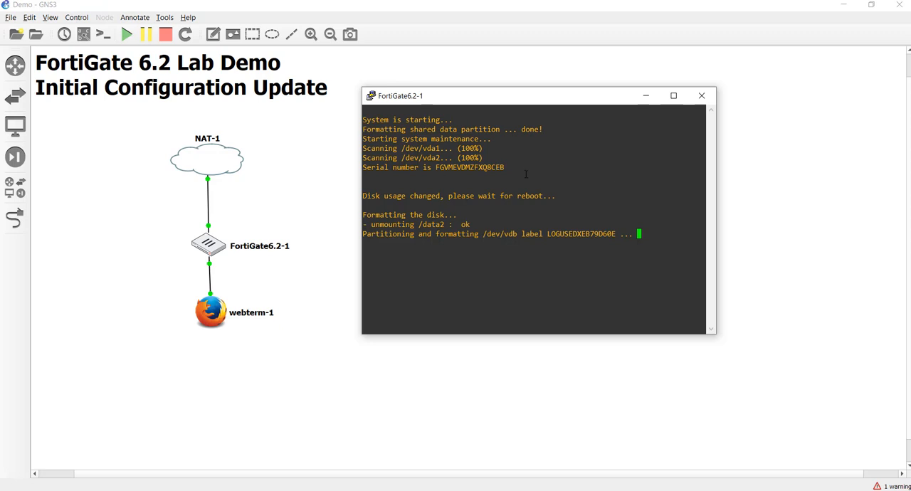
pyautogui.moveTo(514, 175)
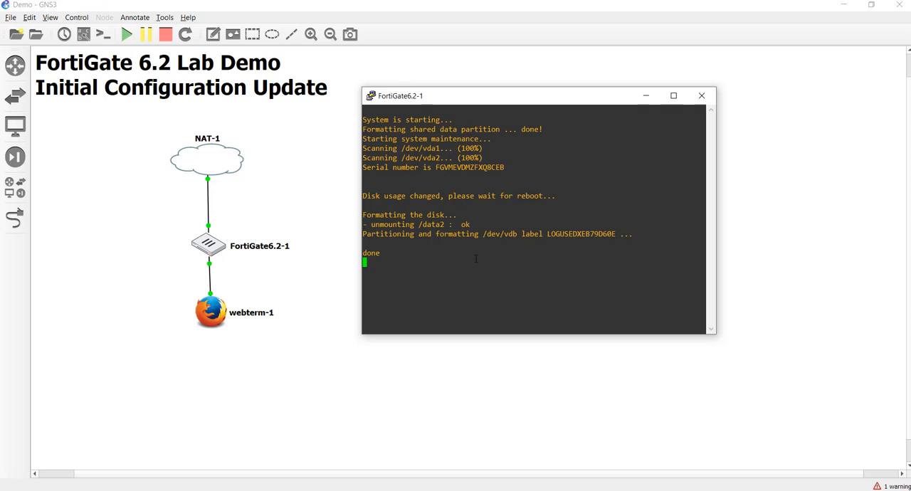
pyautogui.moveTo(229, 226)
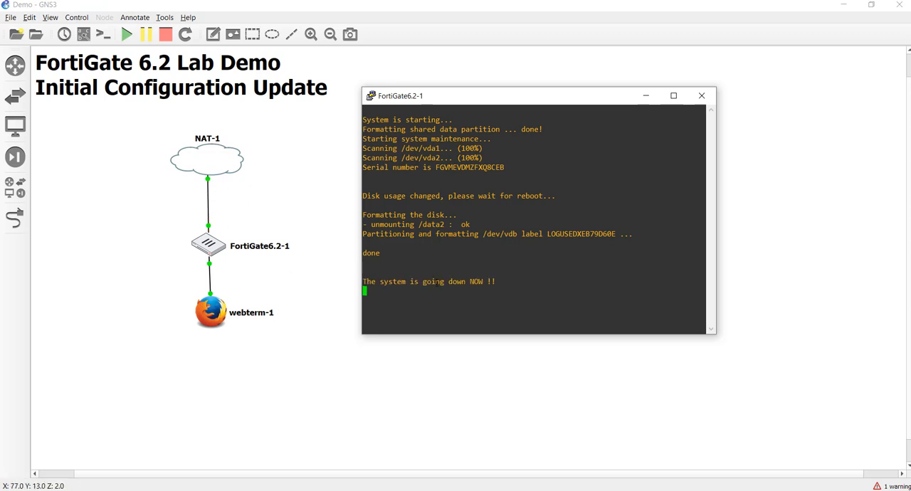
pyautogui.moveTo(575, 386)
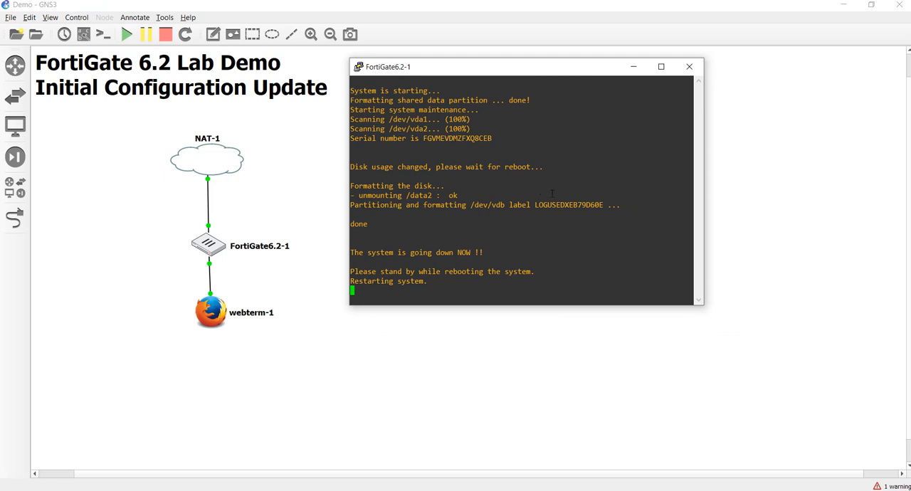
pyautogui.moveTo(516, 222)
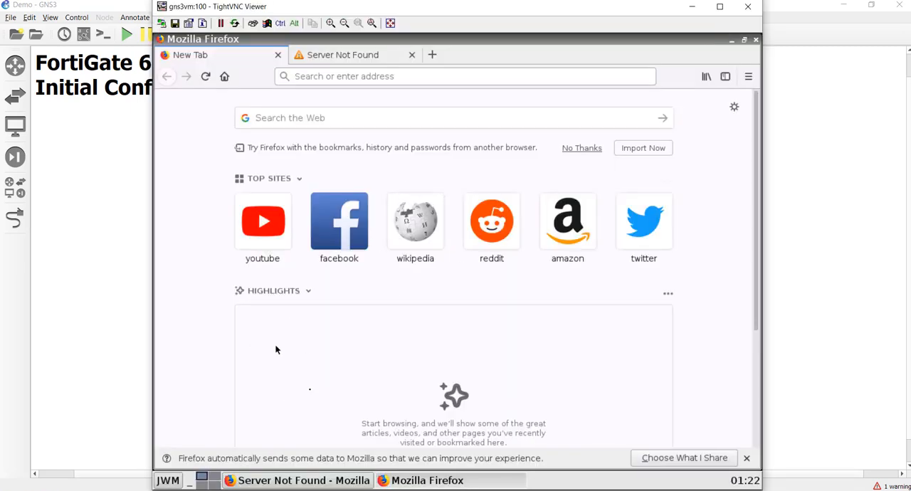
pyautogui.moveTo(408, 293)
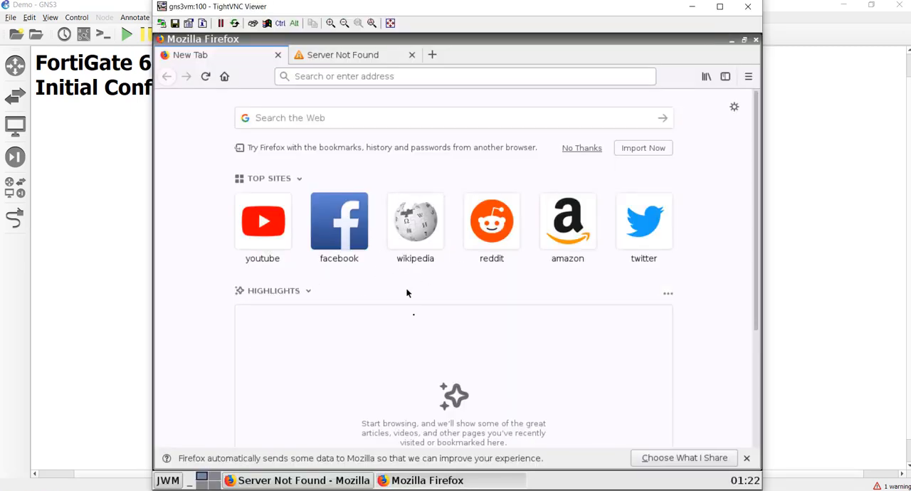
pyautogui.moveTo(431, 460)
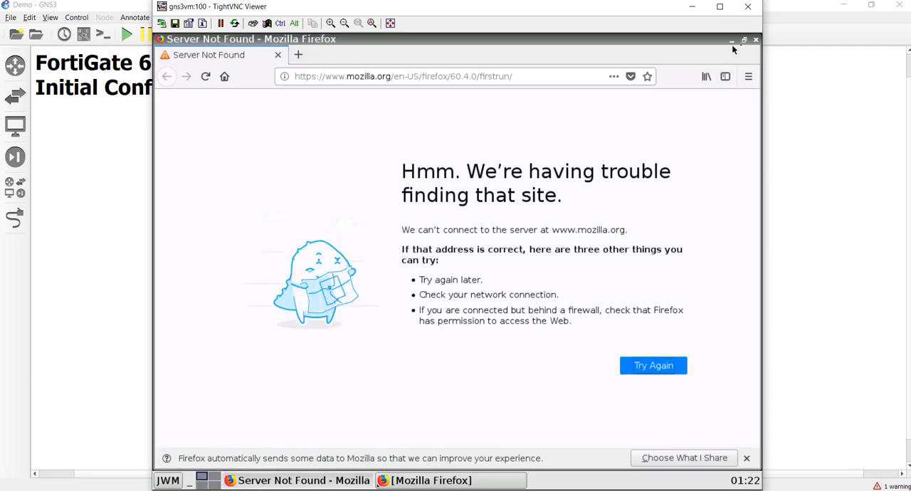
# Close Firefox's Server Not Found window and minimize the TightVNC Viewer
pyautogui.click(298, 55)
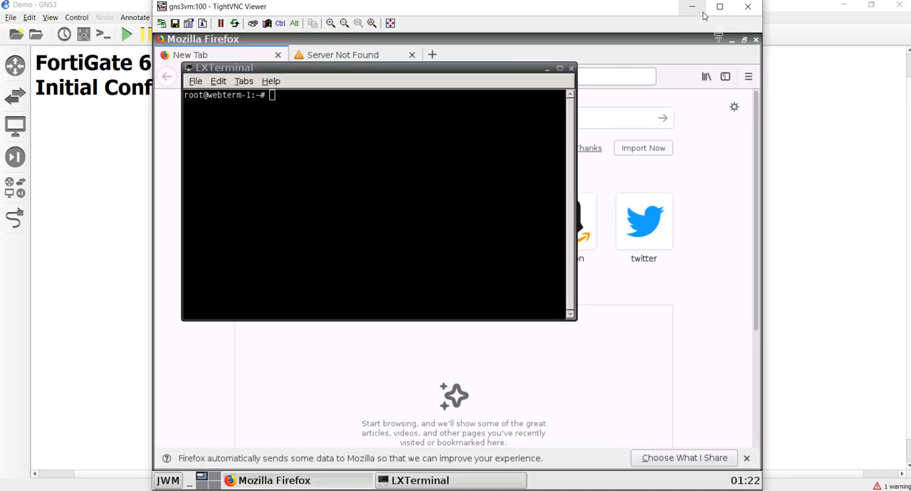
pyautogui.moveTo(692, 7)
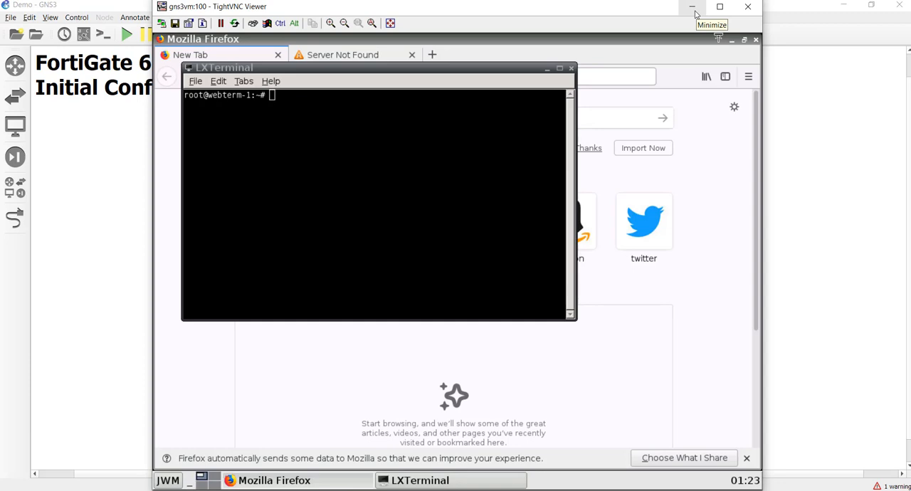
pyautogui.click(692, 7)
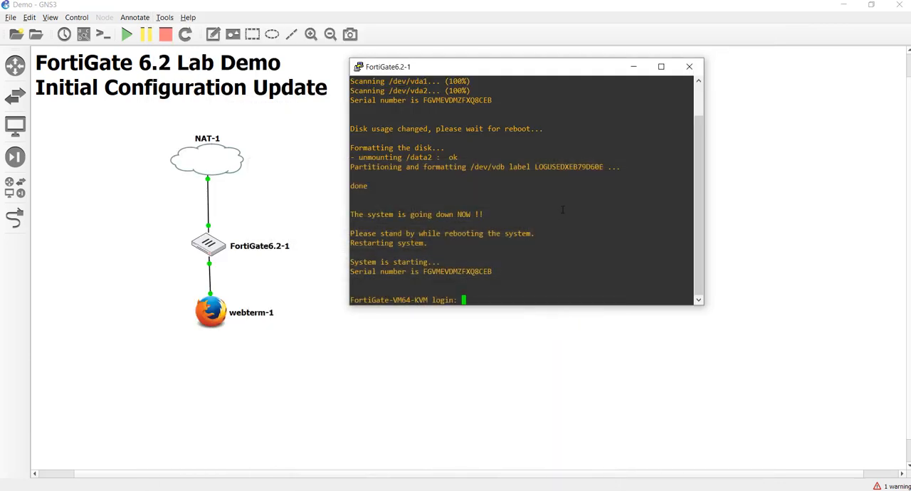
pyautogui.moveTo(559, 216)
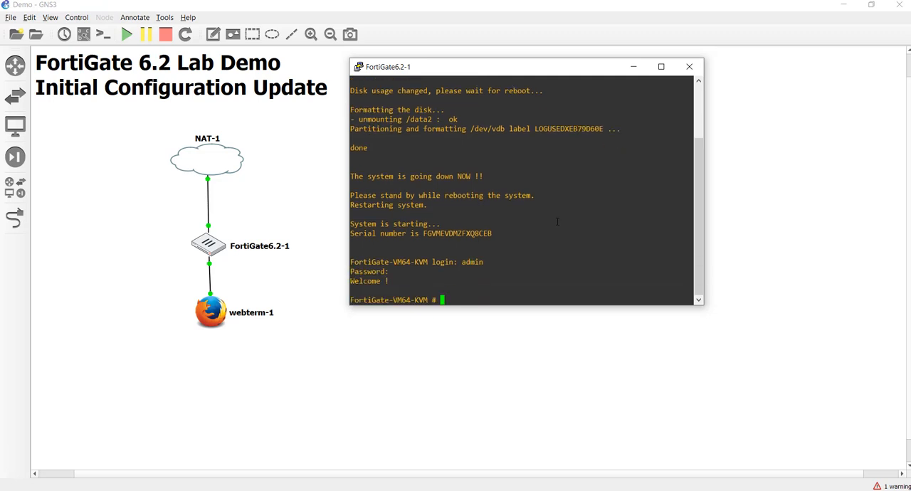
# Run 'config system interface' in the FortiGate6.2-1 console
pyautogui.write('conf')
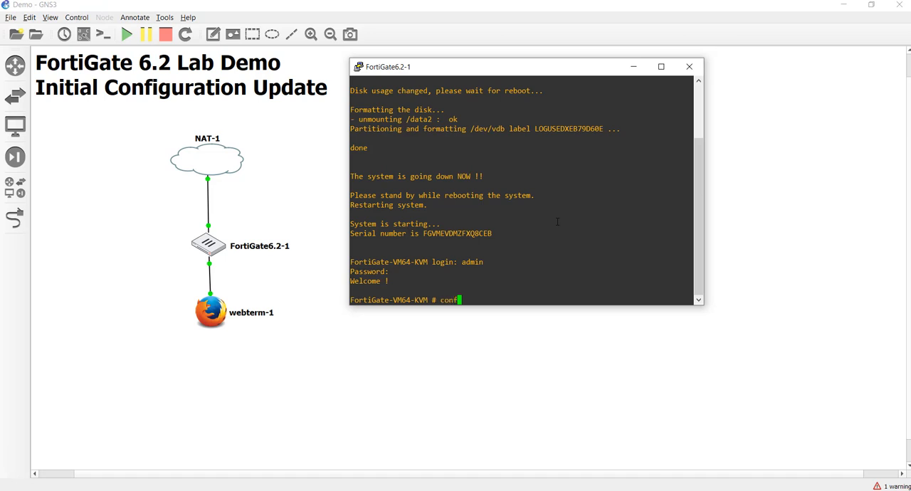
pyautogui.write('ig sys')
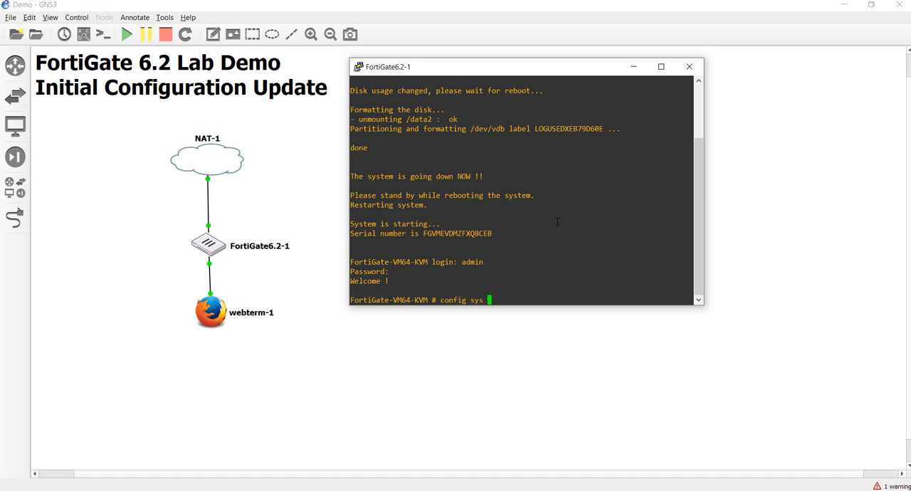
pyautogui.write('interface')
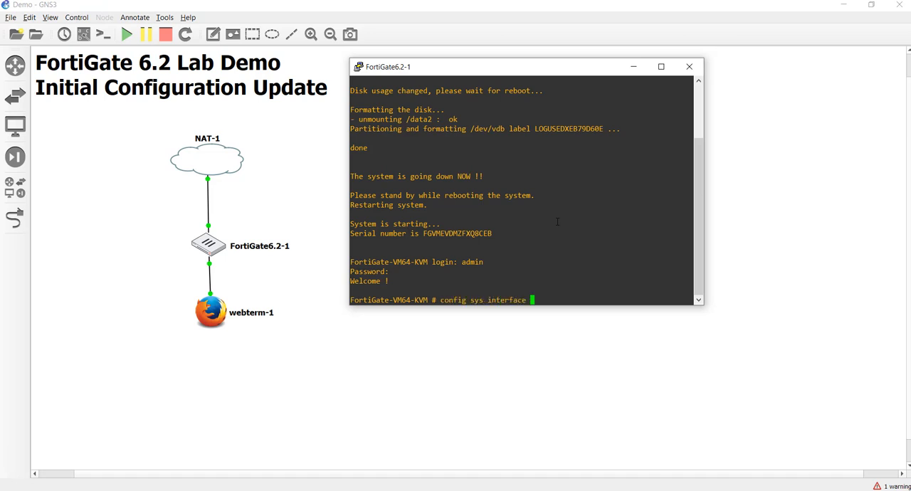
pyautogui.press('Return')
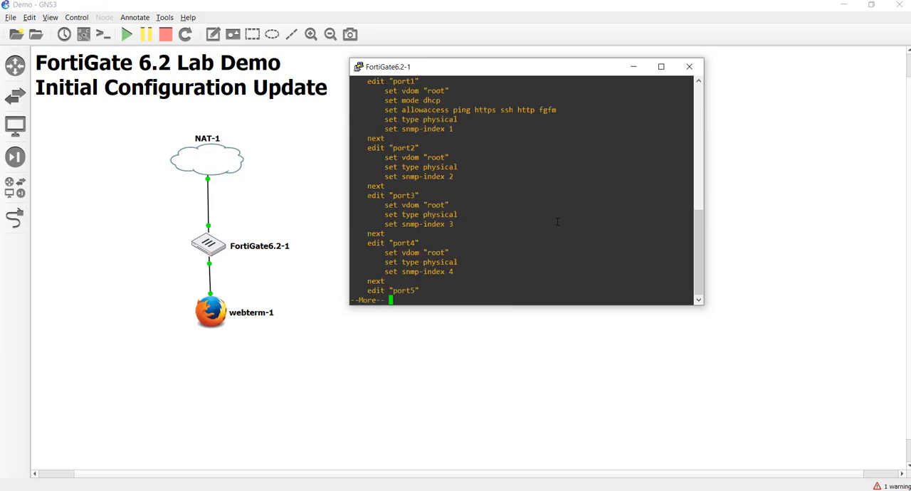
pyautogui.moveTo(524, 215)
pyautogui.write('dia ip add list')
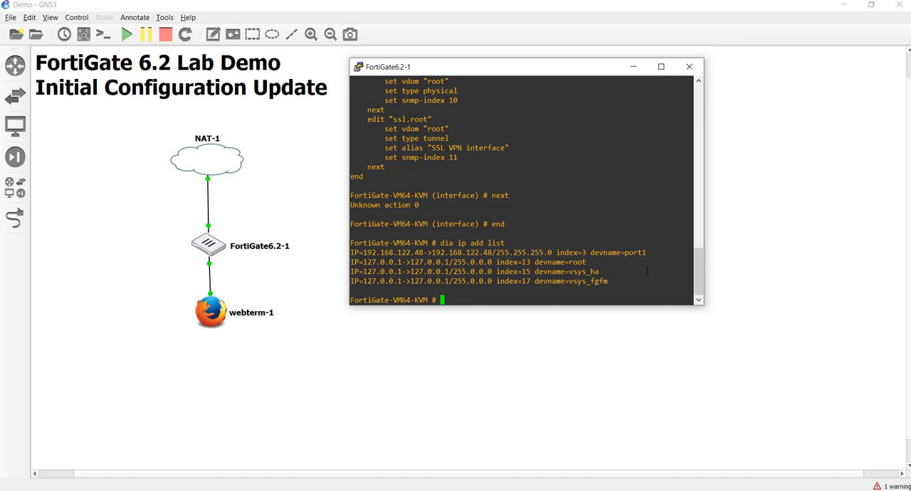
pyautogui.moveTo(196, 276)
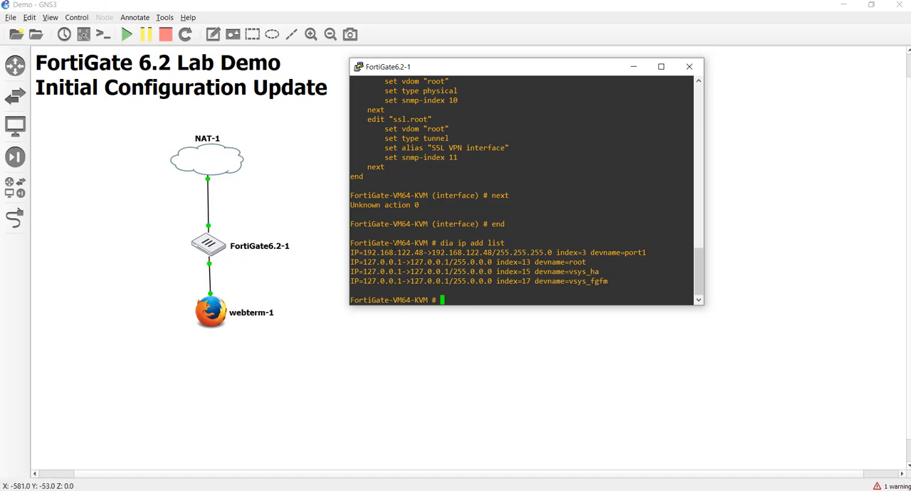
# Set port2 to 192.168.0.1/24, then re-enter port2 to view its configuration
pyautogui.write('config')
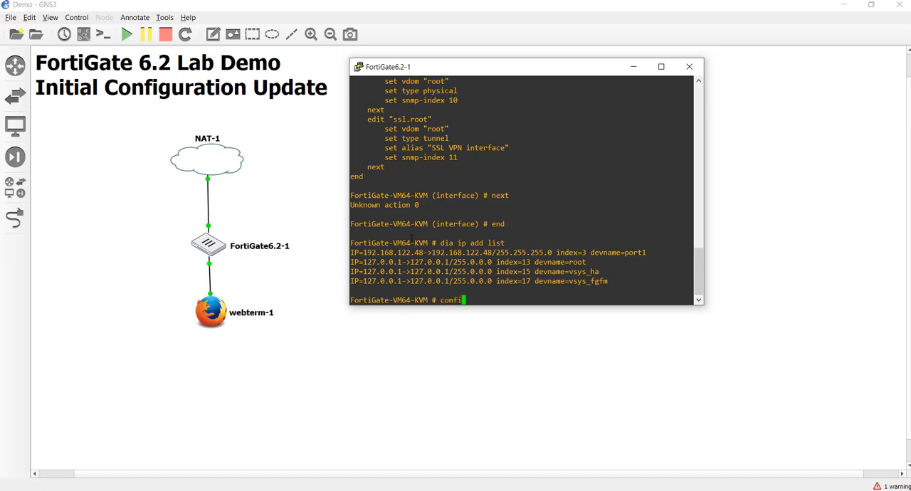
pyautogui.press('Return')
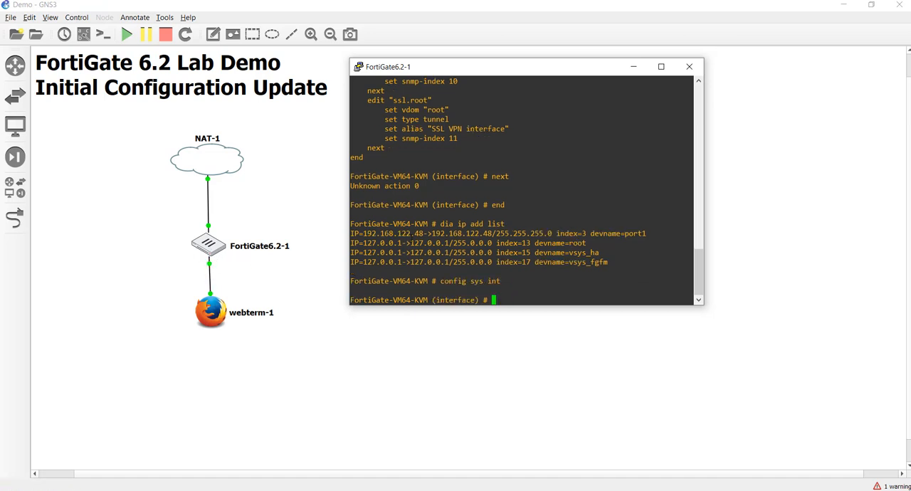
pyautogui.write('edit port2')
pyautogui.write('set ip')
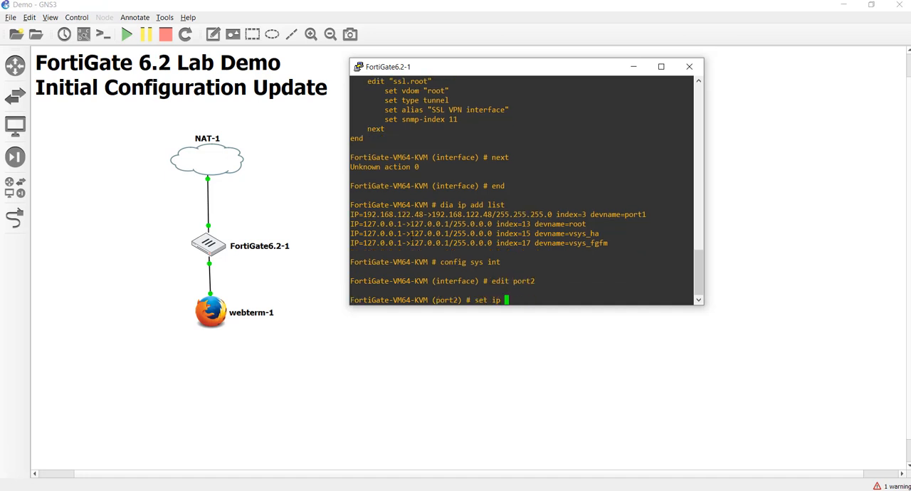
pyautogui.write('192.1')
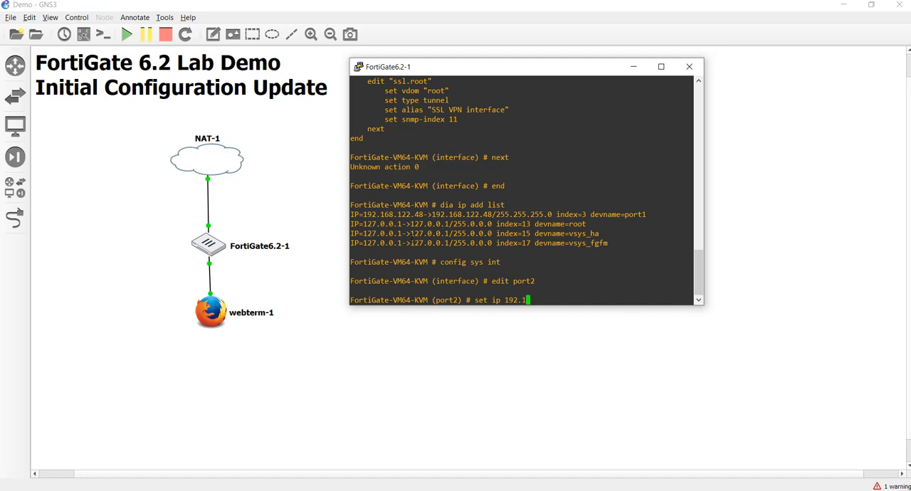
pyautogui.write('68.0.1')
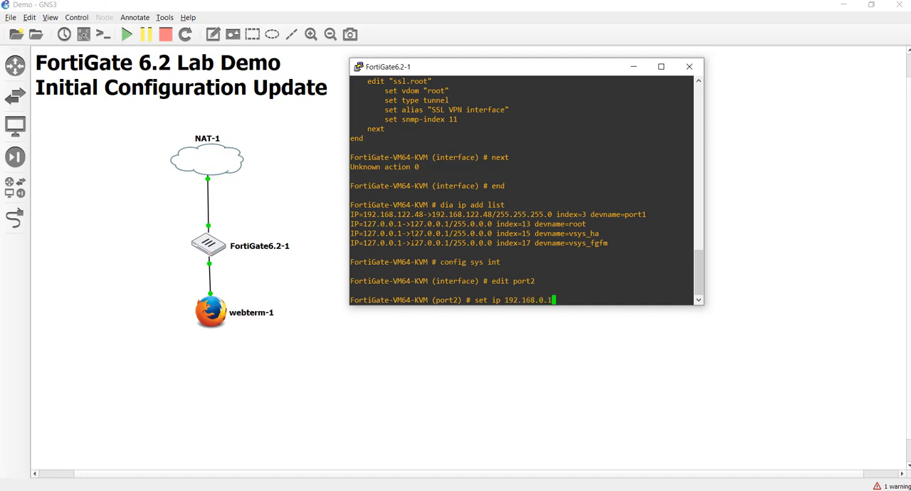
pyautogui.press('Return')
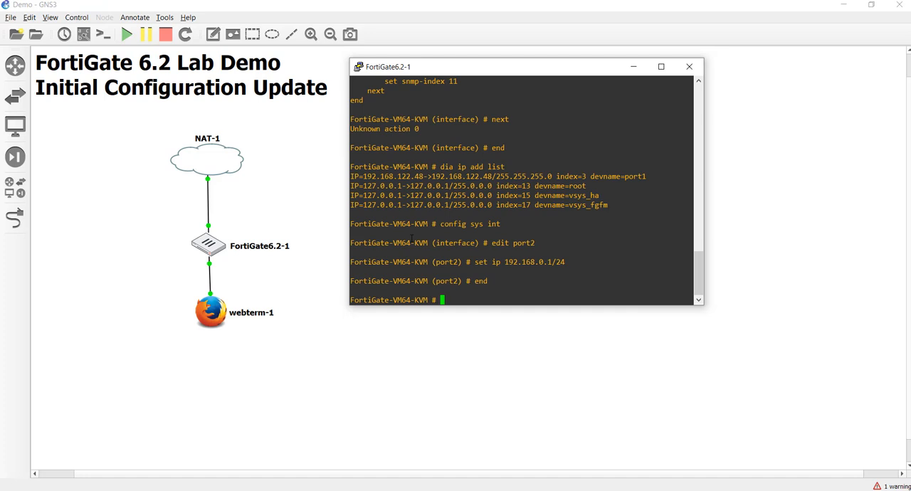
pyautogui.write('config sys int')
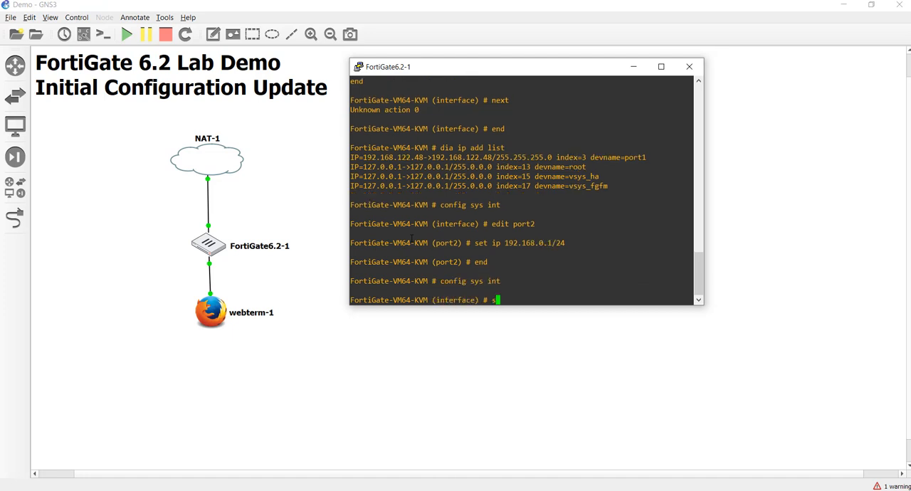
pyautogui.write('edit port2')
pyautogui.write('show')
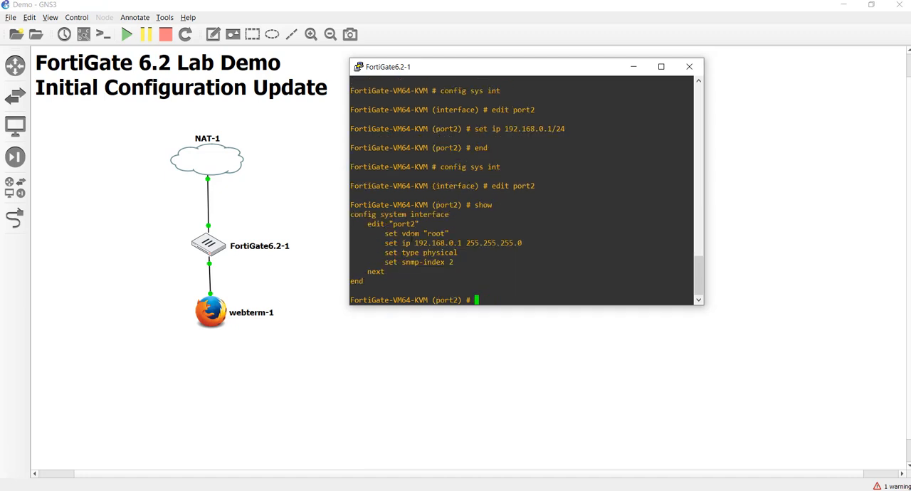
# Run 'set allowaccess ping ssh telnet http https' on port2
pyautogui.write('set al')
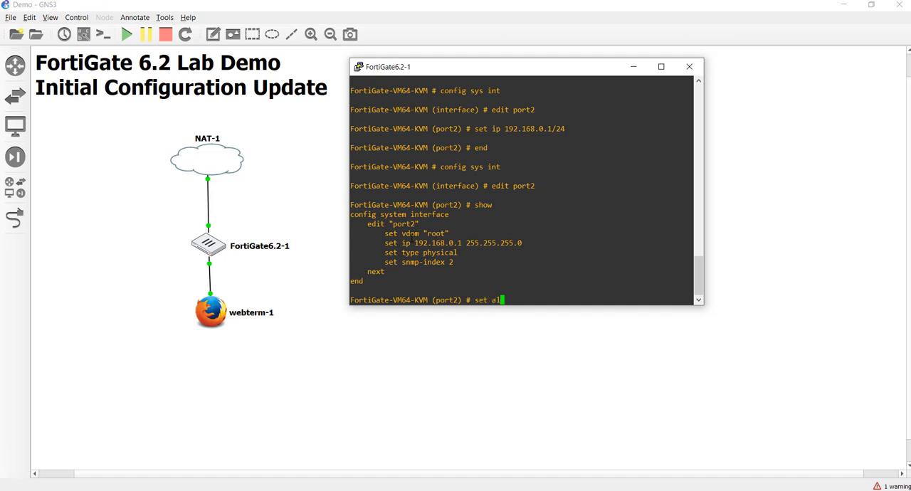
pyautogui.write('lowaccess')
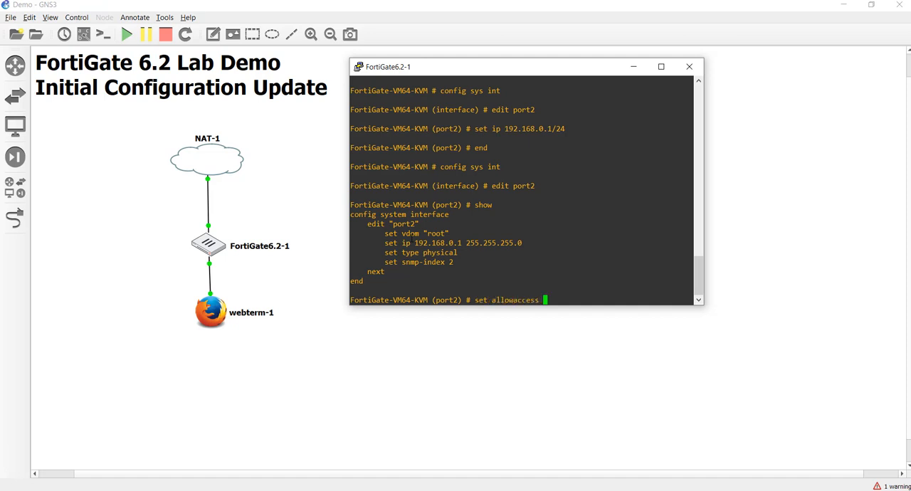
pyautogui.write('ping ;')
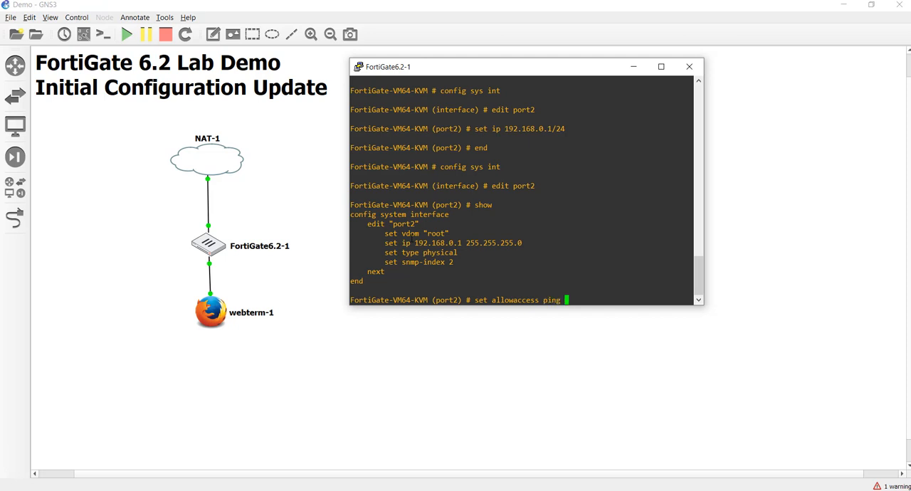
pyautogui.write('ssh telnet')
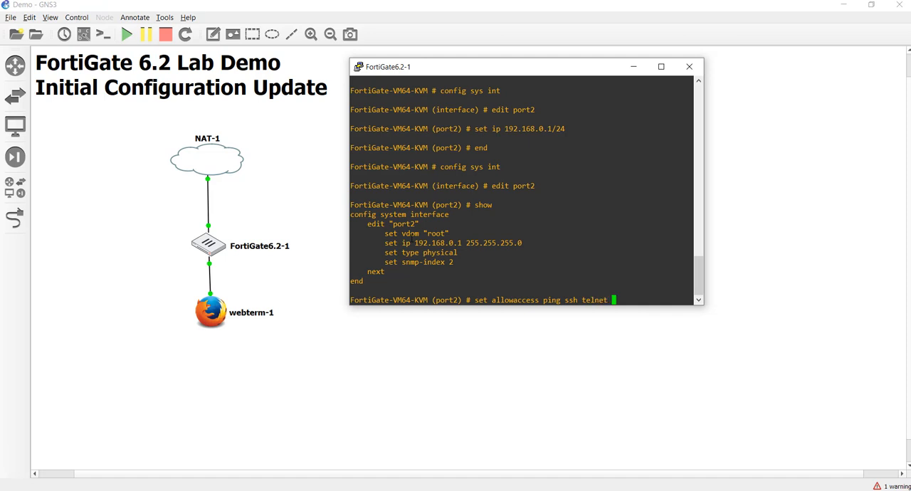
pyautogui.write('h')
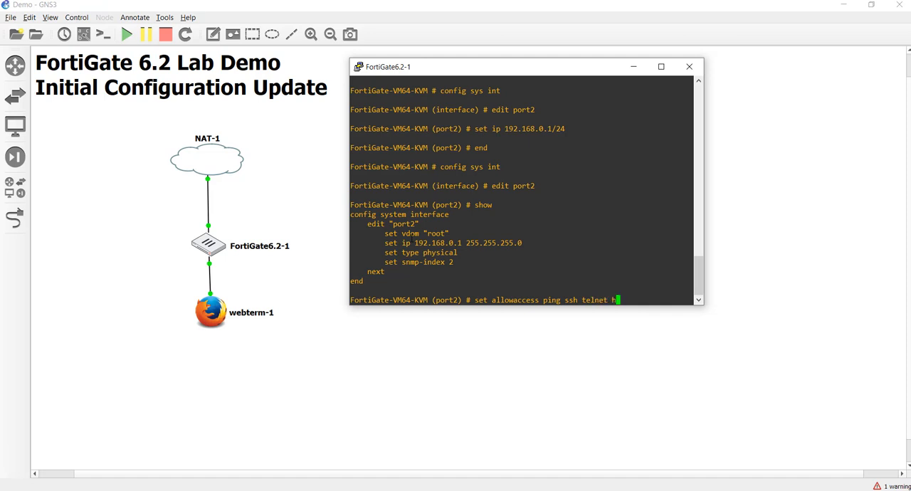
pyautogui.write('ttp https')
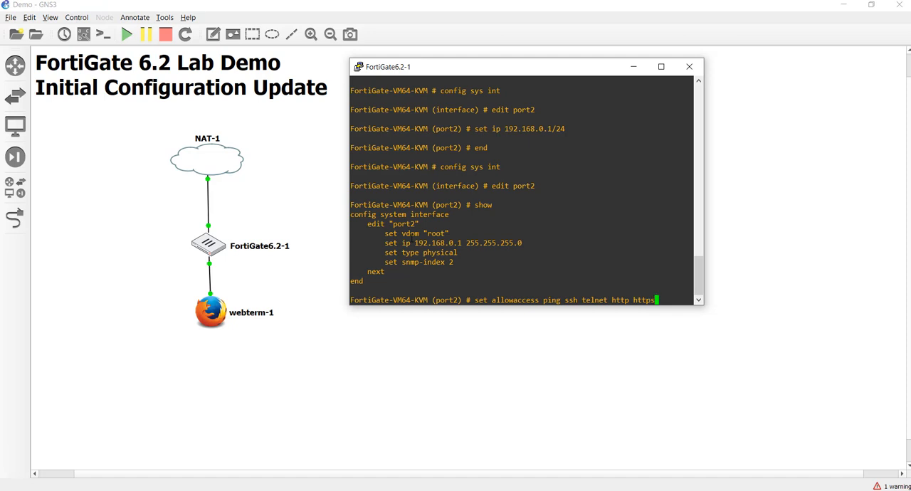
pyautogui.press('Return')
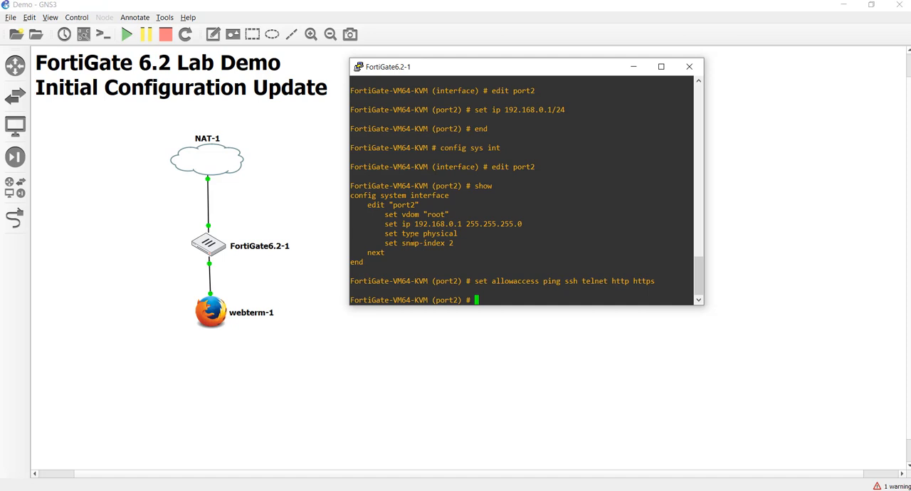
# Display port2's full configuration, page through it, and exit with end
pyautogui.write('sh')
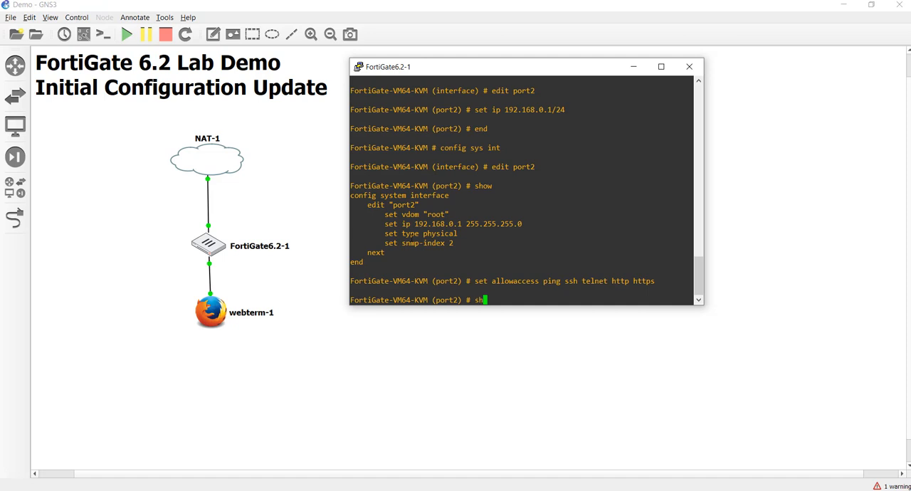
pyautogui.press('Return')
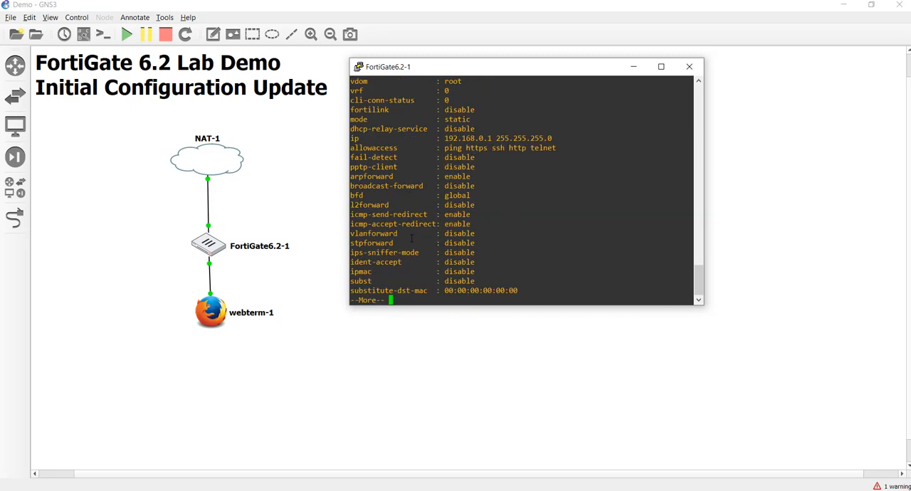
pyautogui.press('space')
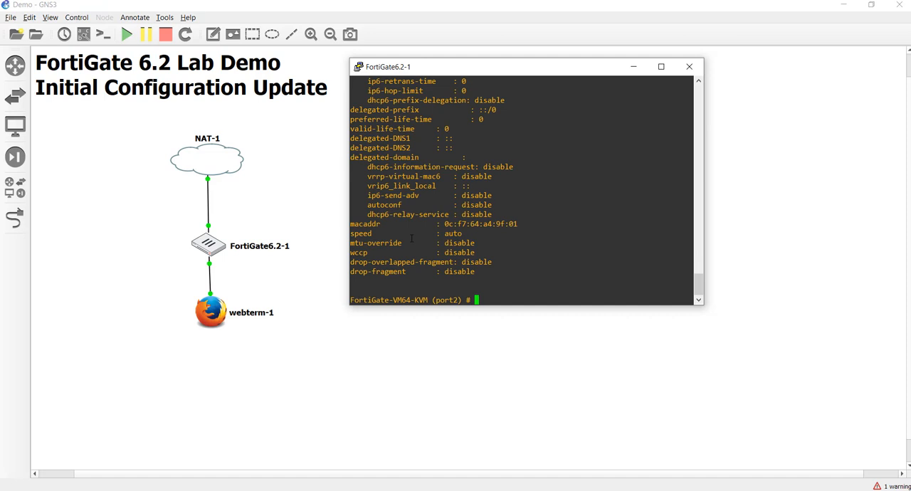
pyautogui.write('en')
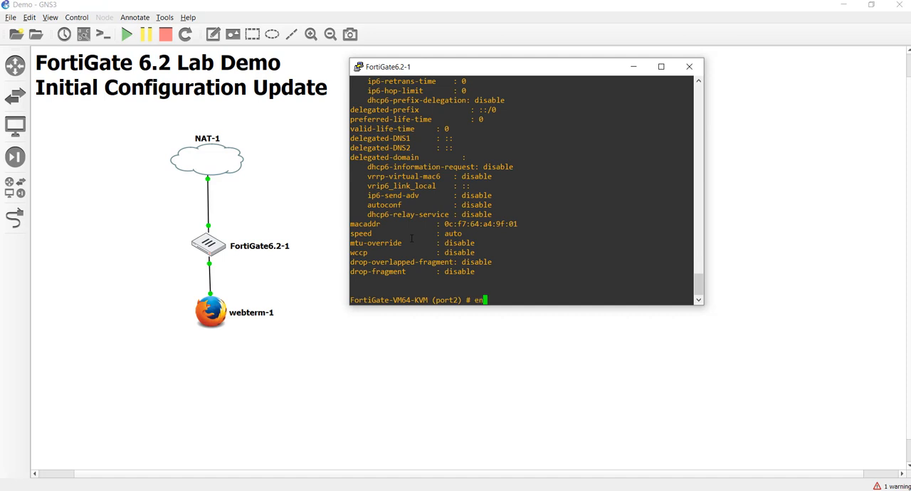
pyautogui.press('Return')
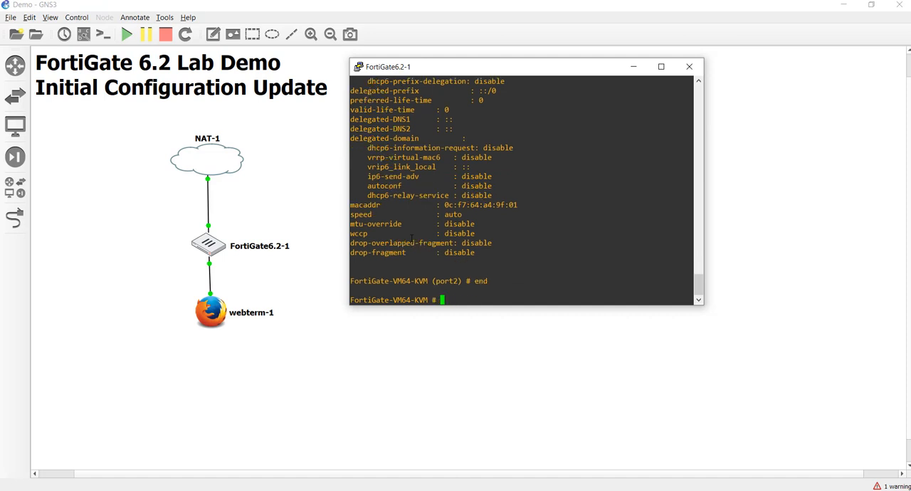
# Ping webterm-1 at 192.168.0.2 from the FortiGate CLI
pyautogui.write('exe')
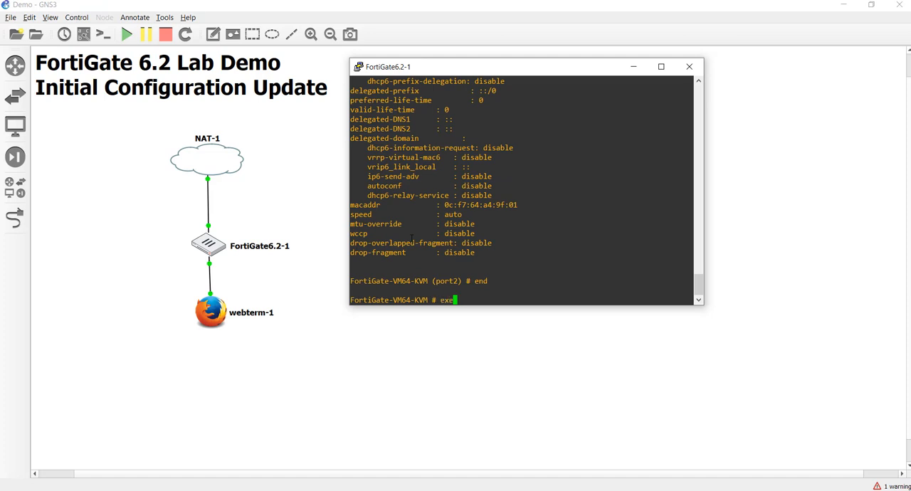
pyautogui.write('ping 192.1')
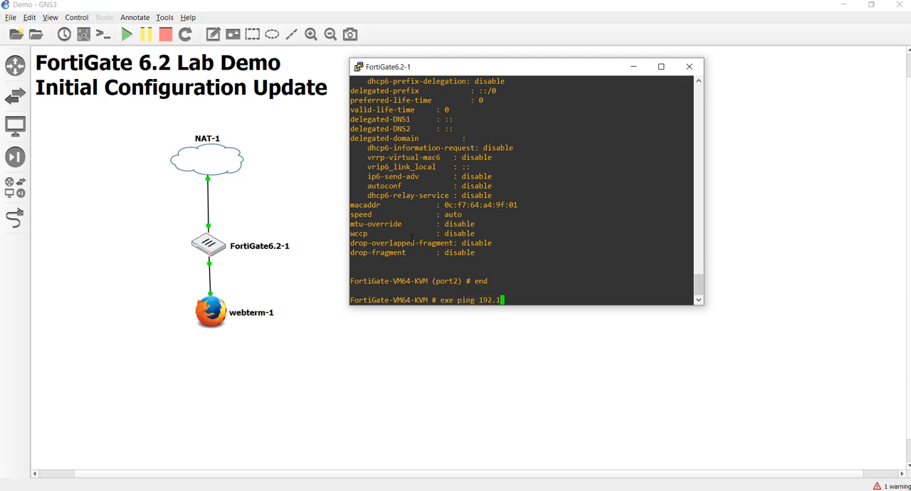
pyautogui.write('68.0.')
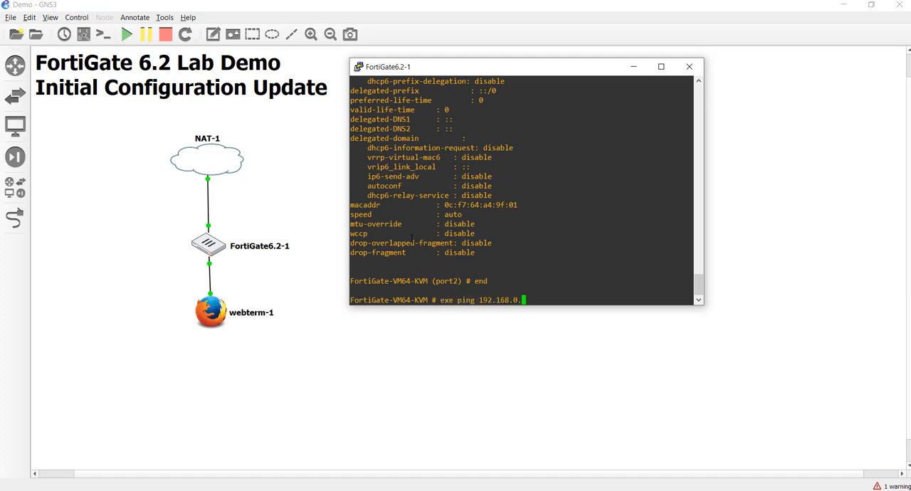
pyautogui.press('Return')
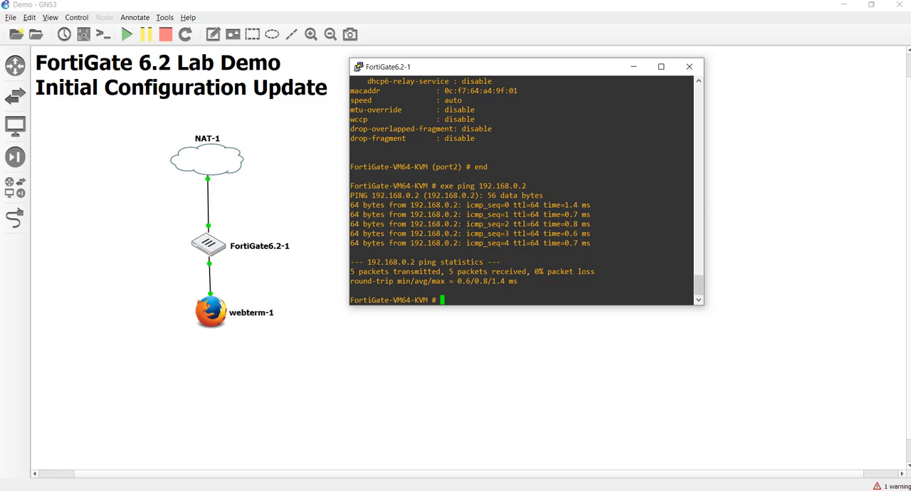
# On the webterm-1 desktop, enter the FortiGate address 192.168.0.1 in Firefox
pyautogui.click(688, 66)
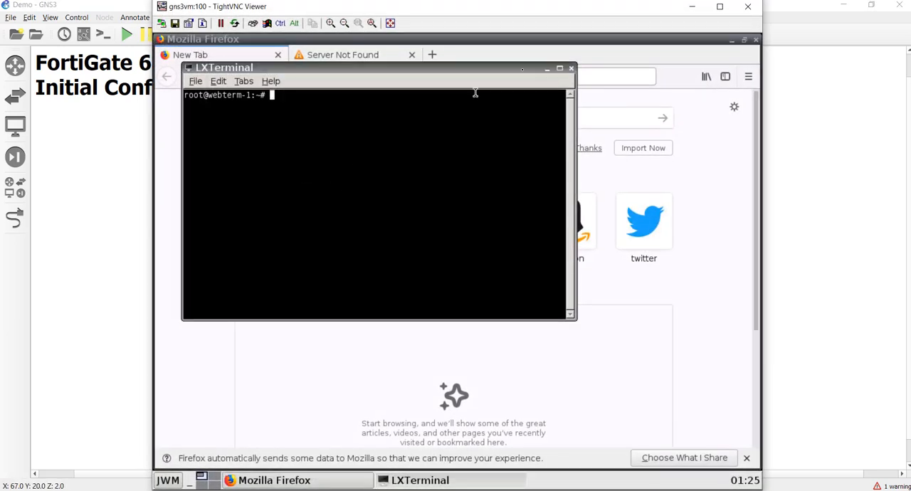
pyautogui.click(570, 67)
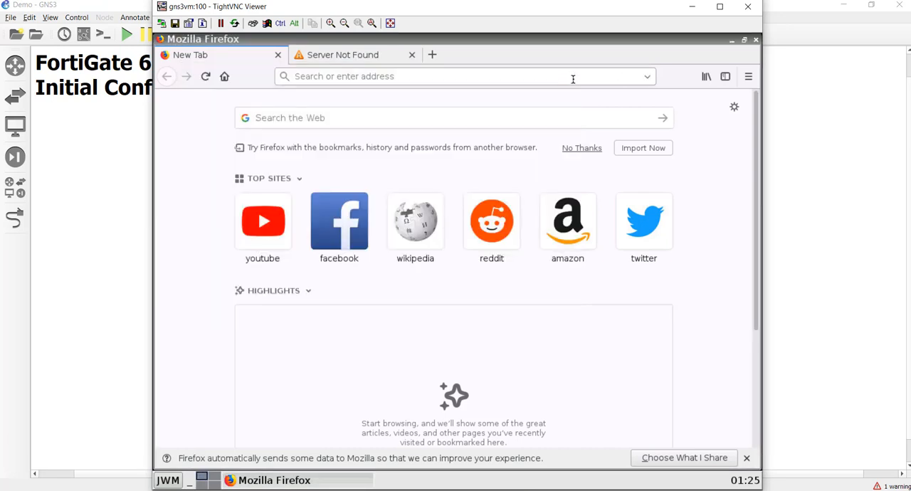
pyautogui.write('1932')
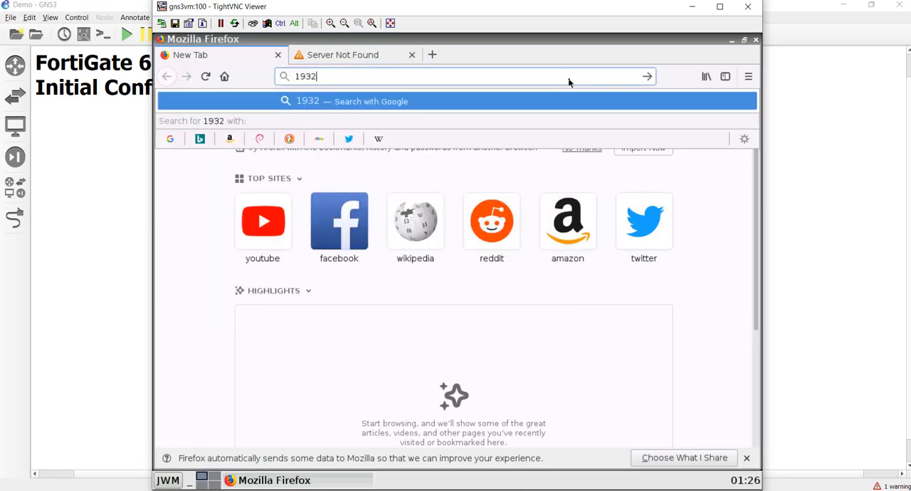
pyautogui.write('192.')
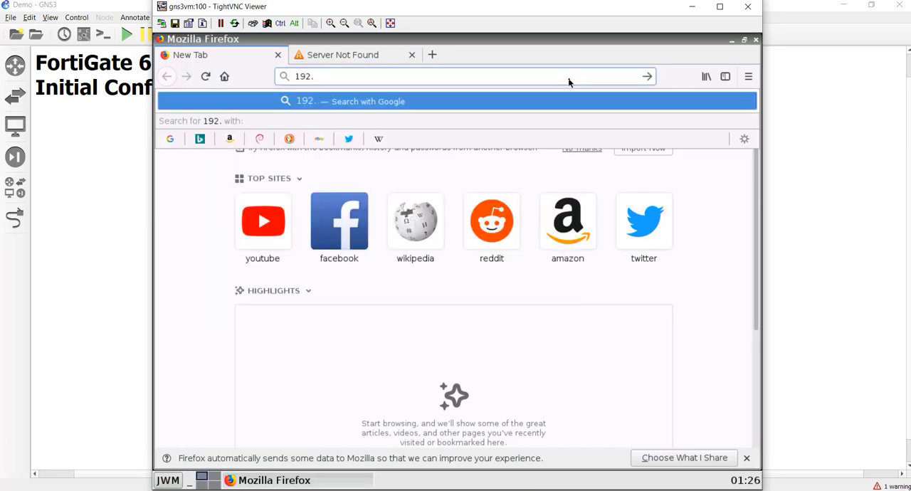
pyautogui.write('168.0.1/login?redir=%2Fng')
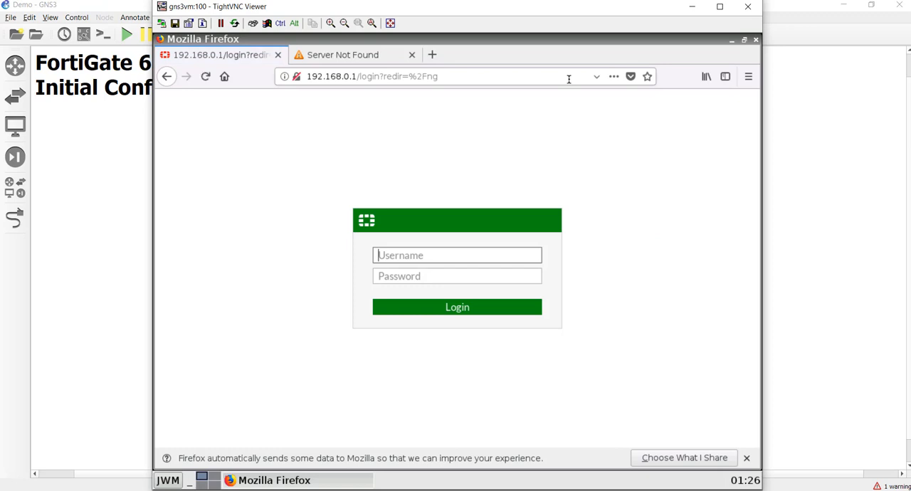
# Log in as admin and choose Later on the password change prompt
pyautogui.click(456, 307)
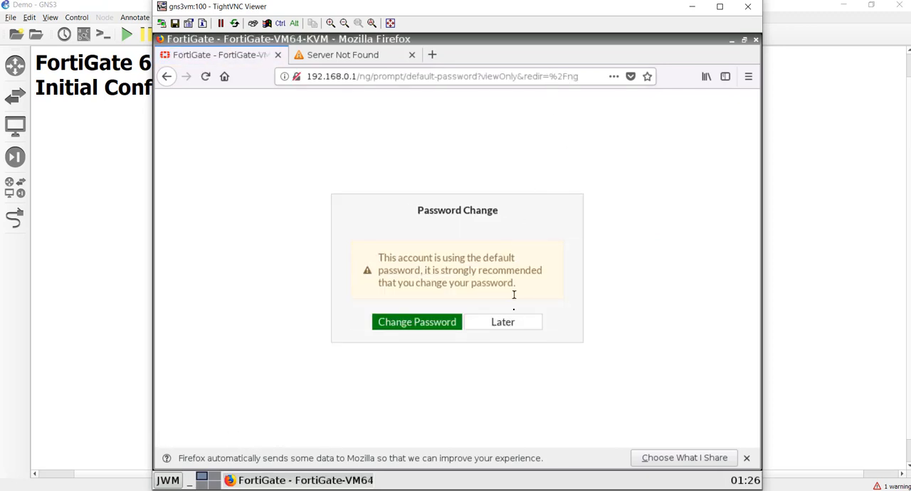
pyautogui.click(502, 322)
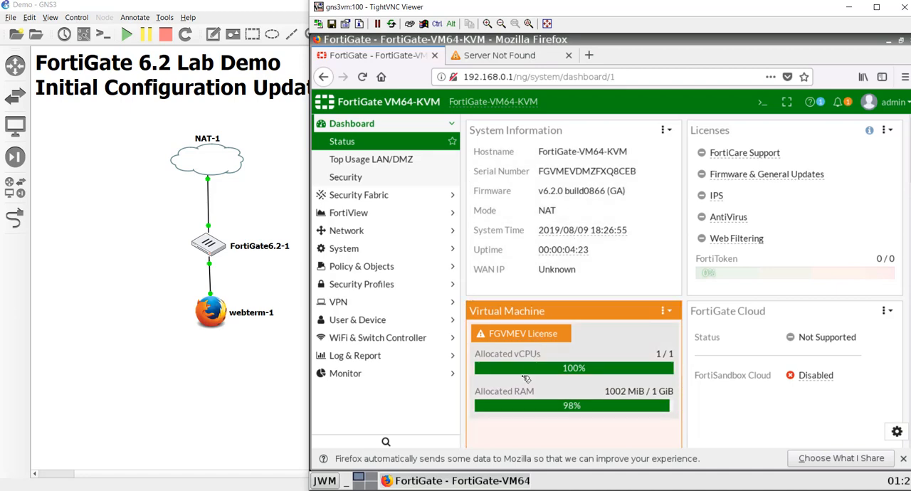
pyautogui.moveTo(492, 383)
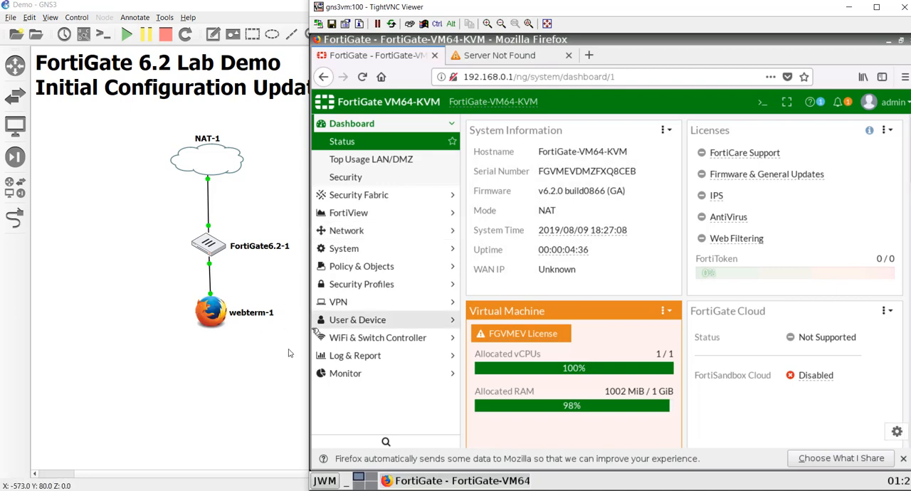
pyautogui.moveTo(259, 369)
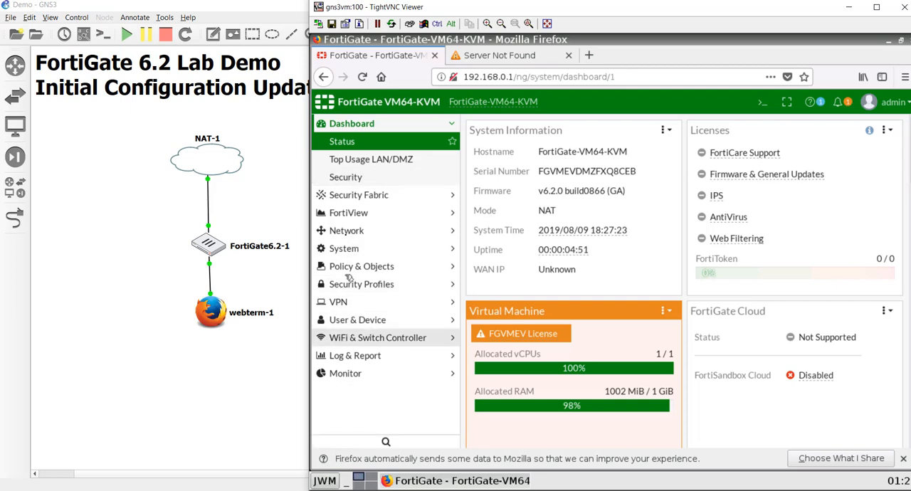
# Enable and apply DNS Database in System > Feature Visibility, then open Network > DNS Servers
pyautogui.click(344, 247)
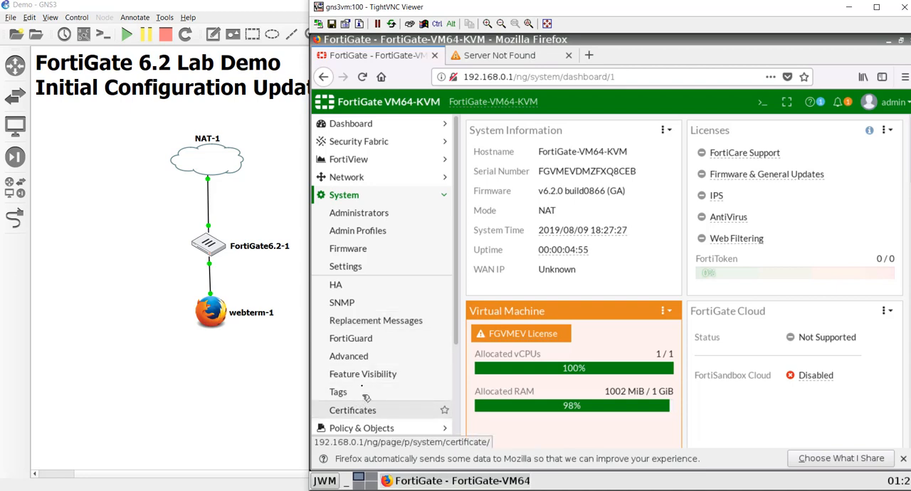
pyautogui.click(363, 374)
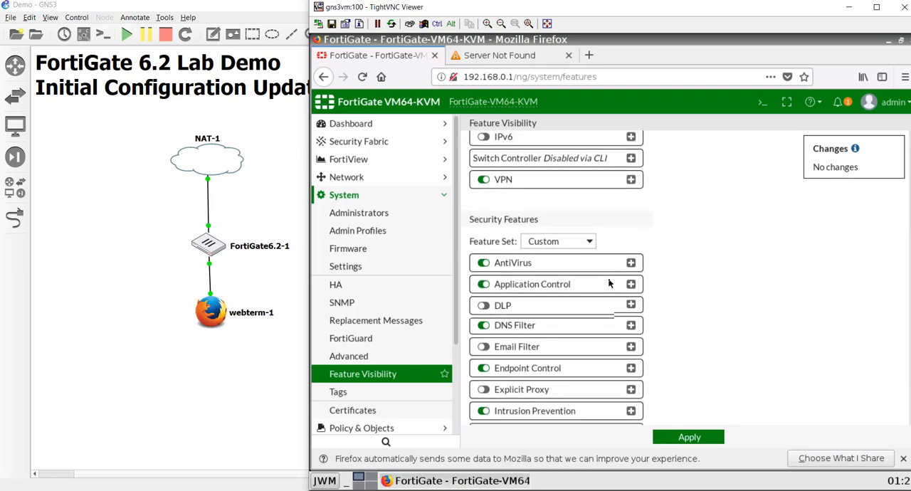
pyautogui.scroll(-3)
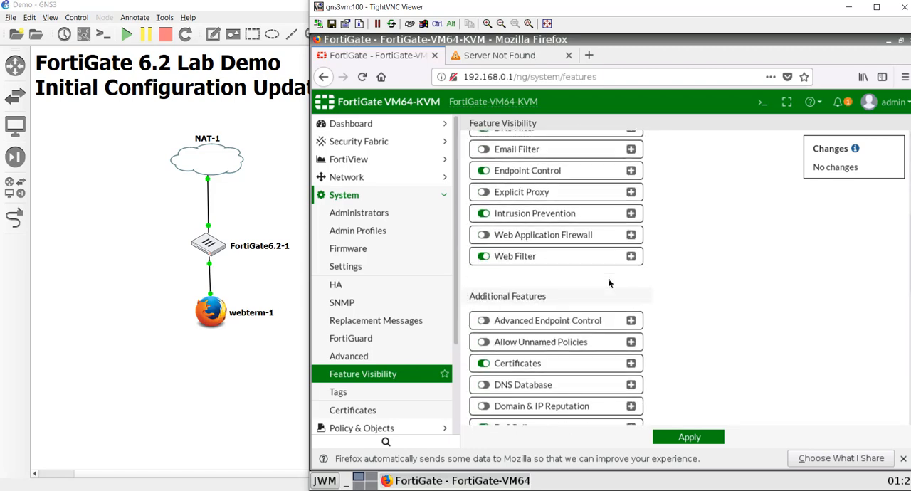
pyautogui.scroll(-3)
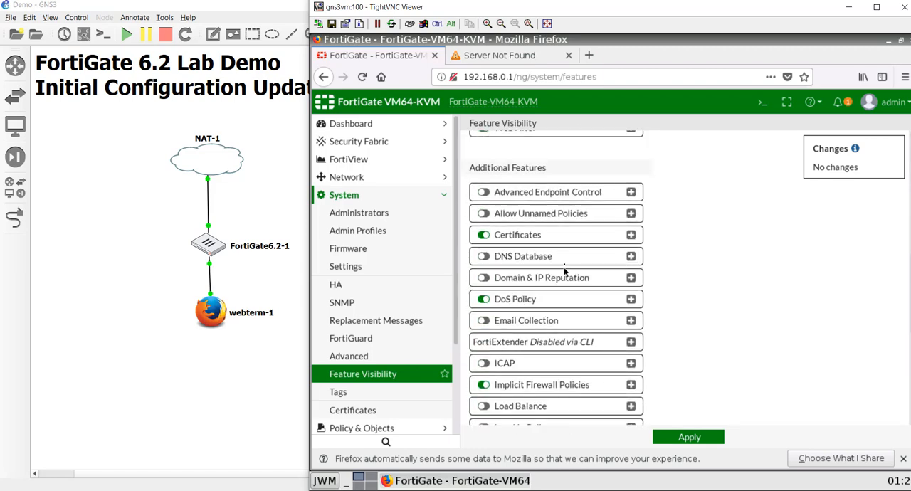
pyautogui.click(483, 256)
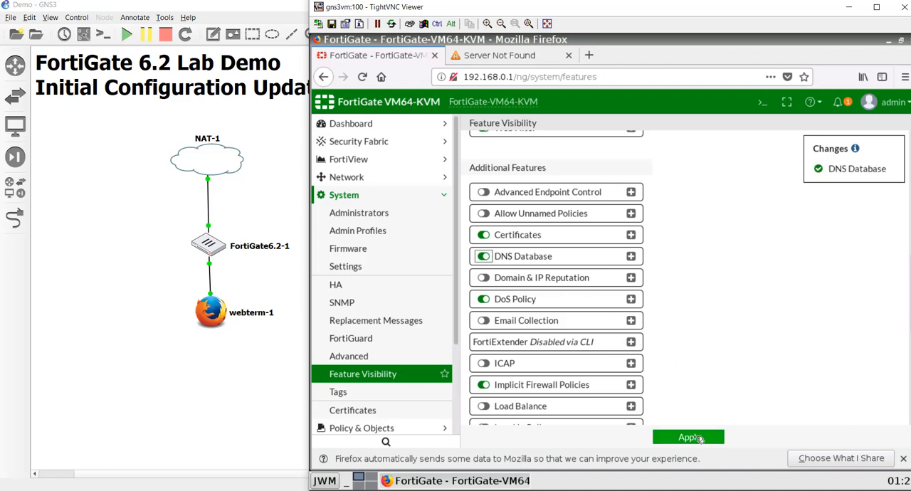
pyautogui.click(687, 437)
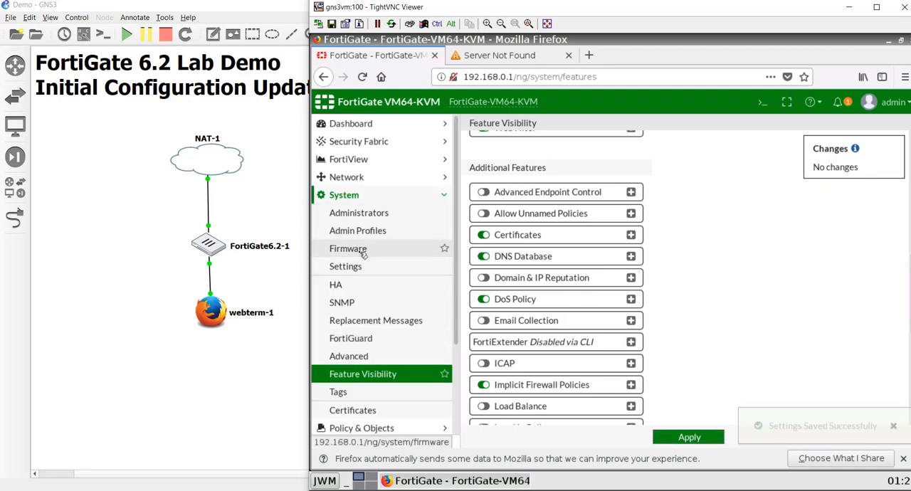
pyautogui.click(347, 176)
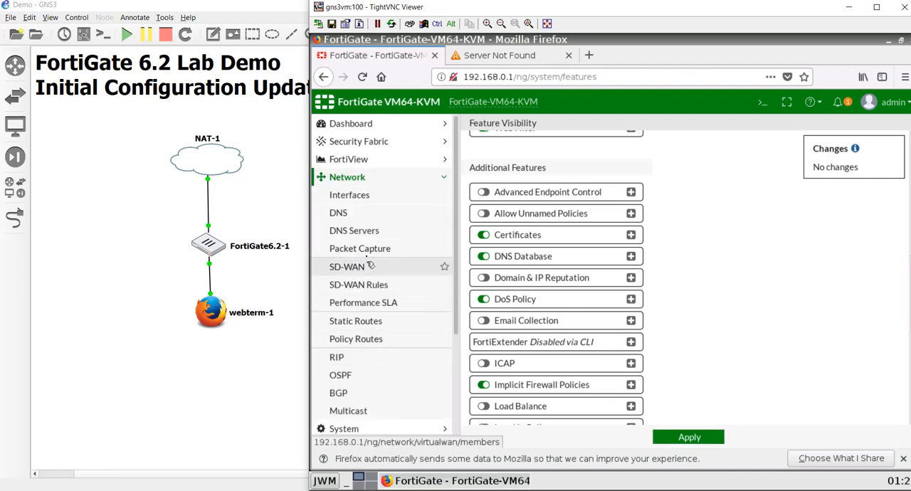
pyautogui.click(355, 230)
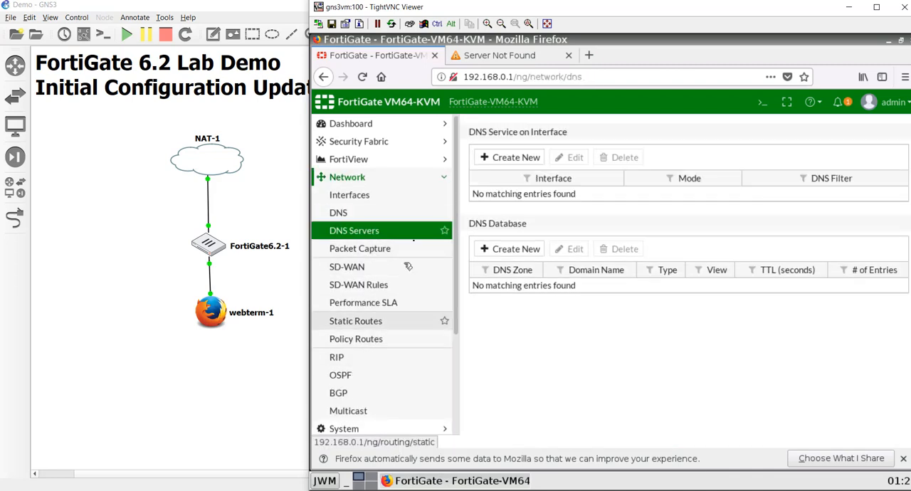
pyautogui.moveTo(511, 142)
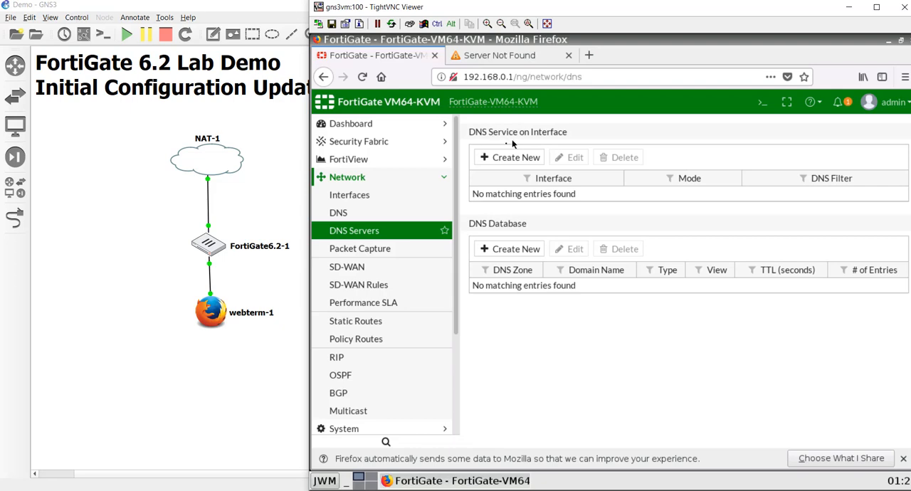
# Create a port2 DNS service forwarding to system DNS, then go to Network > DNS
pyautogui.click(509, 157)
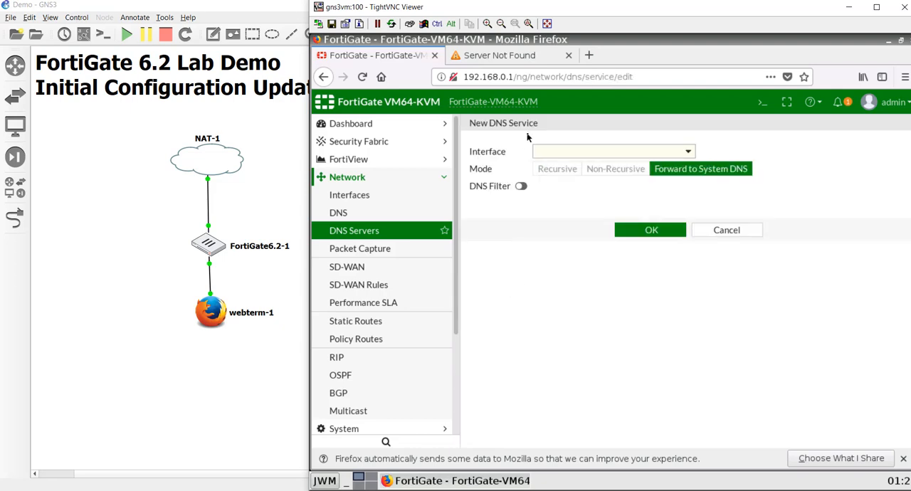
pyautogui.click(612, 151)
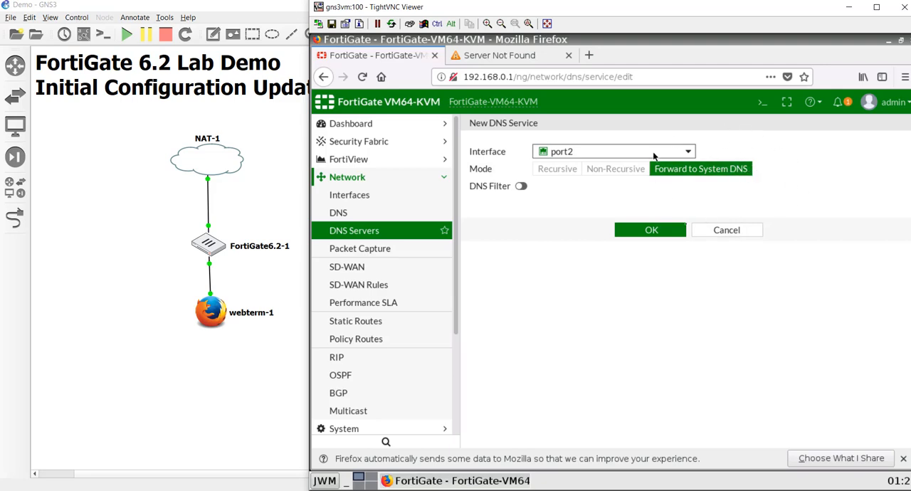
pyautogui.moveTo(677, 242)
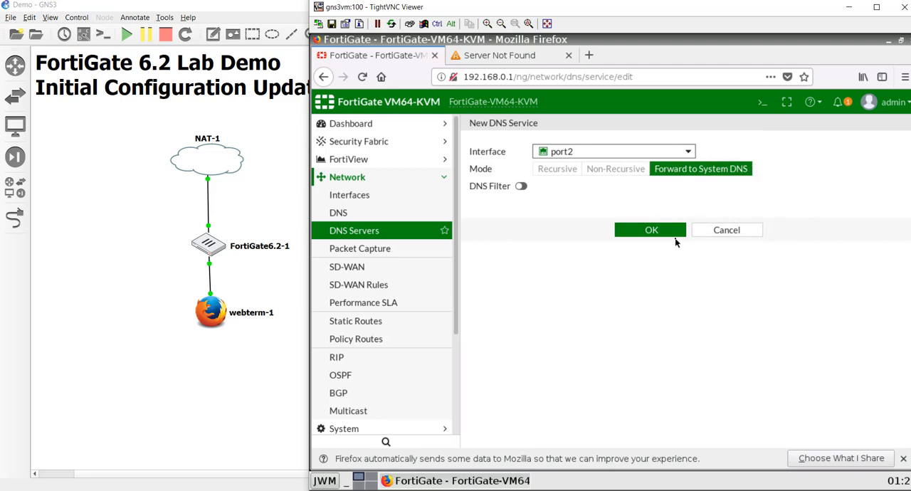
pyautogui.click(650, 229)
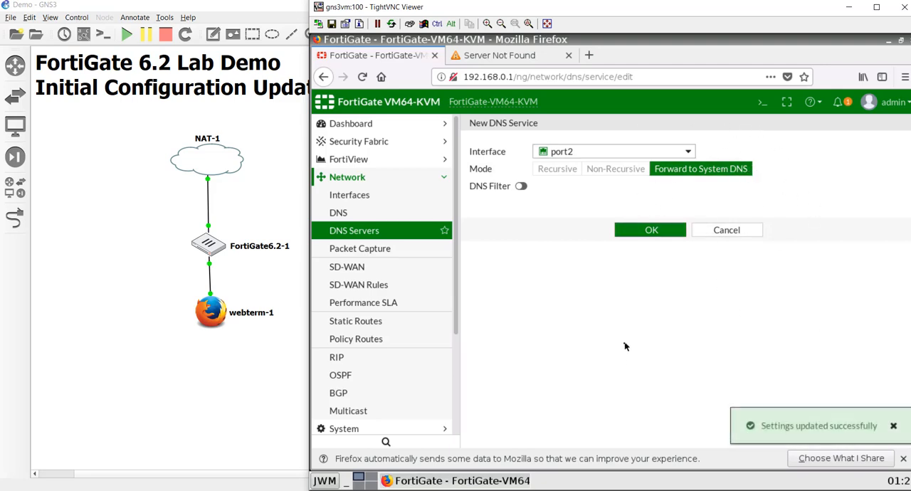
pyautogui.click(650, 229)
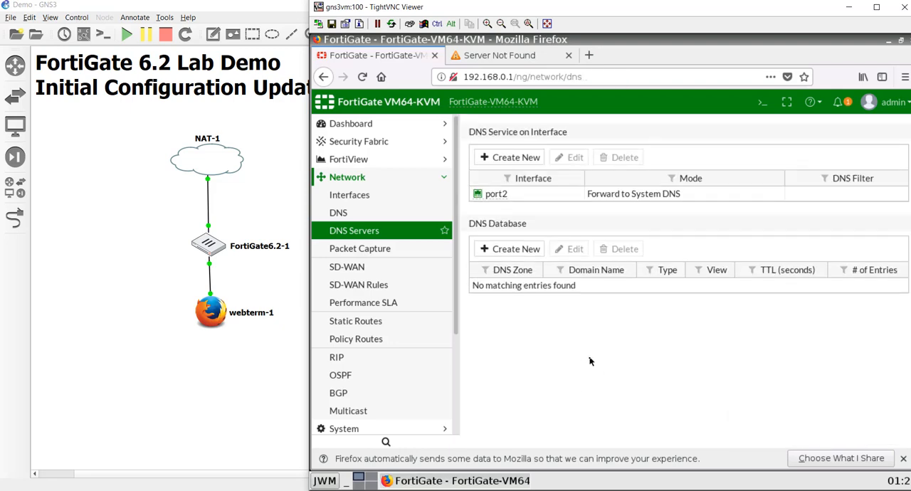
pyautogui.moveTo(470, 210)
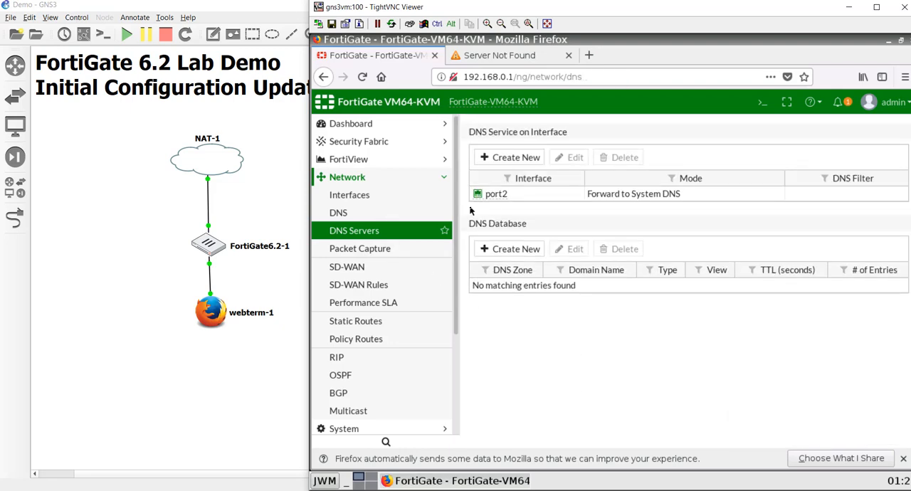
pyautogui.moveTo(458, 257)
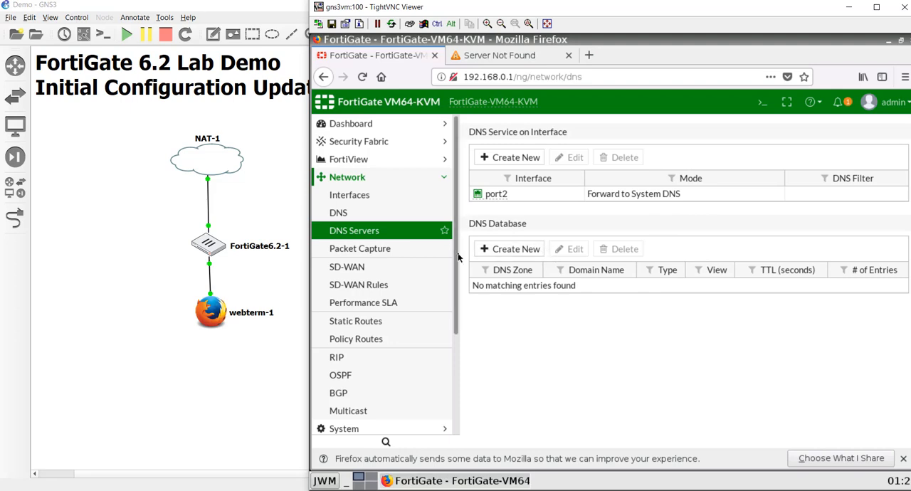
pyautogui.click(338, 212)
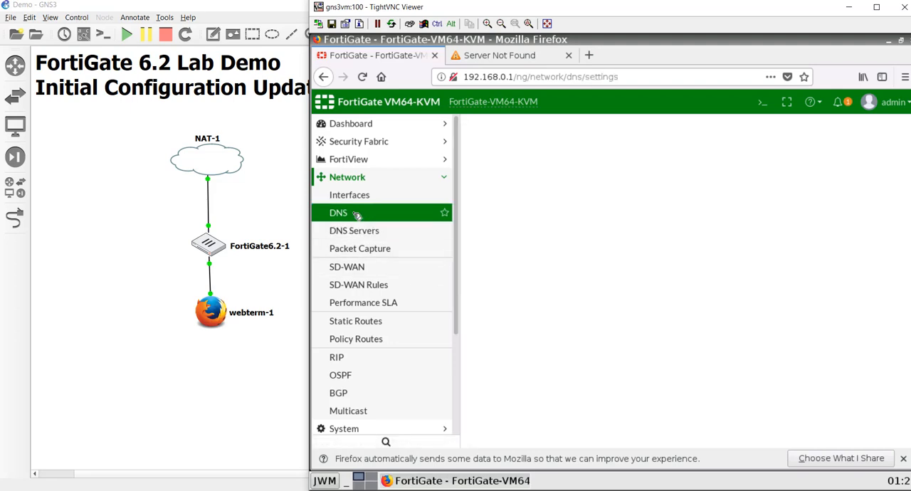
# Open Network > DNS showing FortiGuard servers 208.91.112.53 and 208.91.112.52
pyautogui.click(338, 213)
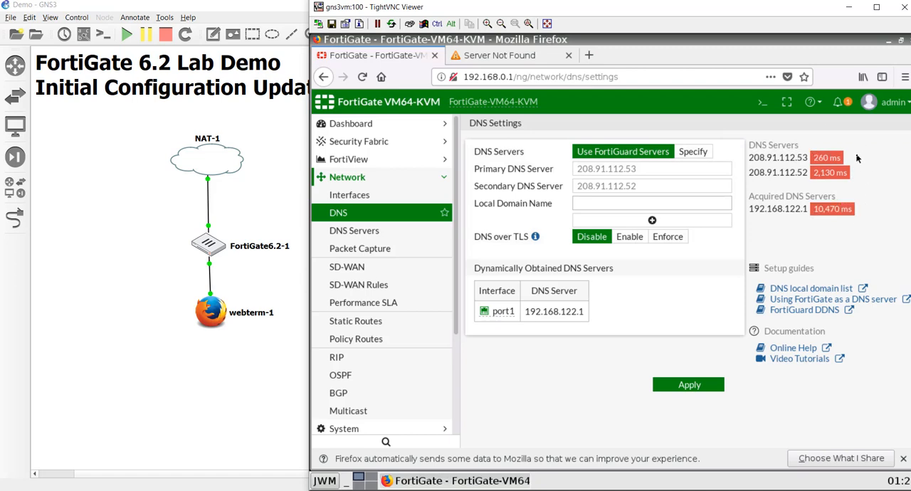
pyautogui.moveTo(873, 276)
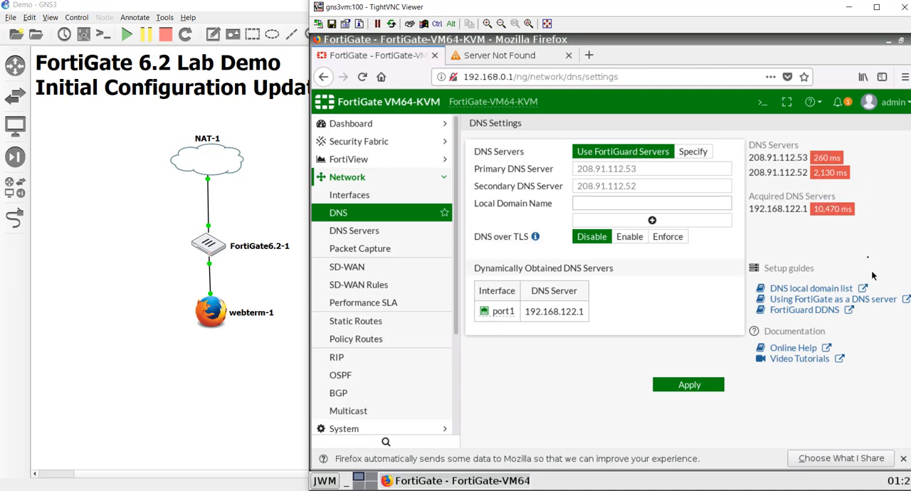
pyautogui.moveTo(861, 248)
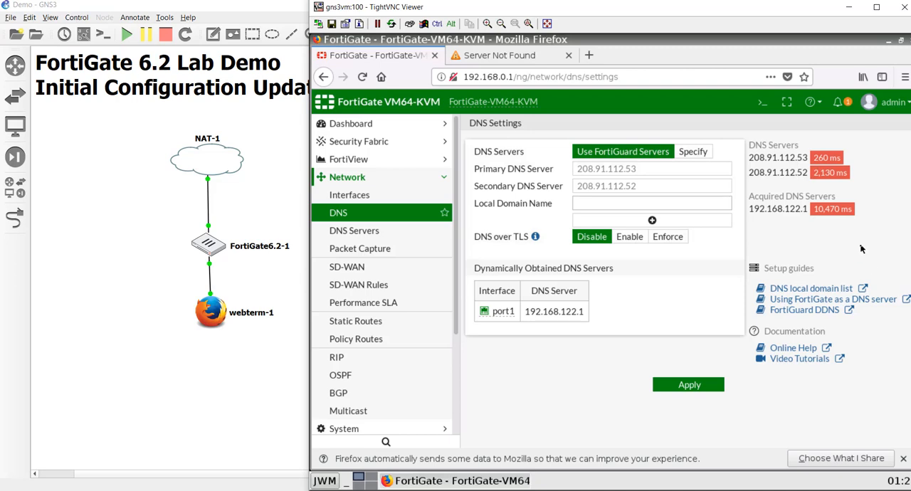
pyautogui.moveTo(838, 236)
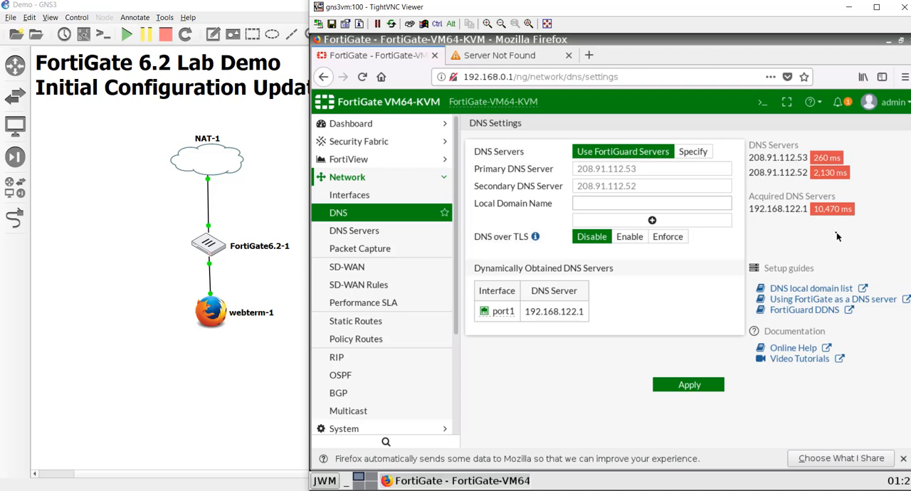
pyautogui.moveTo(859, 239)
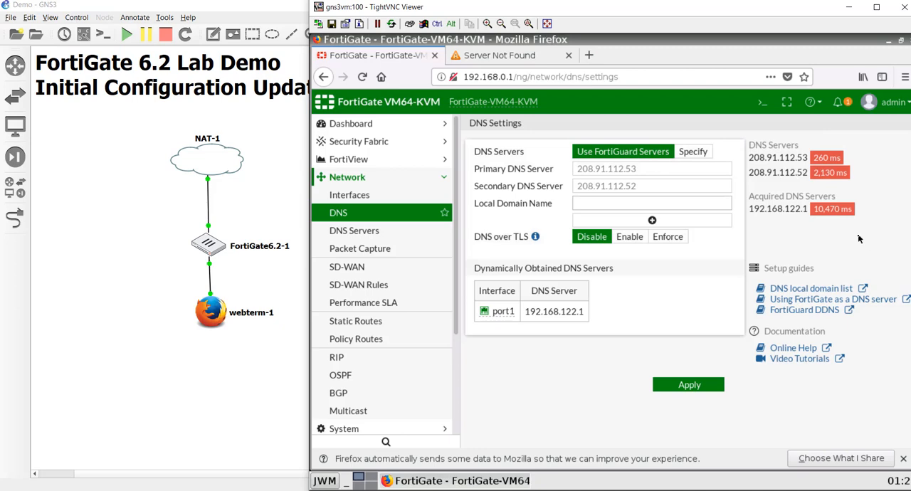
pyautogui.moveTo(851, 235)
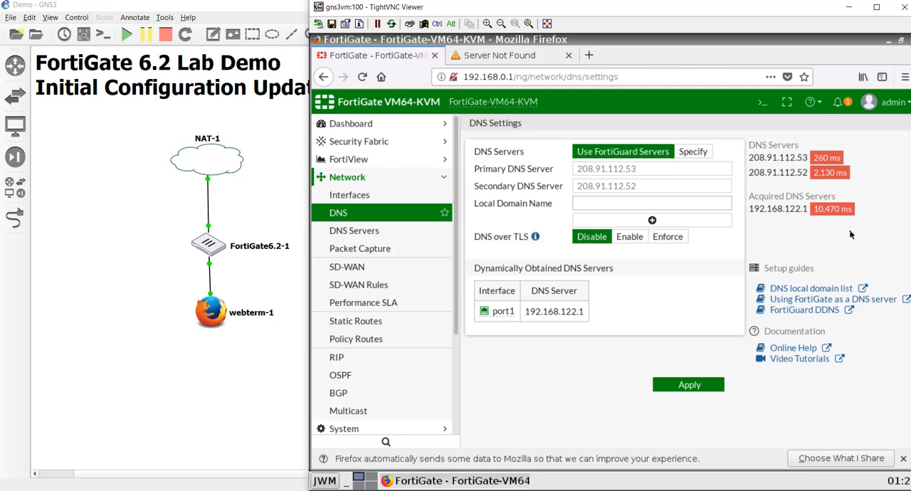
pyautogui.moveTo(722, 347)
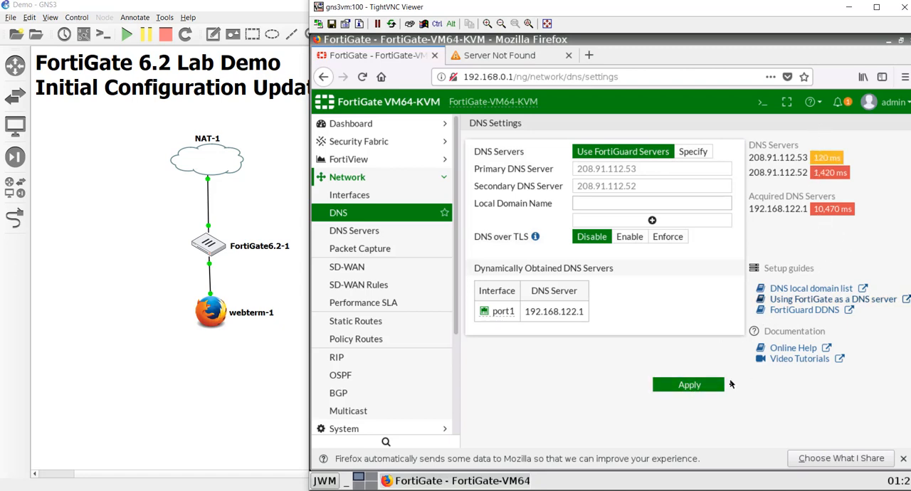
pyautogui.moveTo(632, 386)
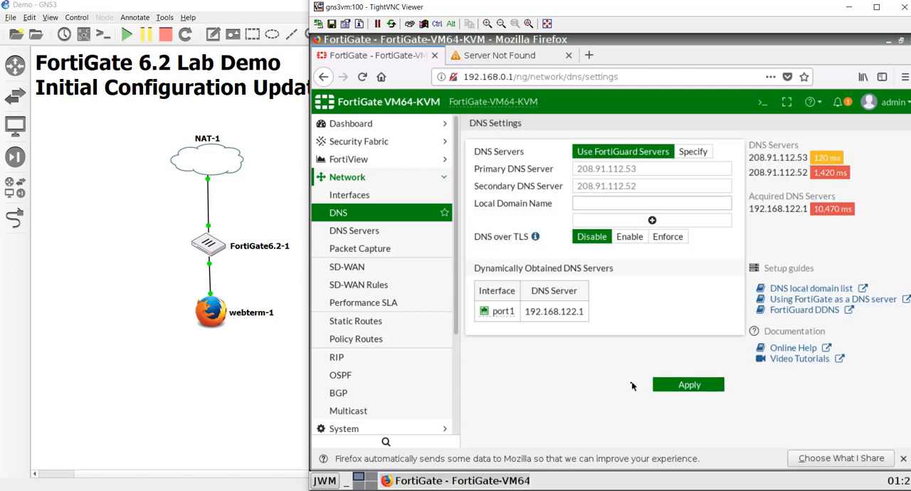
pyautogui.moveTo(605, 388)
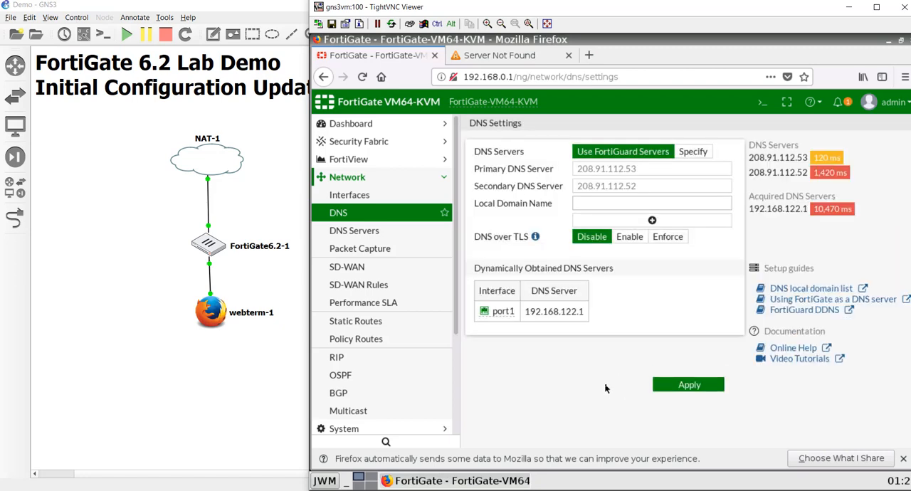
pyautogui.moveTo(349, 194)
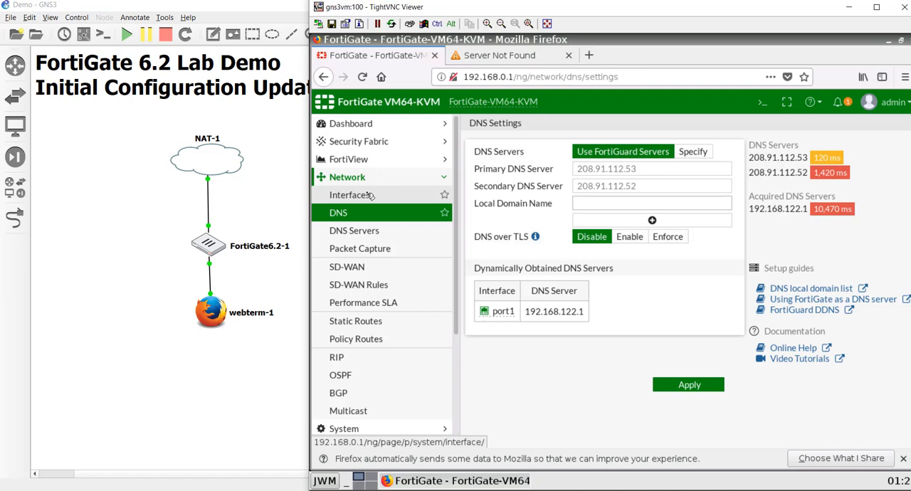
# Expand Policy & Objects in the sidebar and open IPv4 Policy
pyautogui.scroll(-3)
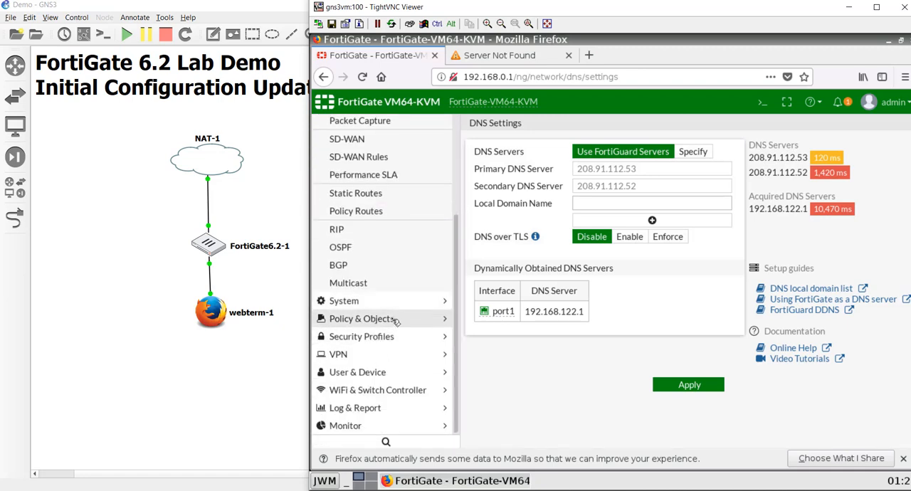
pyautogui.click(360, 319)
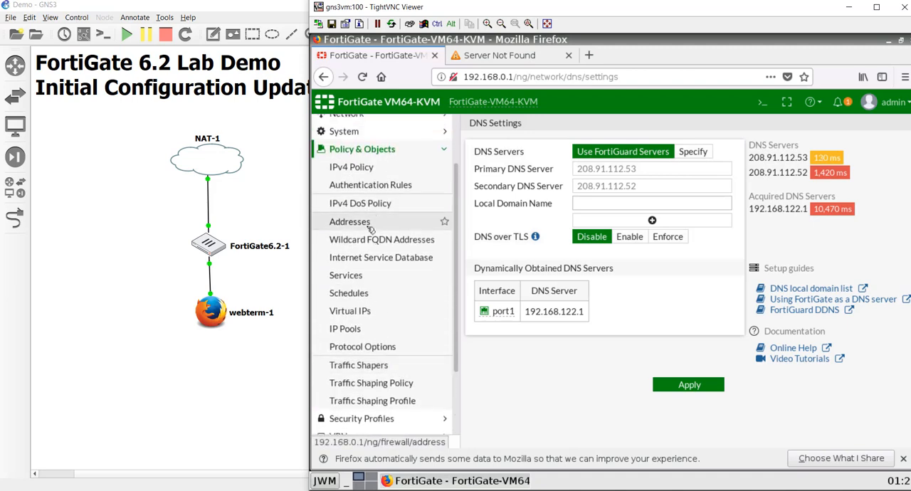
pyautogui.click(349, 221)
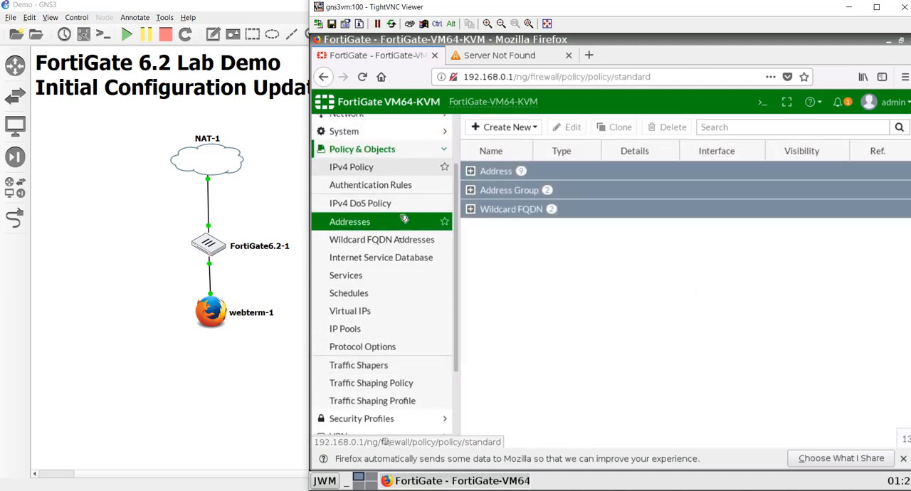
pyautogui.click(351, 167)
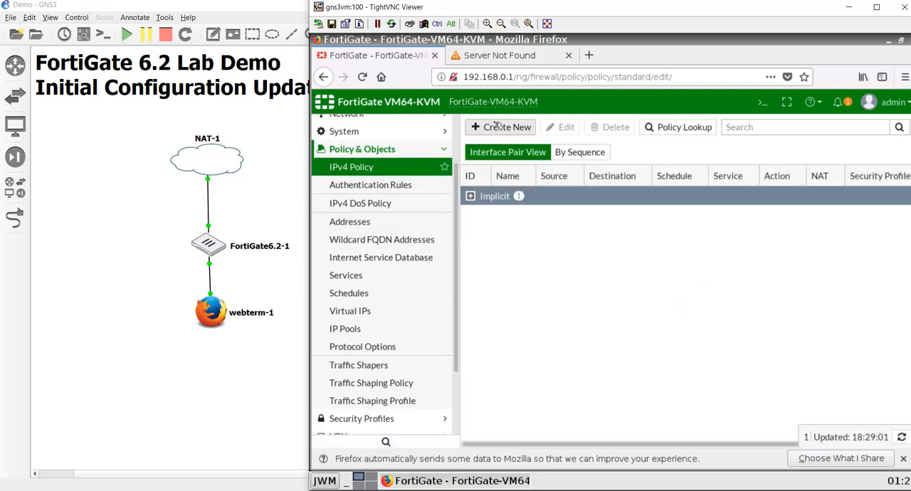
# Create policy 'Internet' from port2 to port1 with source, destination and service all
pyautogui.click(506, 127)
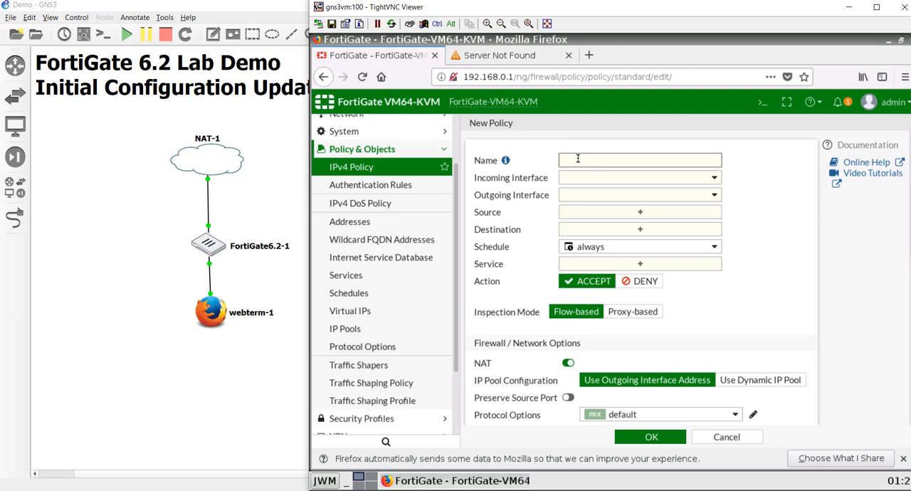
pyautogui.write('Inte')
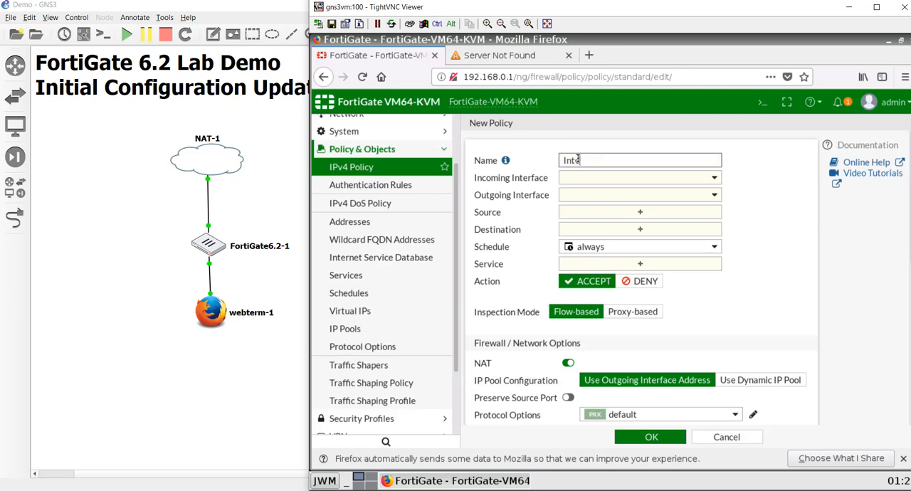
pyautogui.click(638, 177)
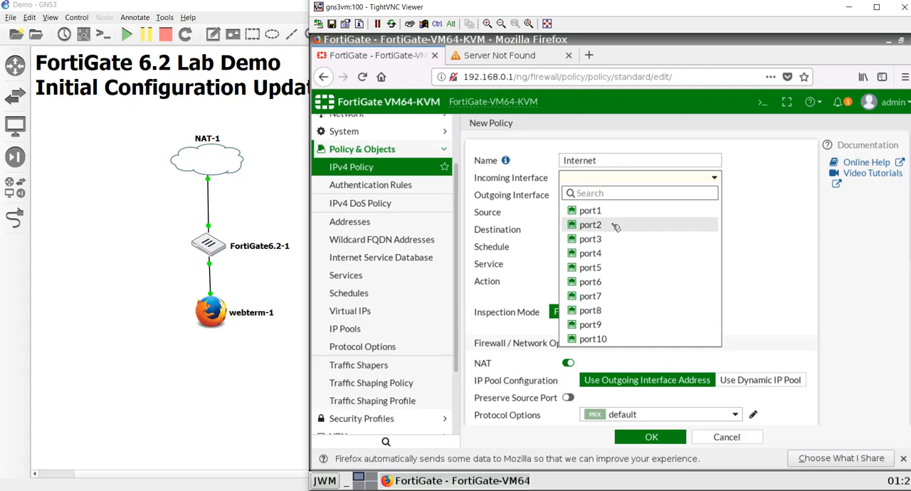
pyautogui.click(590, 224)
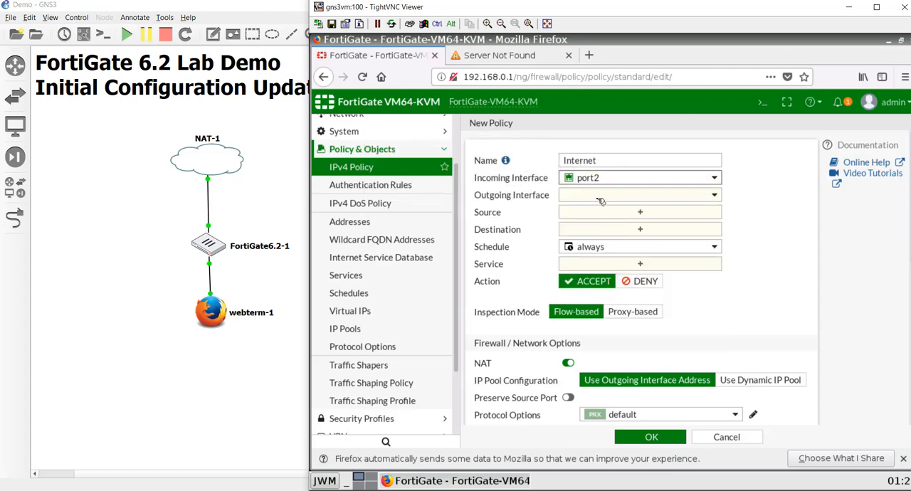
pyautogui.click(638, 194)
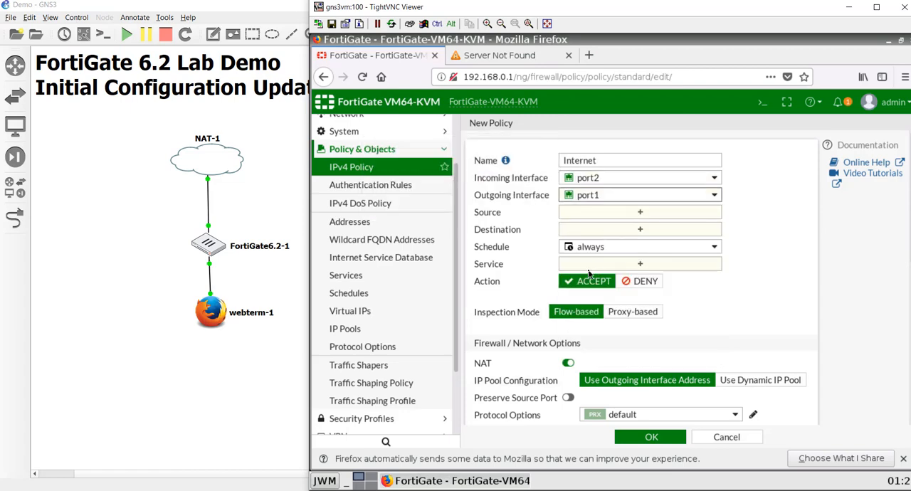
pyautogui.click(639, 211)
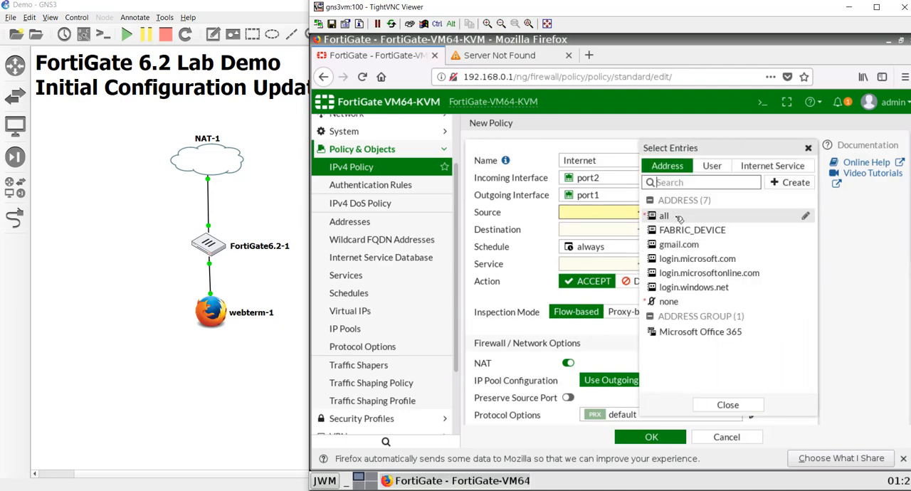
pyautogui.click(663, 215)
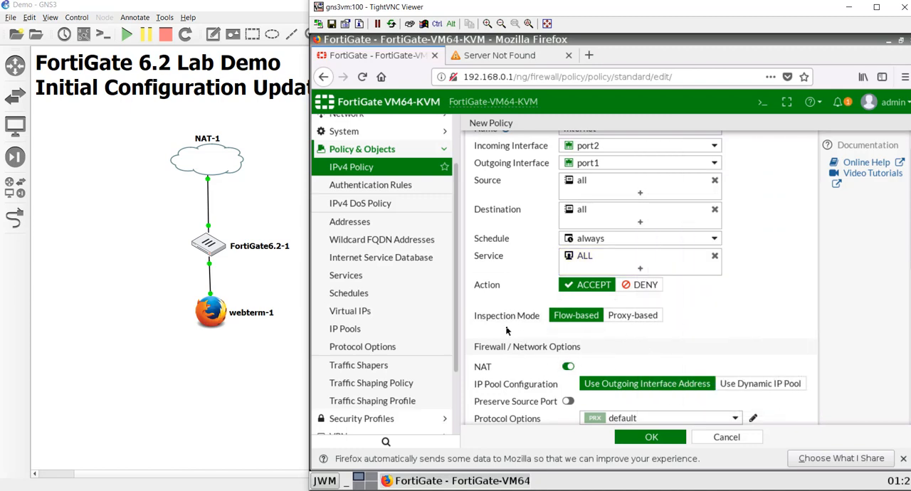
pyautogui.moveTo(481, 328)
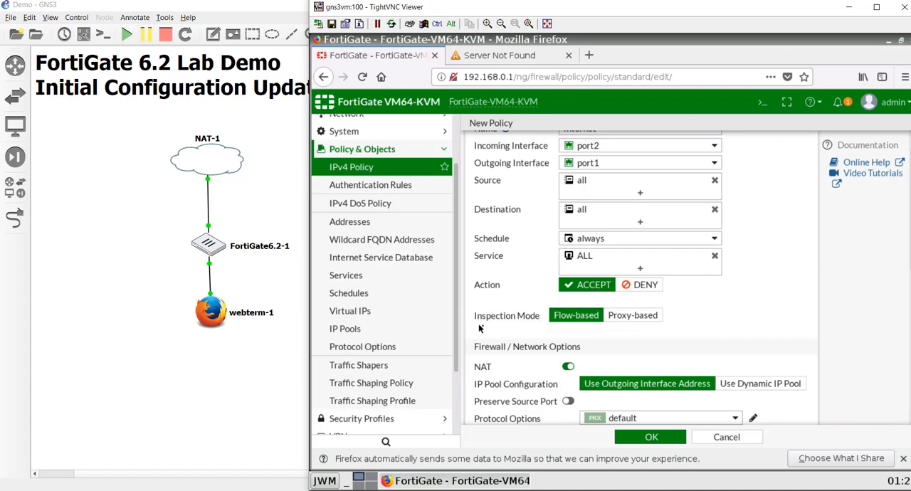
pyautogui.moveTo(689, 331)
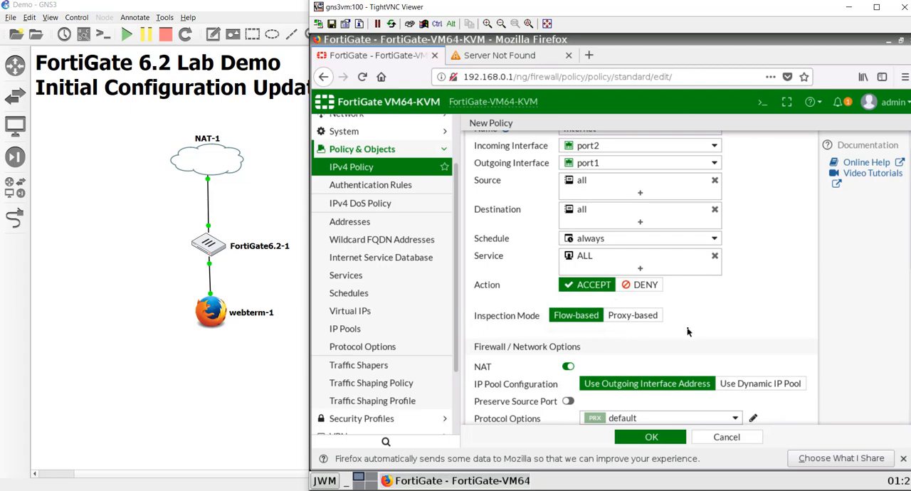
pyautogui.moveTo(770, 302)
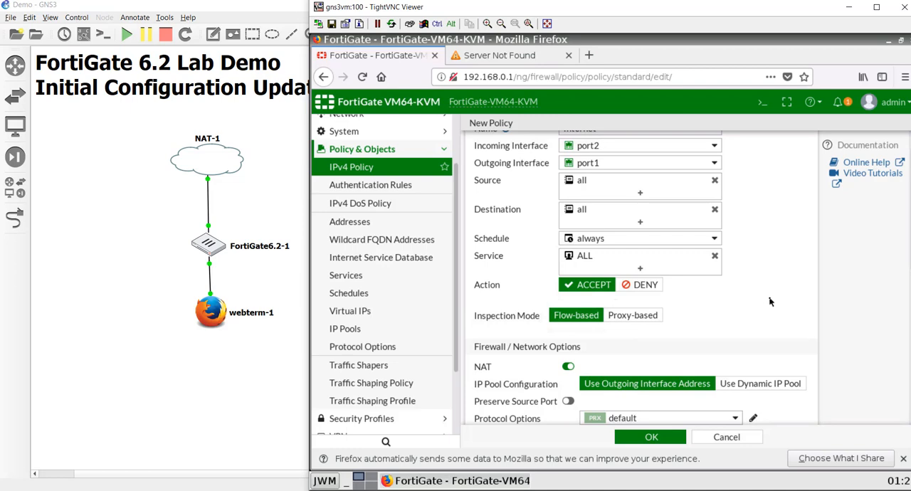
pyautogui.moveTo(689, 286)
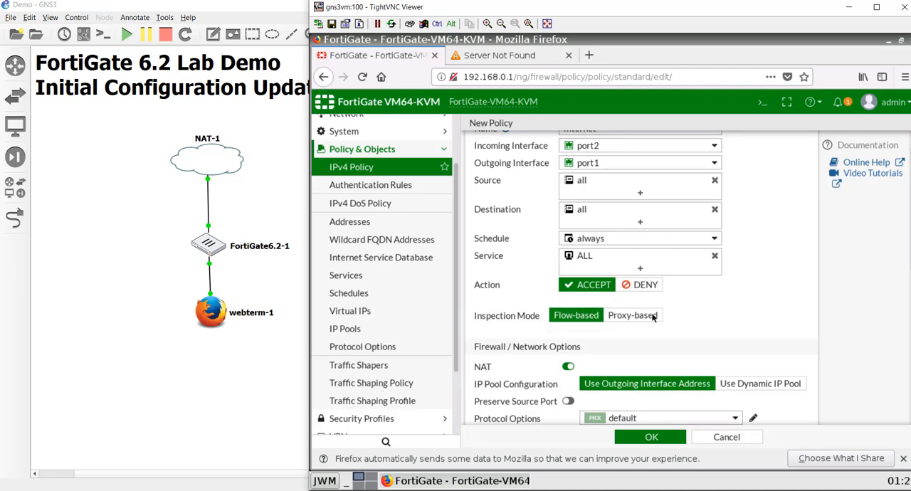
pyautogui.moveTo(714, 317)
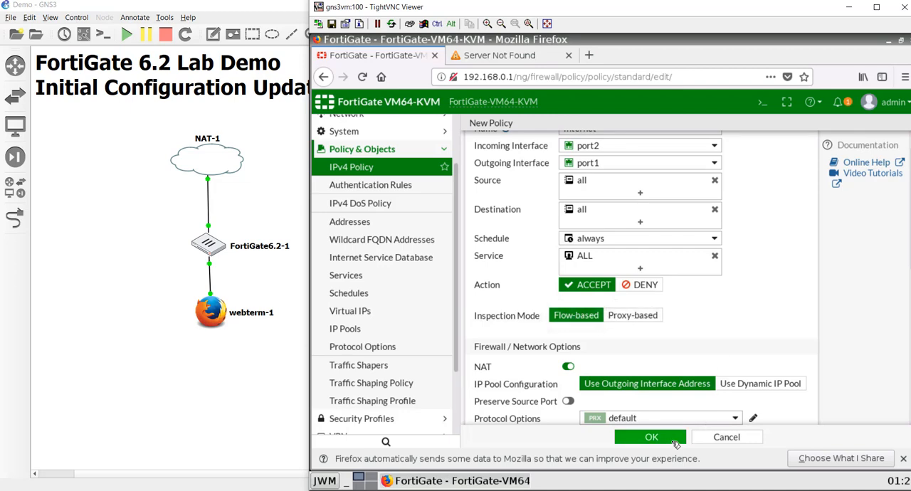
pyautogui.click(650, 437)
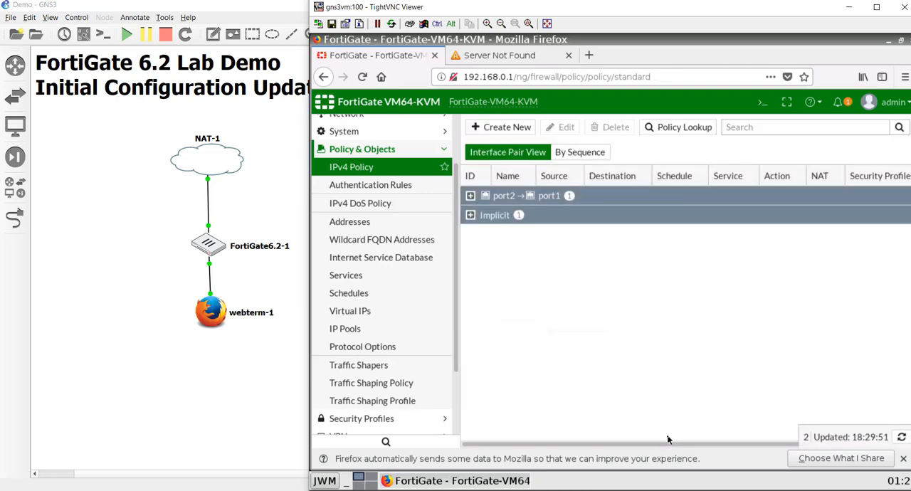
pyautogui.click(509, 55)
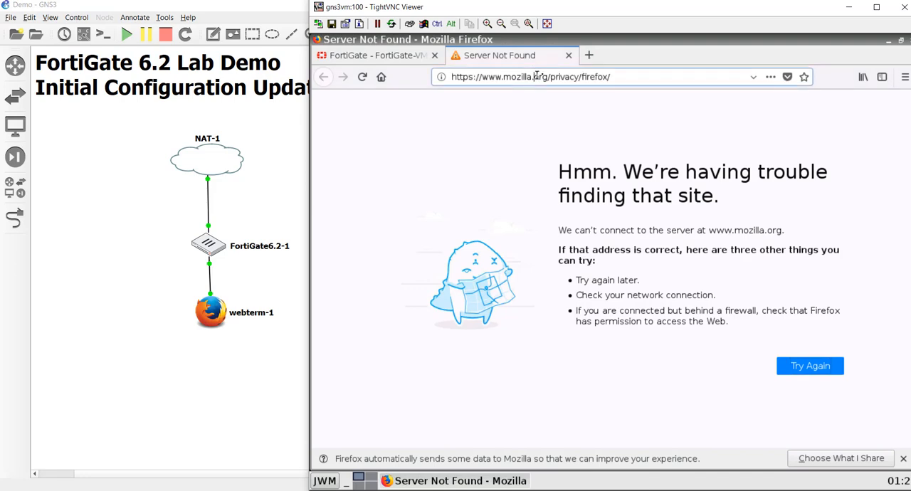
pyautogui.write('w')
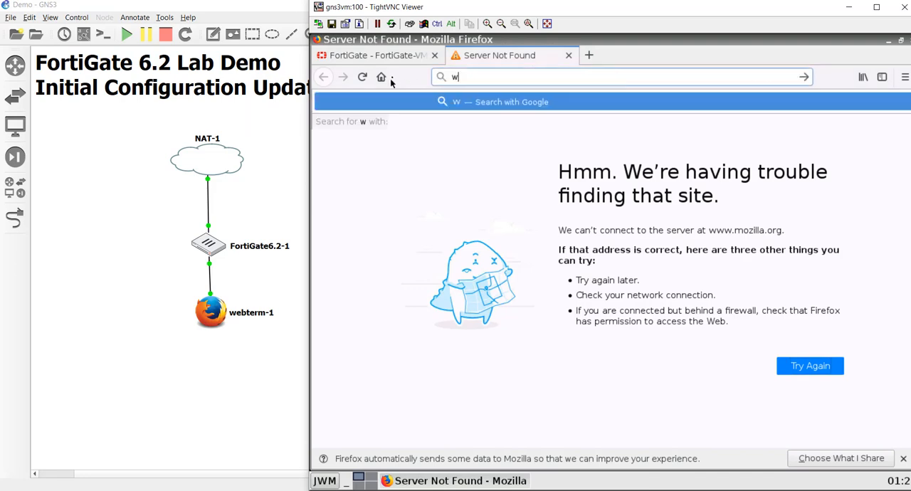
pyautogui.write('ww.google.com/?gws_rd=ssl')
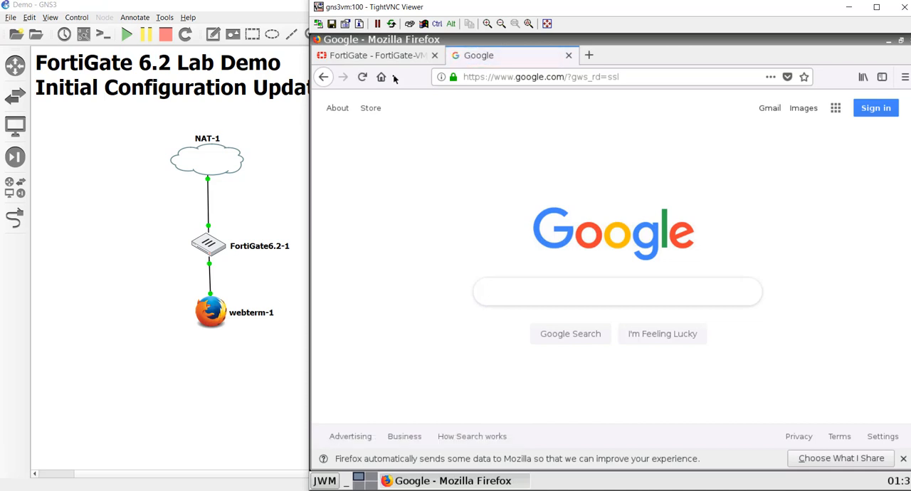
pyautogui.click(617, 291)
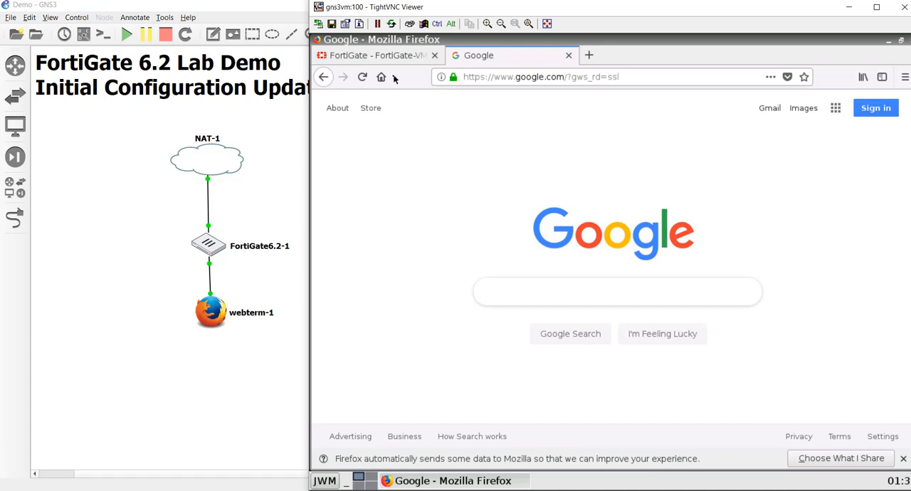
pyautogui.click(616, 291)
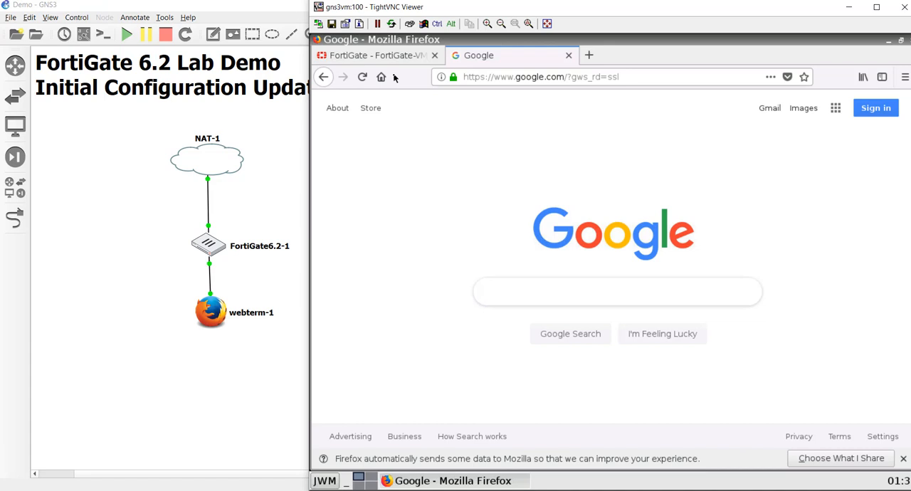
pyautogui.click(616, 291)
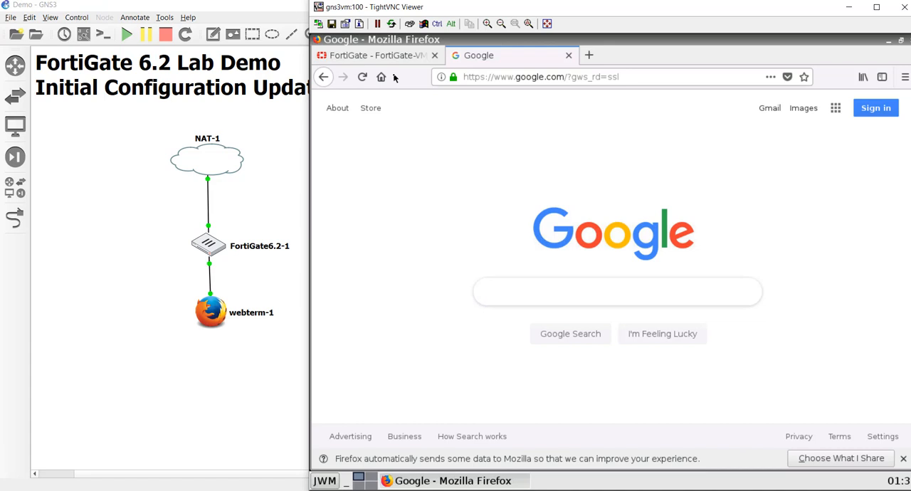
pyautogui.click(617, 292)
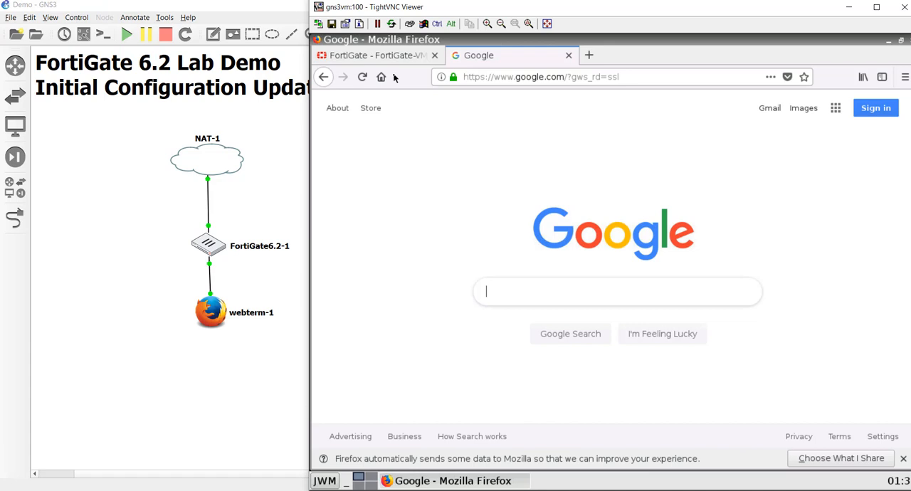